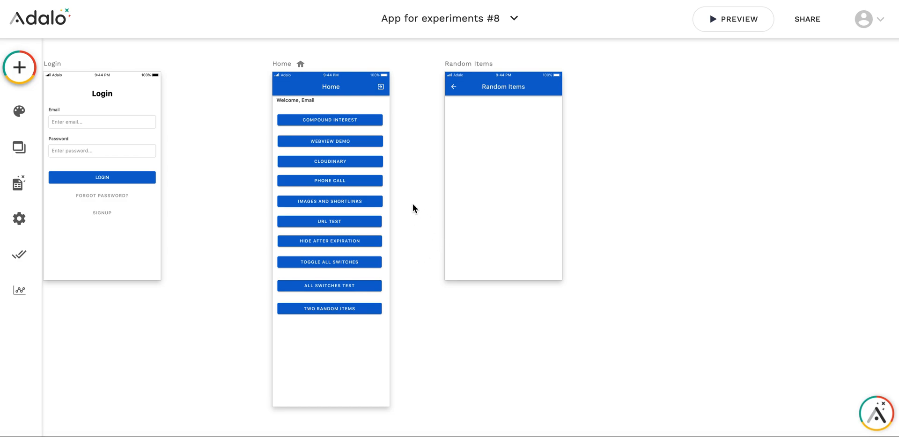
pyautogui.moveTo(417, 211)
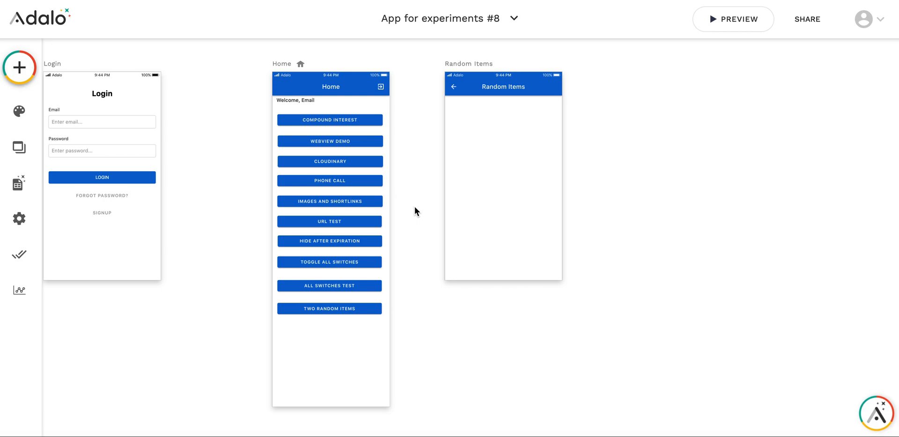
pyautogui.moveTo(463, 118)
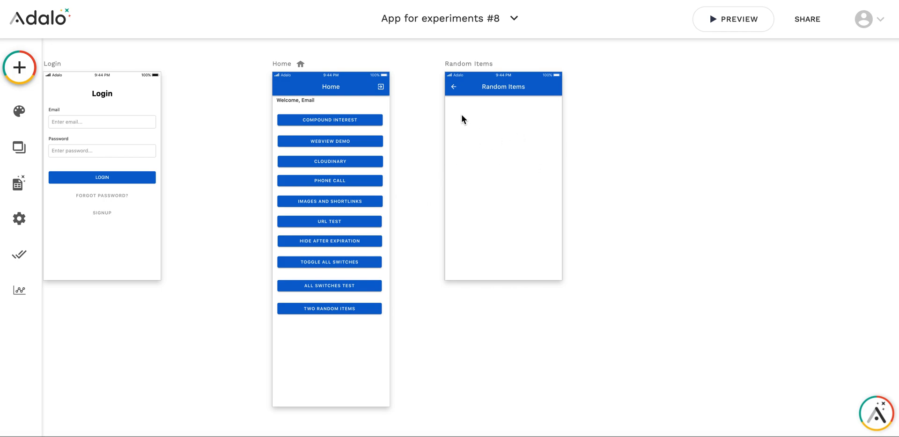
pyautogui.moveTo(29, 187)
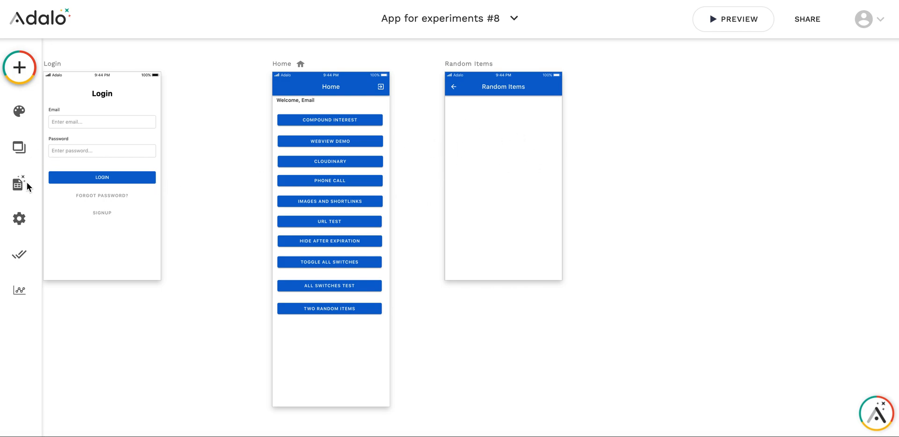
pyautogui.moveTo(19, 185)
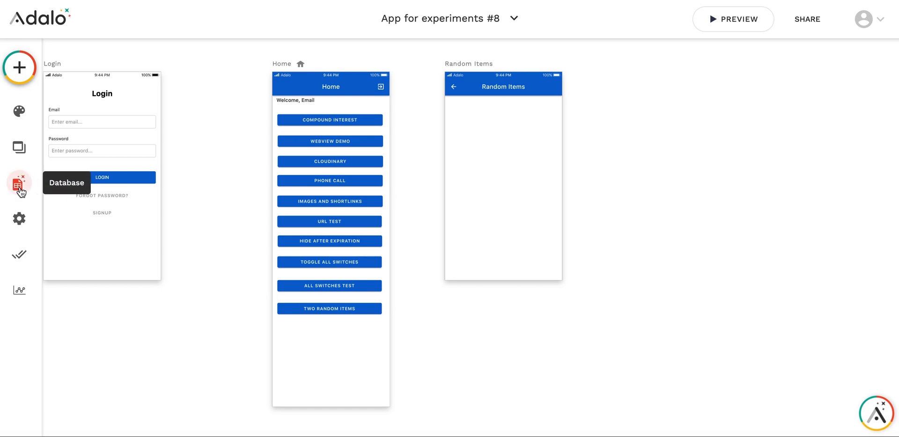
# - Review the Some Items properties and its five records in the Database panel, then close the table
pyautogui.click(19, 183)
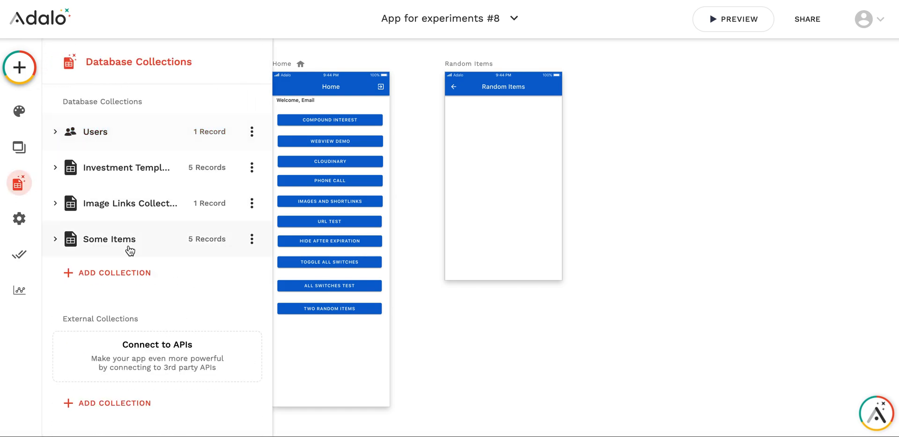
pyautogui.click(109, 239)
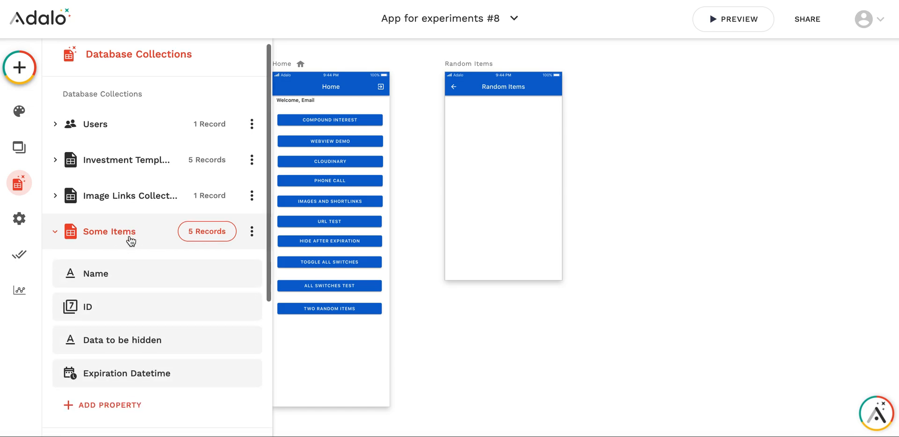
pyautogui.moveTo(171, 340)
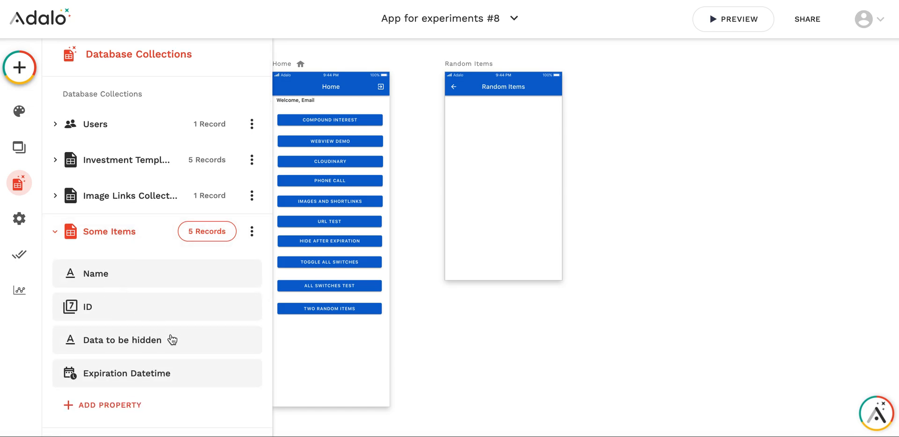
pyautogui.moveTo(124, 348)
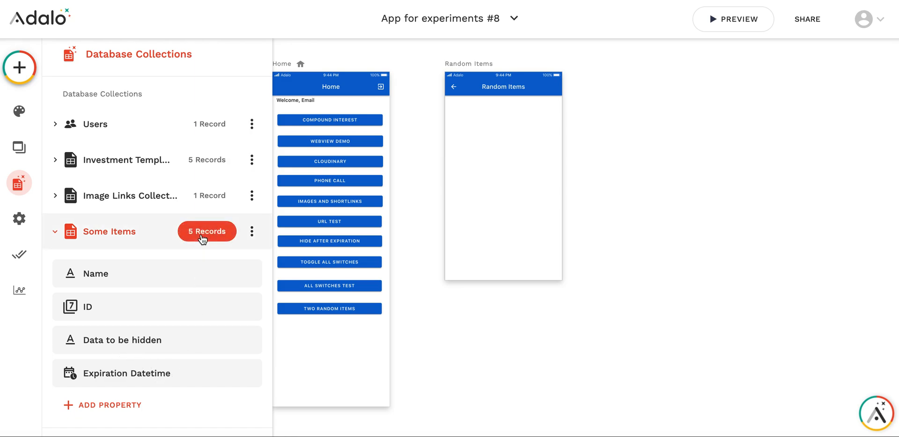
pyautogui.click(207, 232)
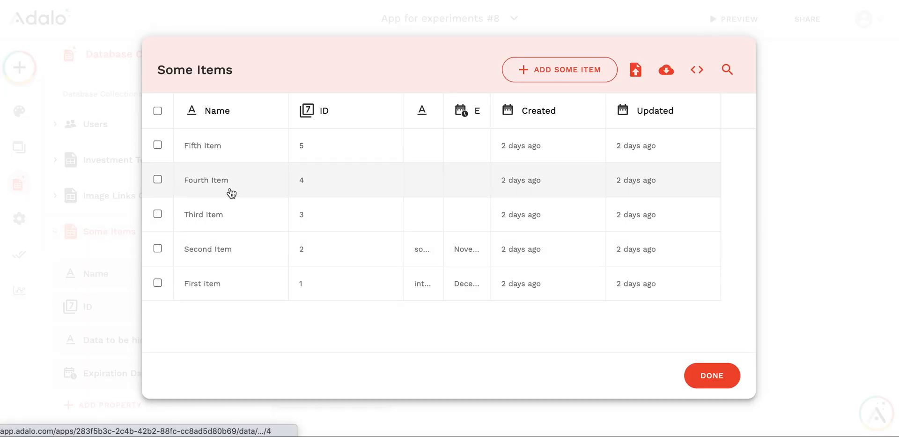
pyautogui.moveTo(681, 415)
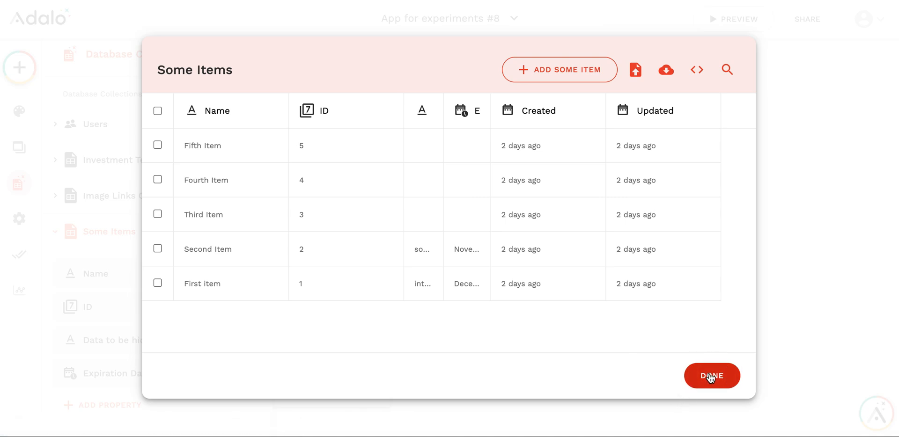
pyautogui.click(712, 375)
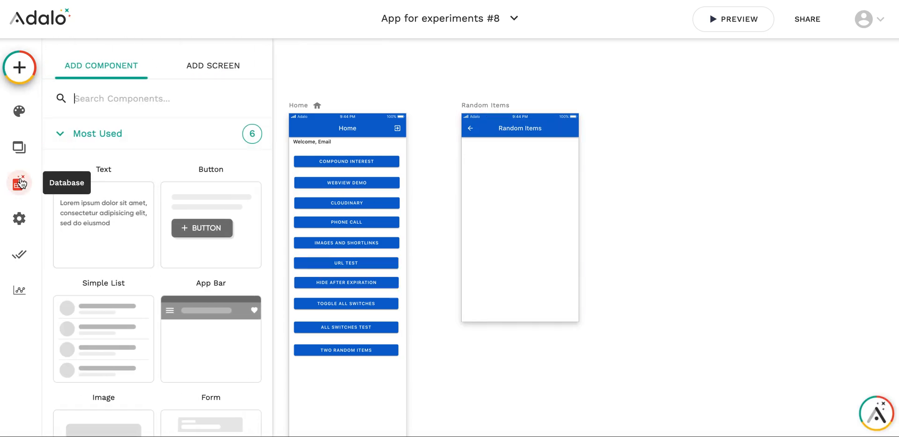
# - Add a Number property RandID1 to Users, then start a second property named RandID2
pyautogui.click(19, 183)
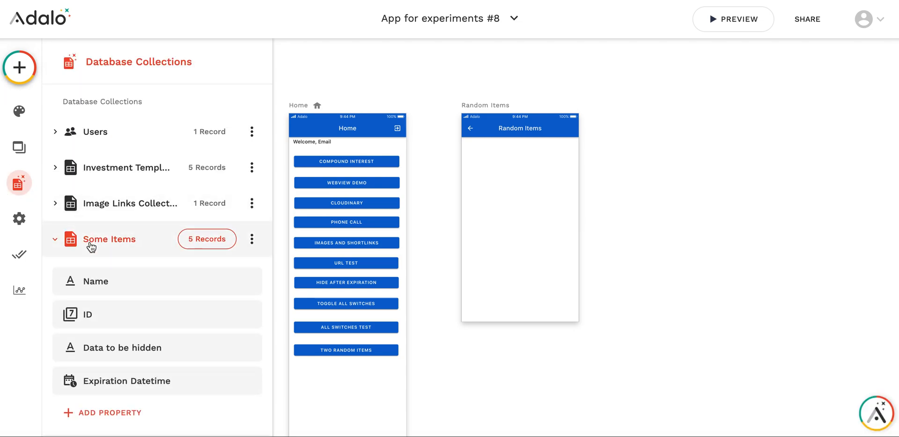
pyautogui.click(95, 131)
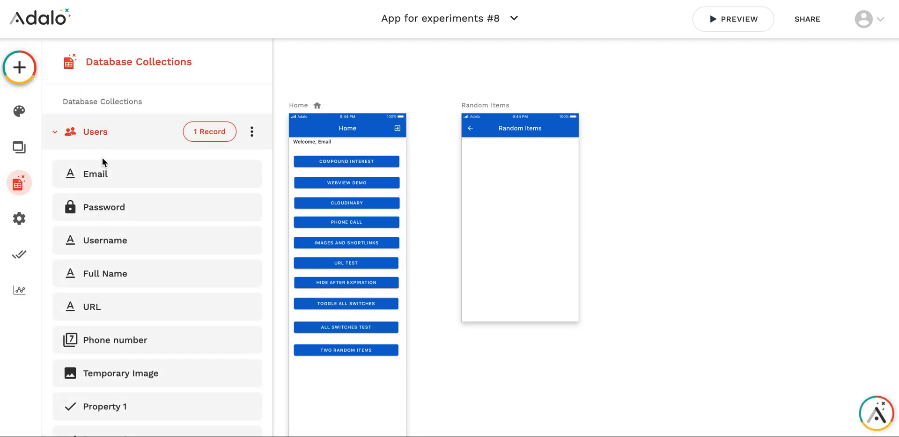
pyautogui.scroll(-3)
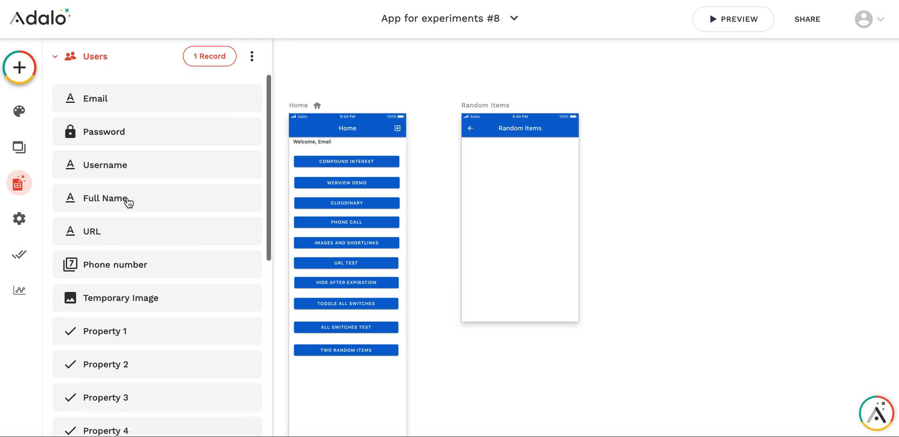
pyautogui.click(109, 256)
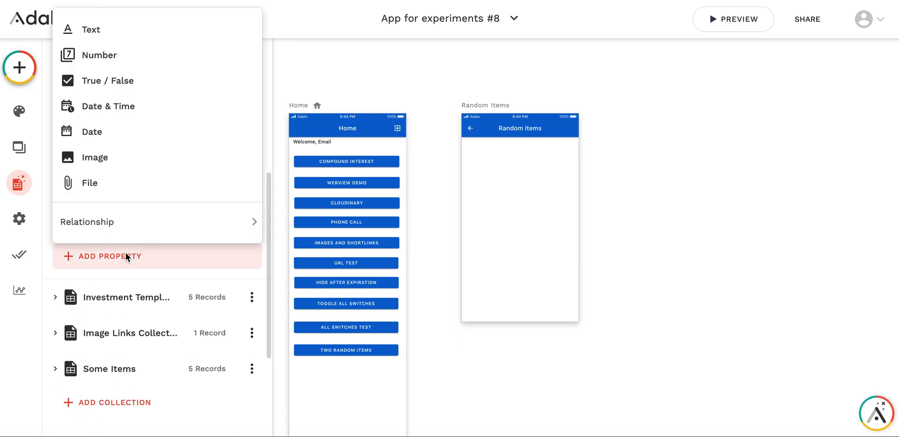
pyautogui.click(98, 55)
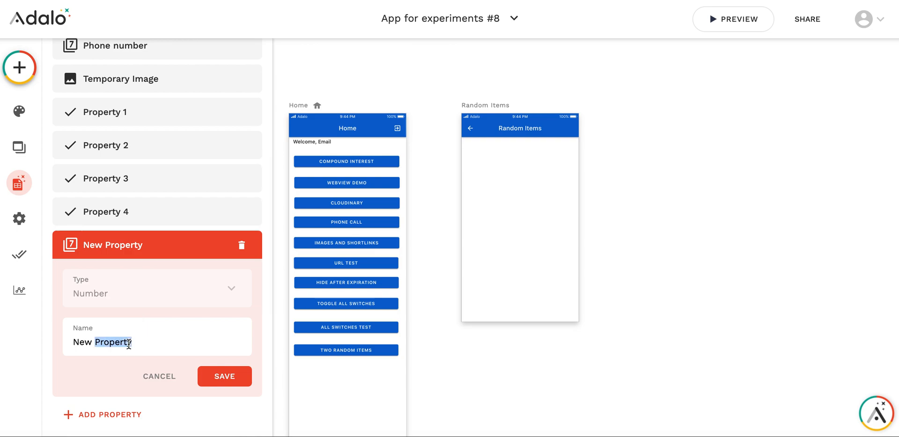
pyautogui.write('Rad')
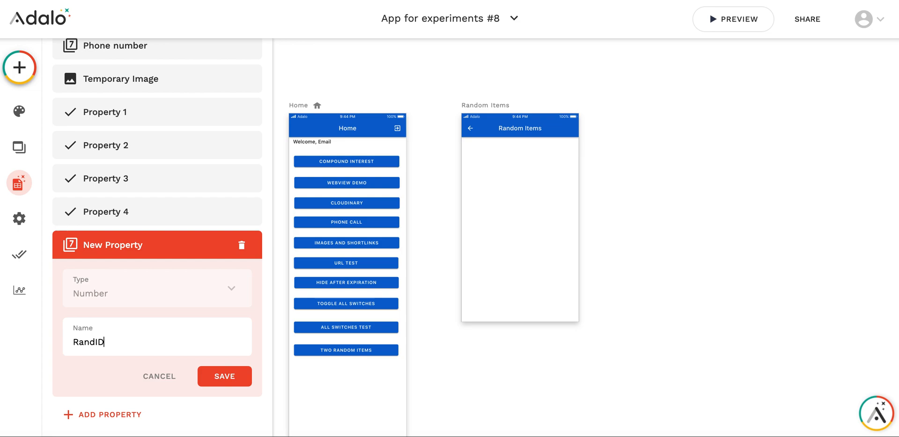
pyautogui.click(224, 376)
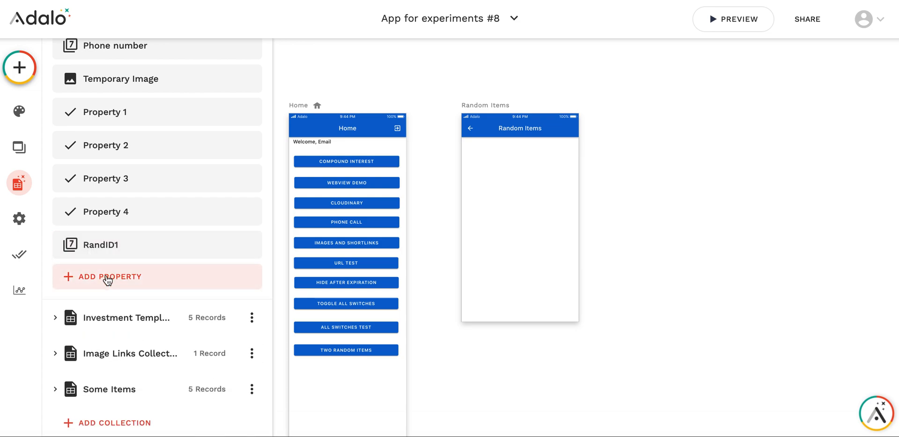
pyautogui.click(108, 277)
pyautogui.write('D')
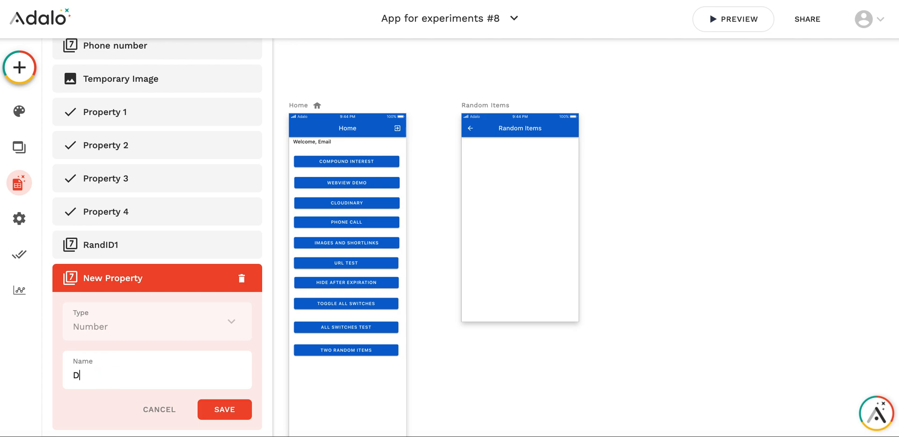
pyautogui.write('RandID2')
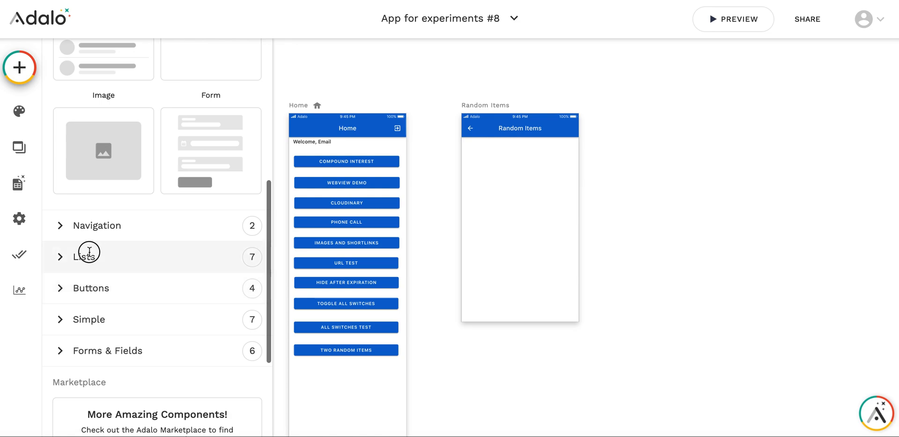
# - Add a card list to the screen and narrow it to card width
pyautogui.click(85, 256)
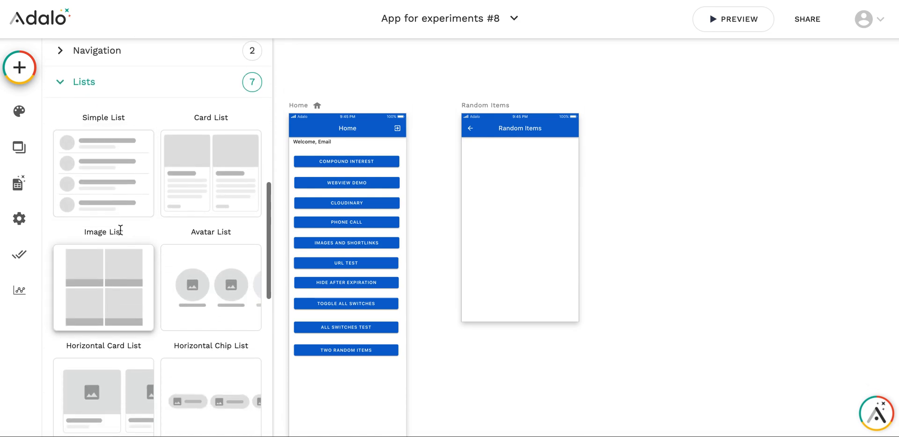
pyautogui.scroll(-3)
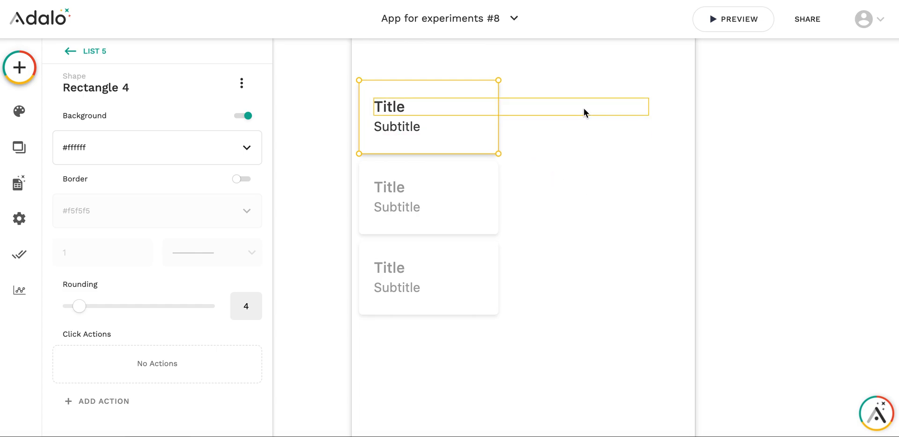
pyautogui.click(390, 107)
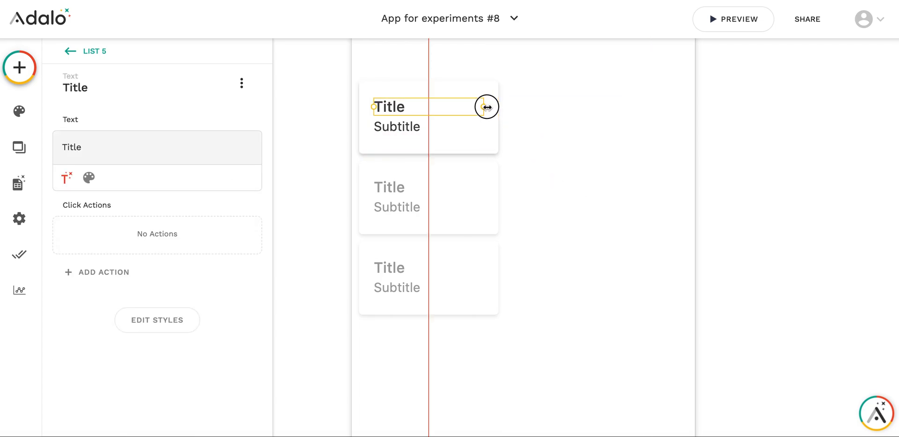
pyautogui.click(397, 127)
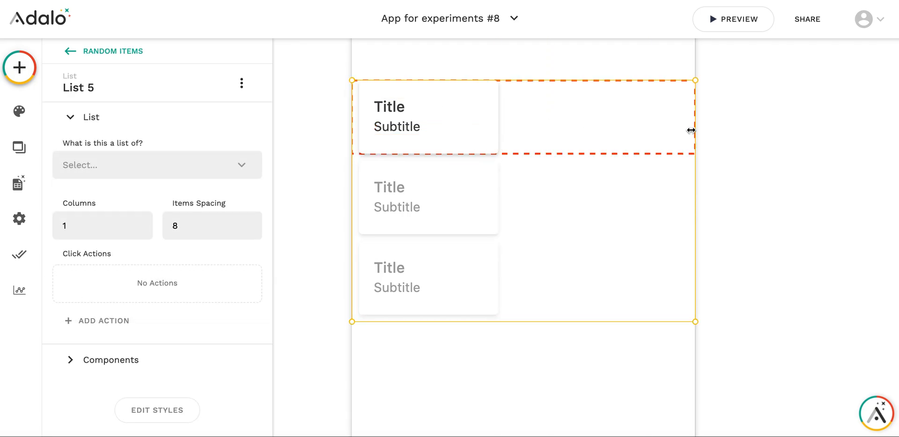
pyautogui.moveTo(691, 130); pyautogui.dragTo(496, 128)
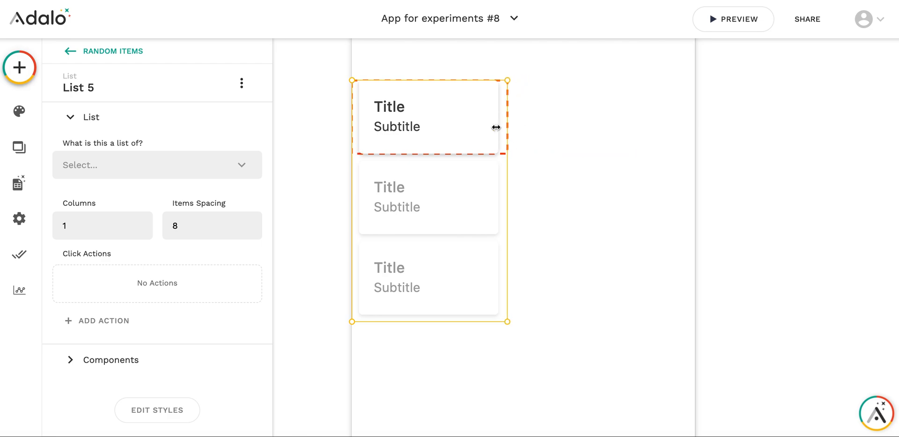
# - Put the item Name in the card title and start the subtitle with 'ID:' for Magic Text
pyautogui.click(157, 164)
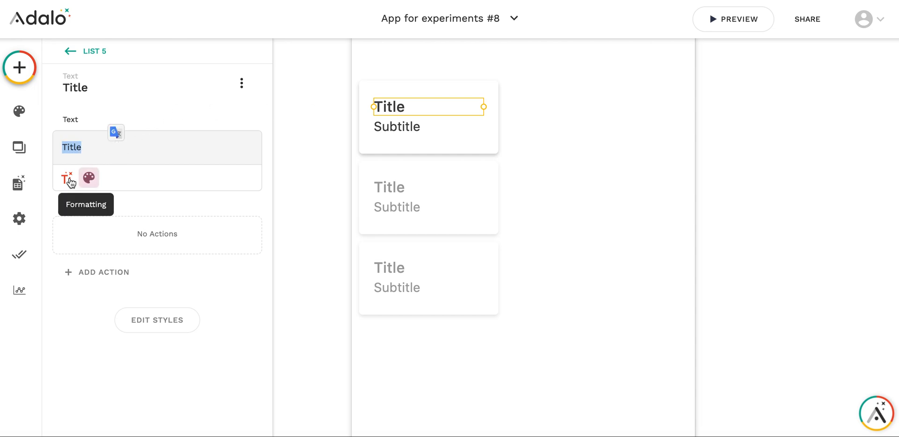
pyautogui.click(65, 178)
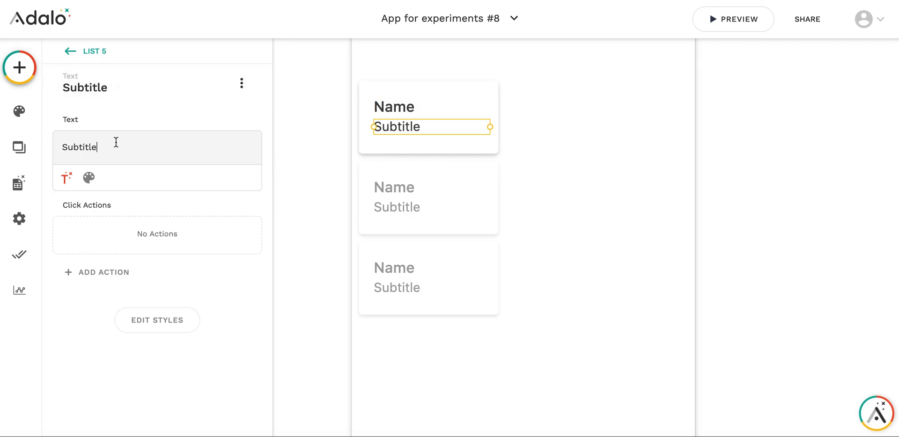
pyautogui.write('ID:')
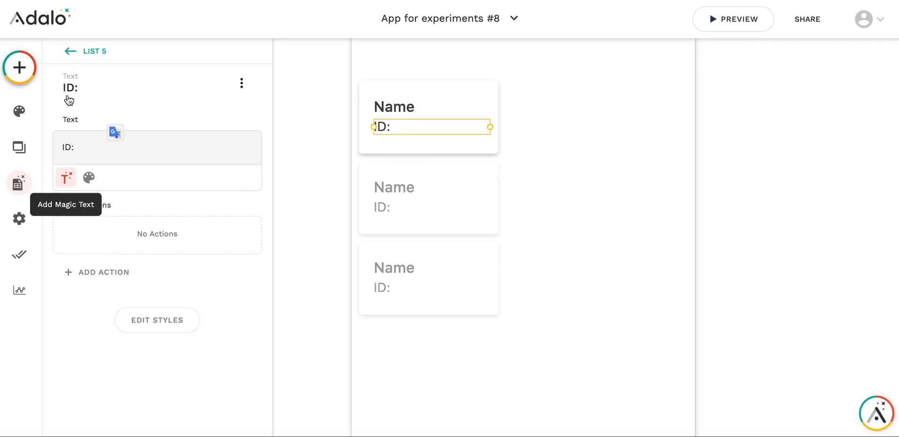
pyautogui.click(66, 178)
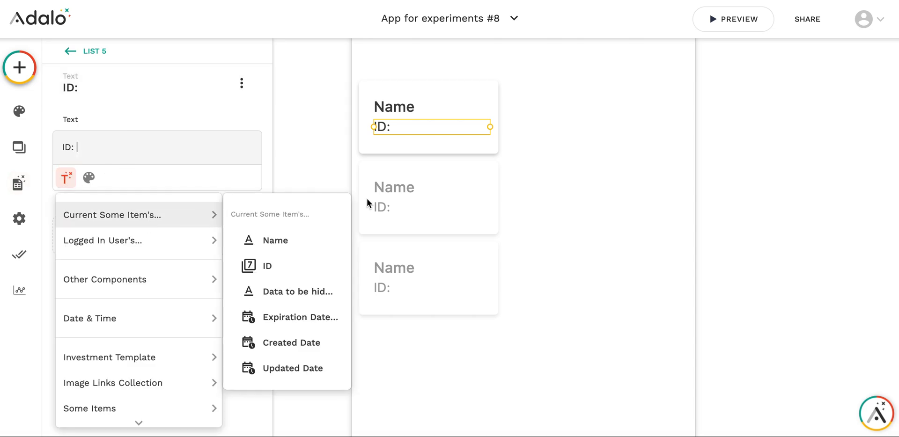
# - Insert the item ID on cards; filter the lists by the user's RandID1 and RandID2
pyautogui.click(266, 266)
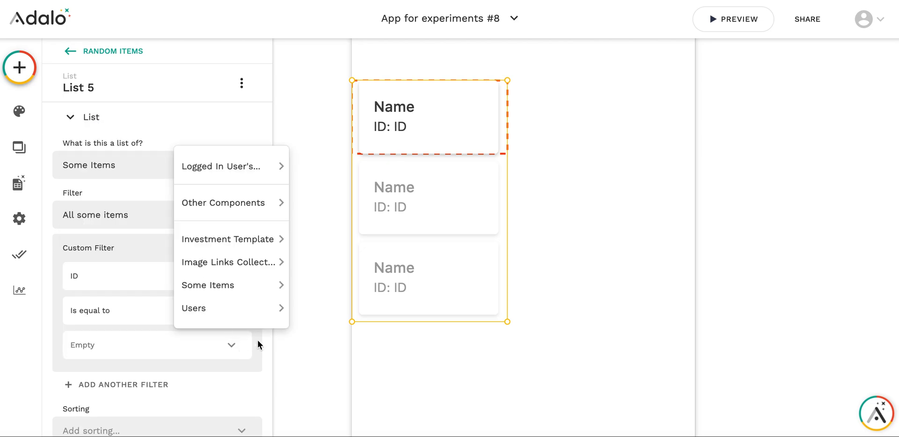
pyautogui.click(223, 167)
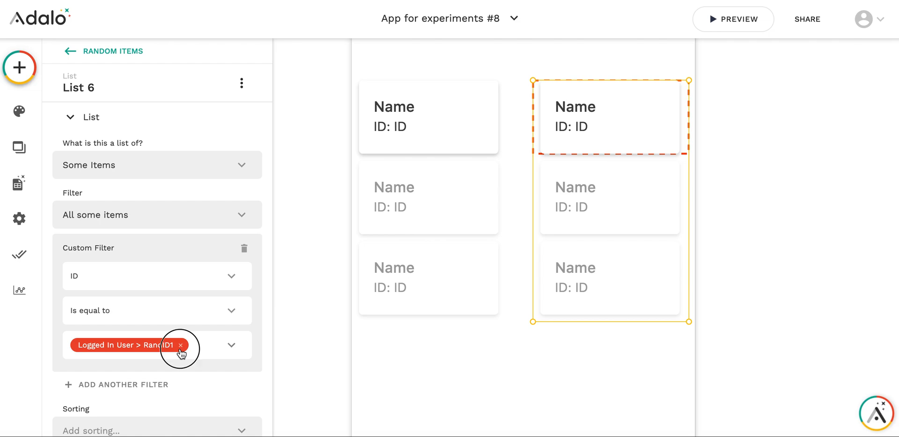
pyautogui.click(180, 345)
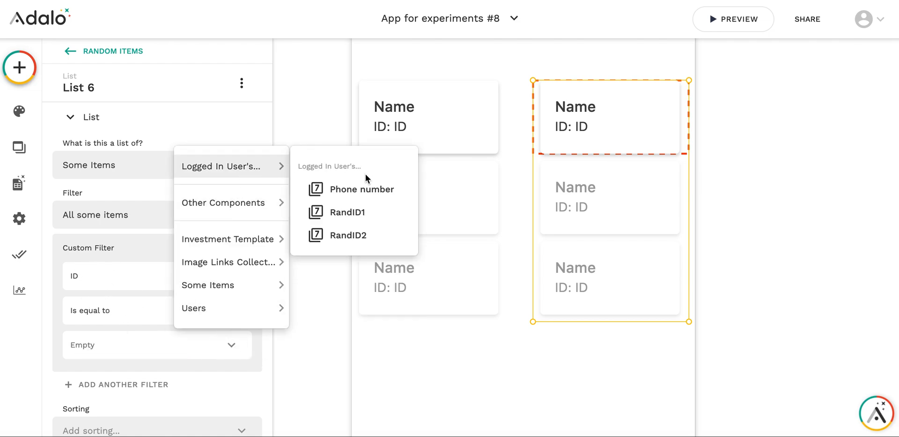
pyautogui.click(347, 236)
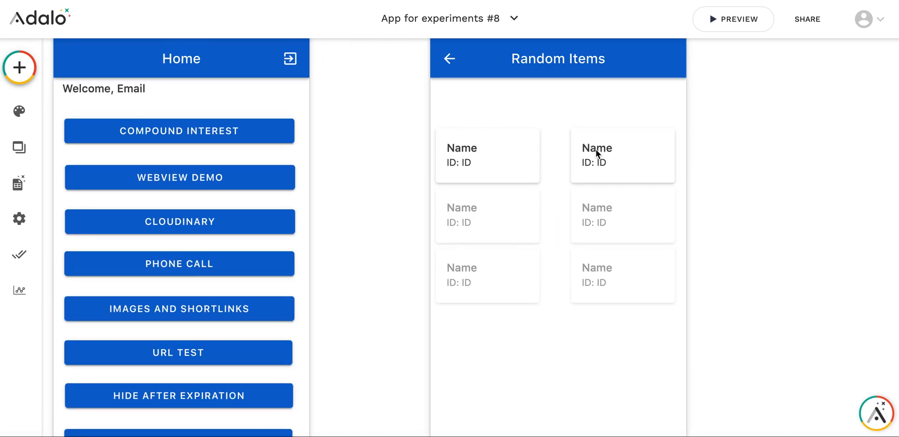
# - Add a 'RandID1:' label with the user's RandID1 above the first list
pyautogui.click(487, 155)
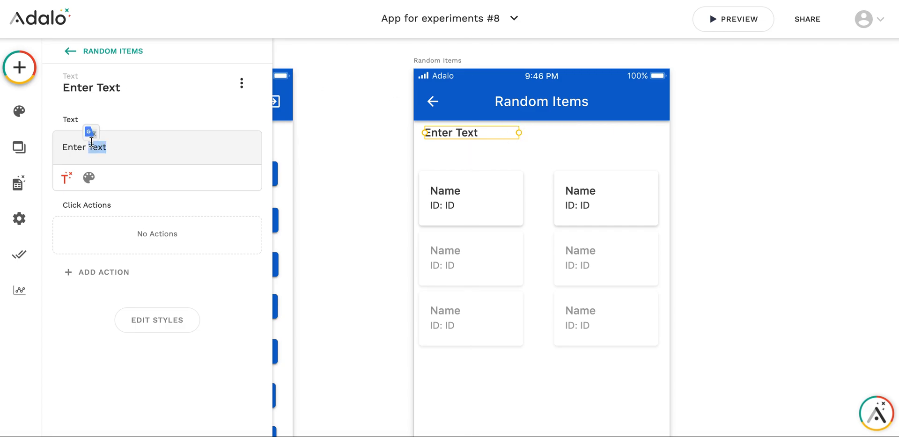
pyautogui.write('RandID1:')
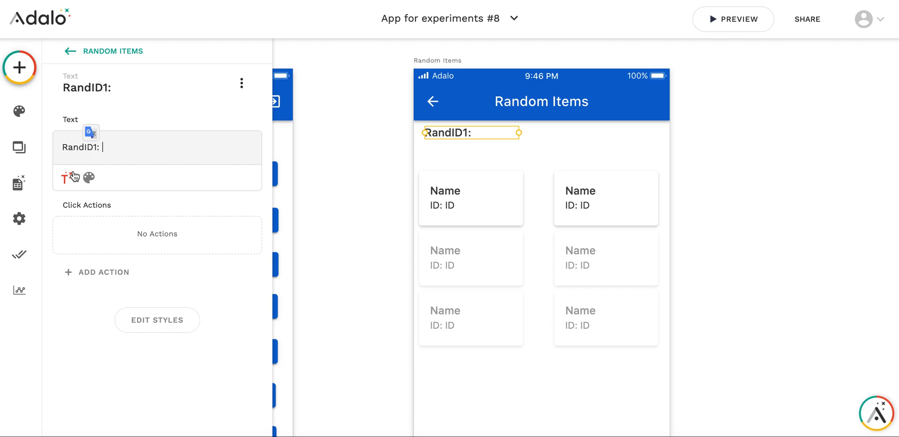
pyautogui.click(65, 178)
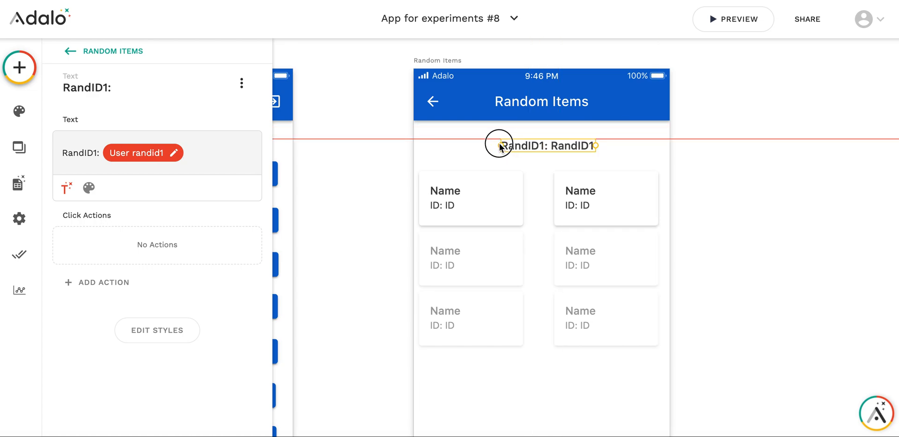
pyautogui.moveTo(527, 146); pyautogui.dragTo(471, 133)
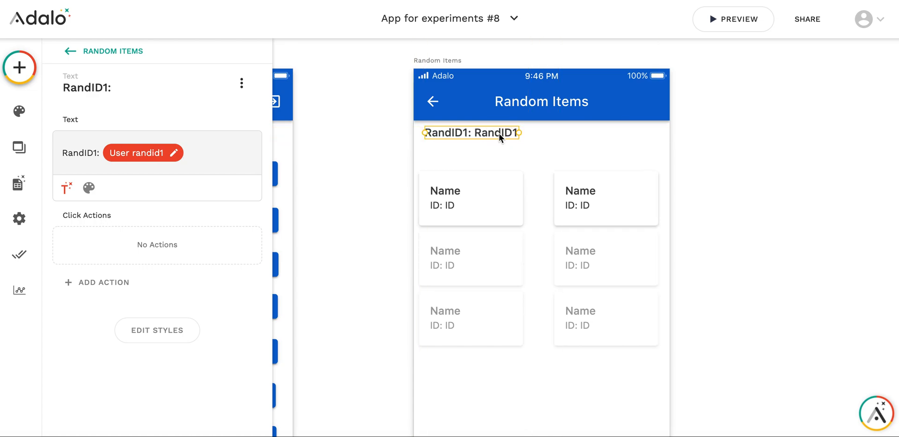
pyautogui.moveTo(482, 131)
pyautogui.write('RandID2:')
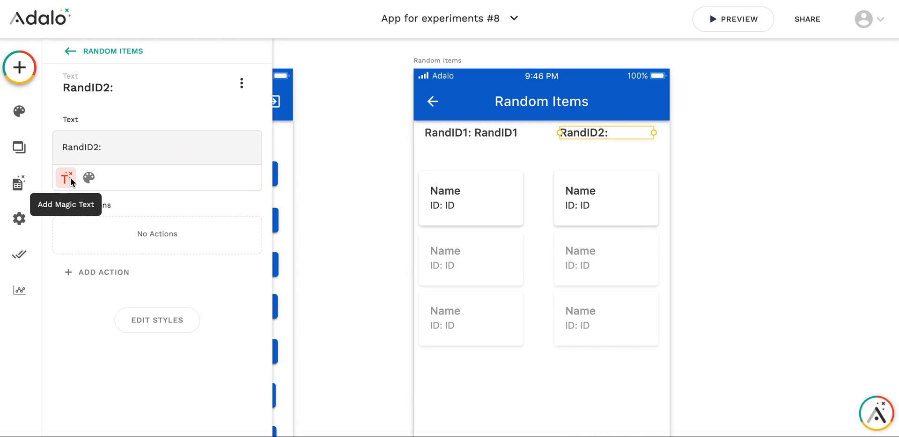
# - Add a 'RandID2:' label with the logged-in user's RandID2 and position it
pyautogui.click(65, 178)
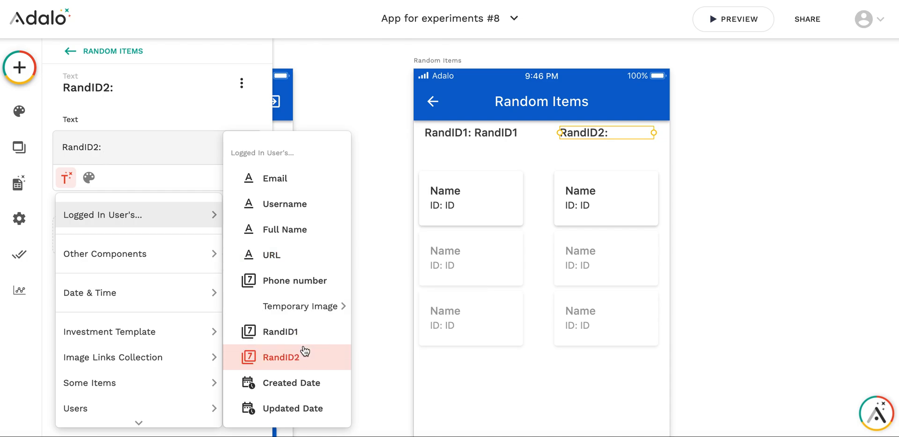
pyautogui.click(280, 357)
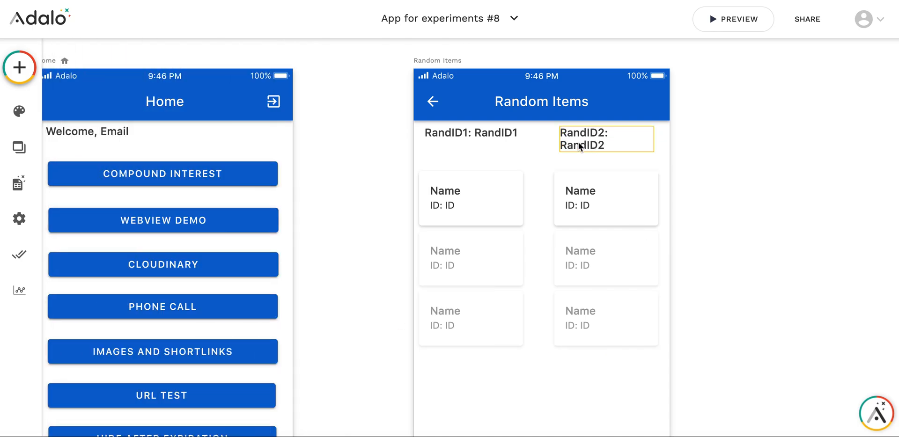
pyautogui.click(586, 139)
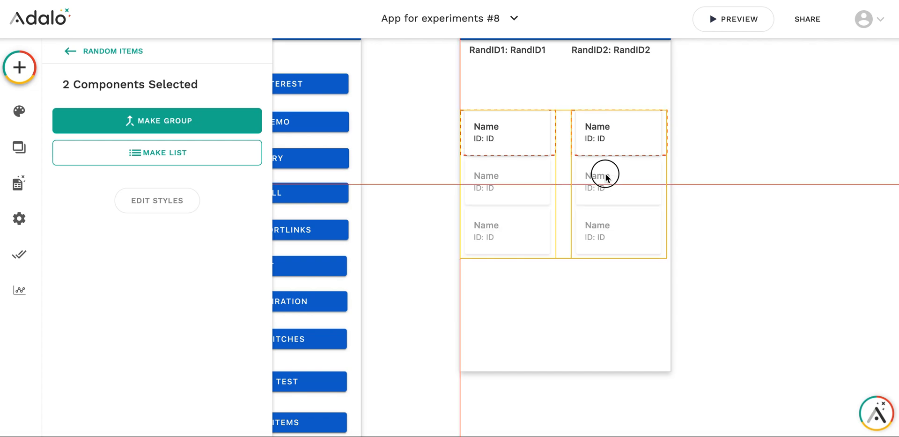
pyautogui.click(722, 193)
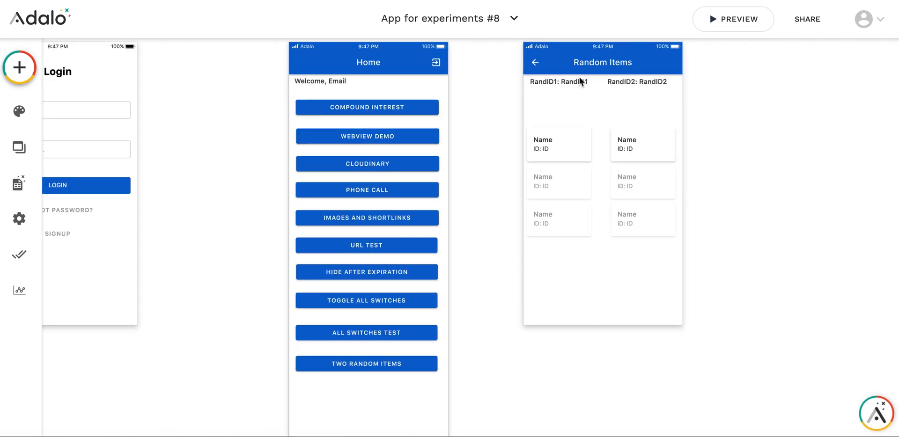
pyautogui.click(559, 82)
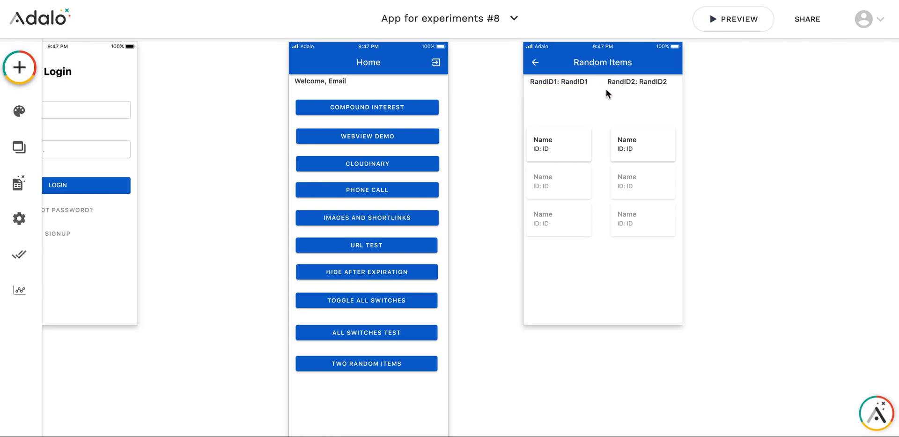
pyautogui.moveTo(539, 279)
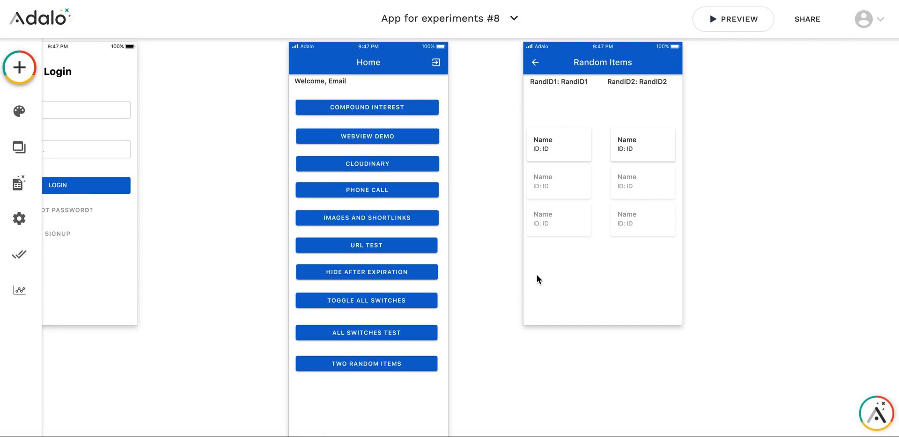
pyautogui.moveTo(357, 356)
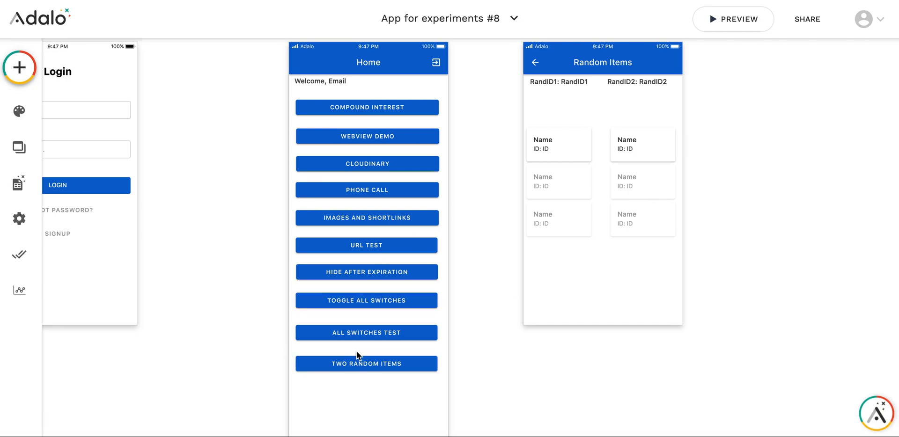
pyautogui.moveTo(681, 93)
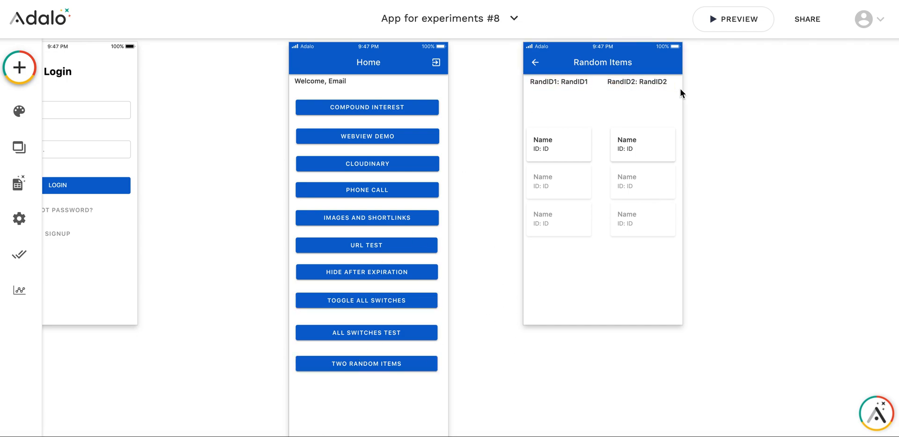
pyautogui.click(367, 364)
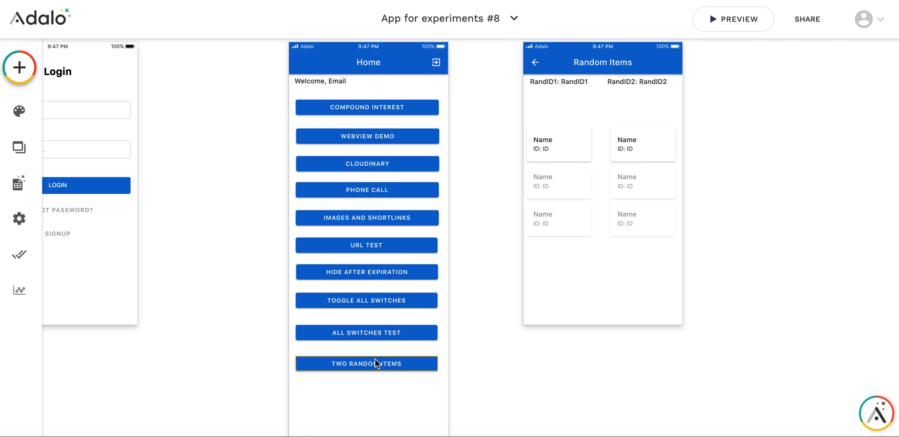
# - Give the Two Random Items button an Update Logged In User action setting RandID1 to RAND(1,5)
pyautogui.click(366, 364)
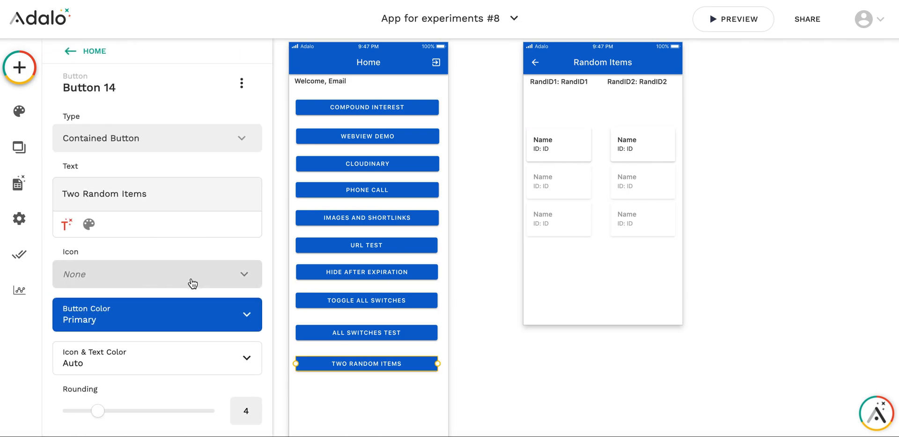
pyautogui.moveTo(232, 318)
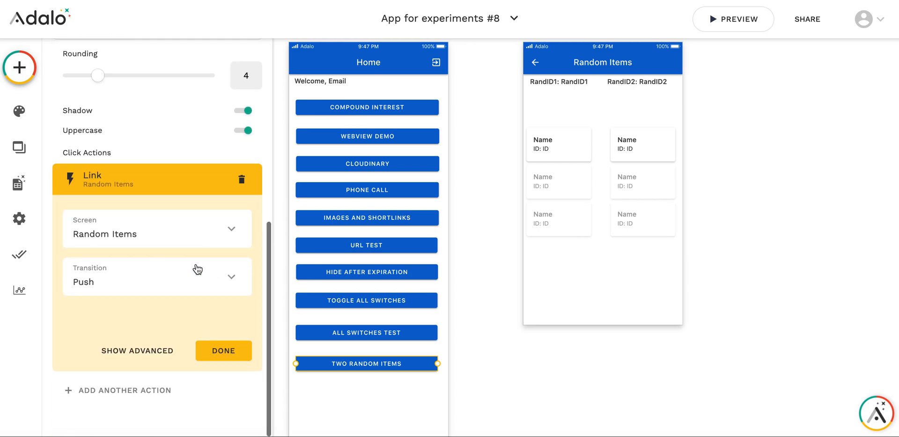
pyautogui.moveTo(219, 349)
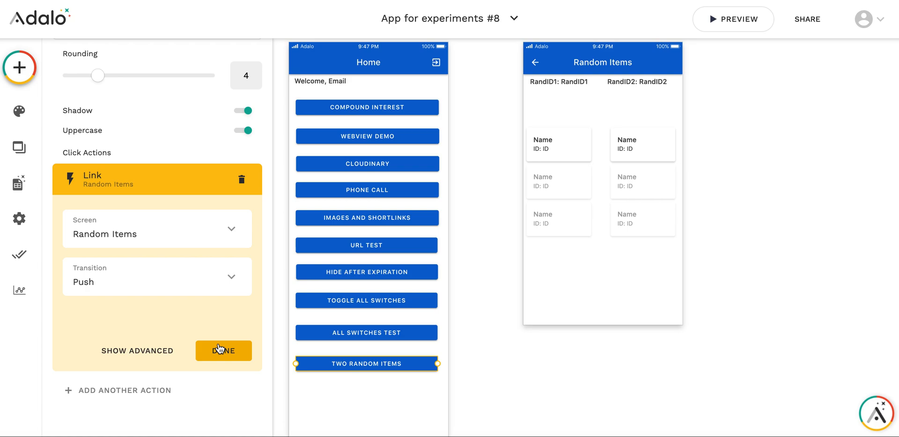
pyautogui.click(223, 351)
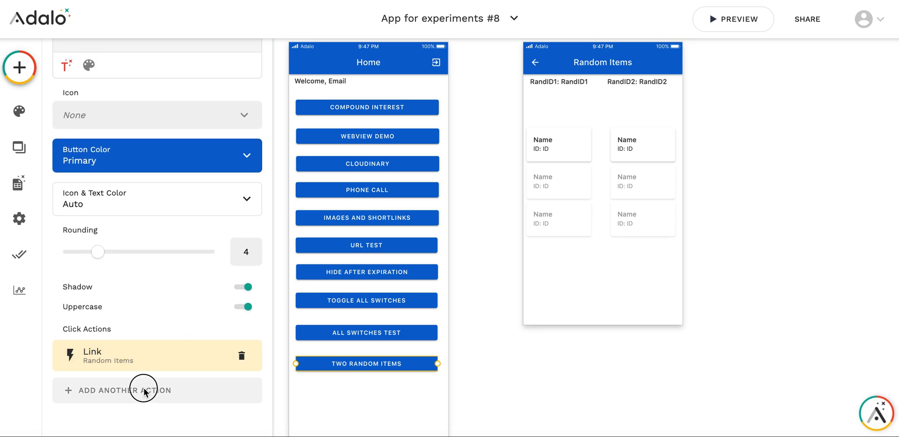
pyautogui.click(144, 391)
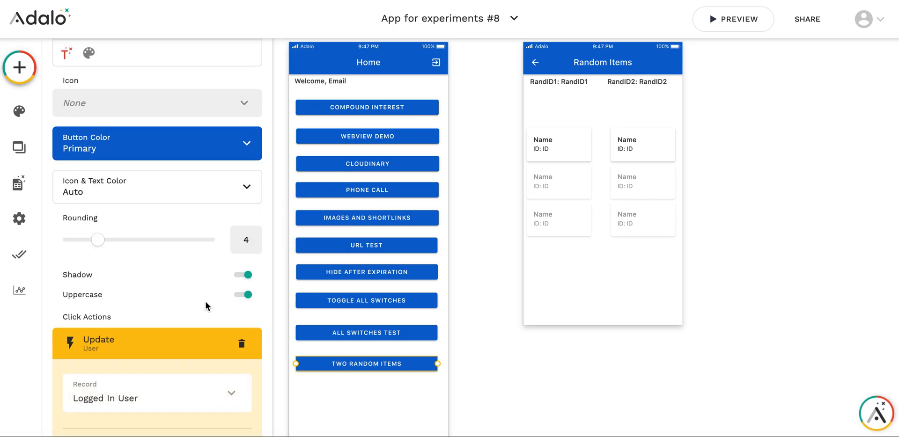
pyautogui.scroll(-3)
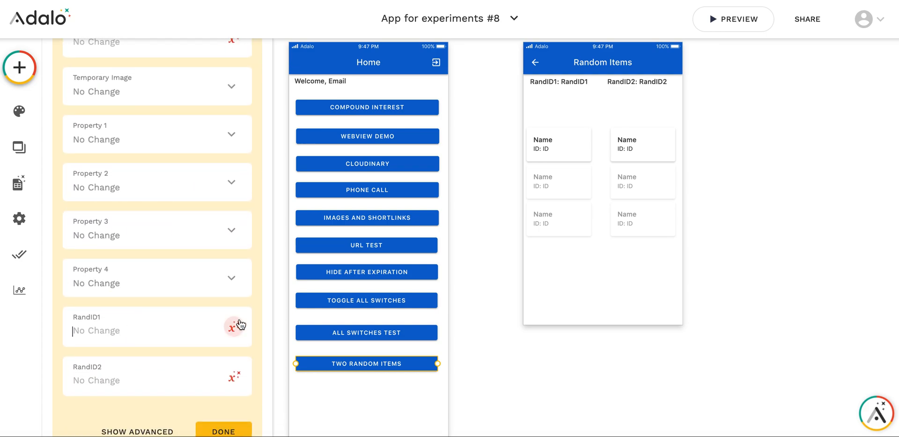
pyautogui.click(233, 326)
pyautogui.write('RAND(')
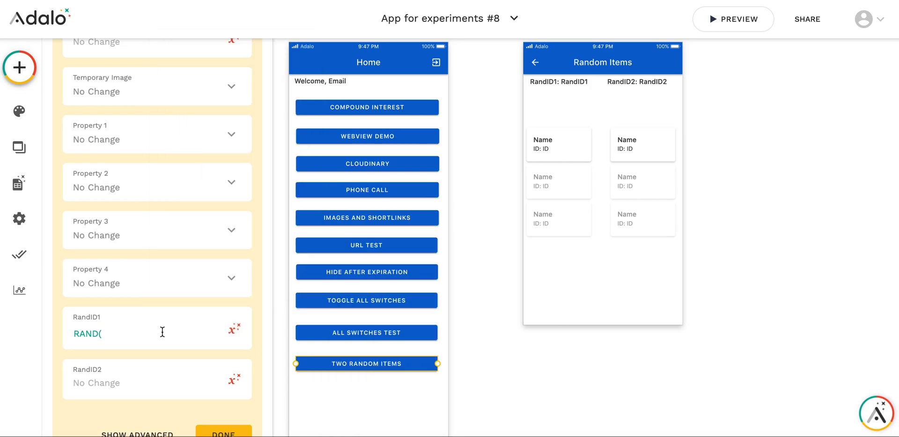
pyautogui.write('1,5')
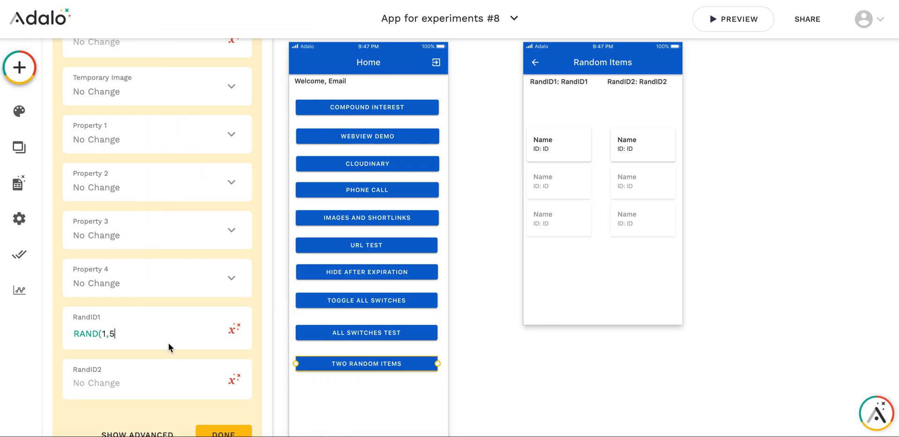
pyautogui.write(')')
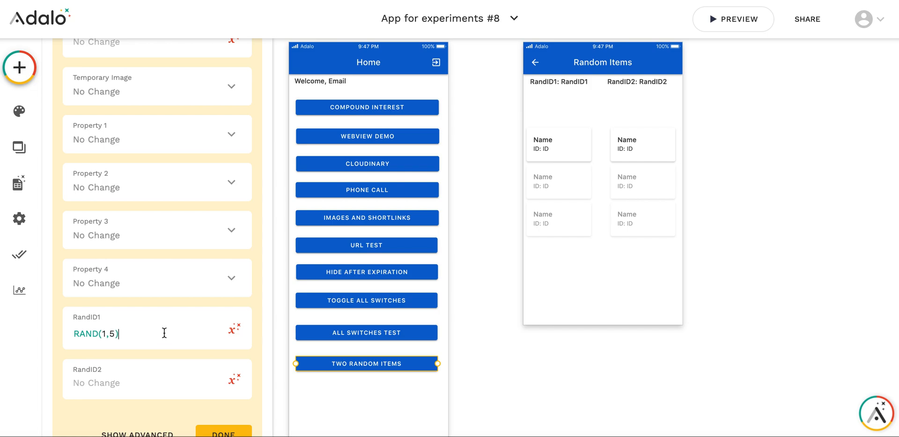
pyautogui.scroll(-3)
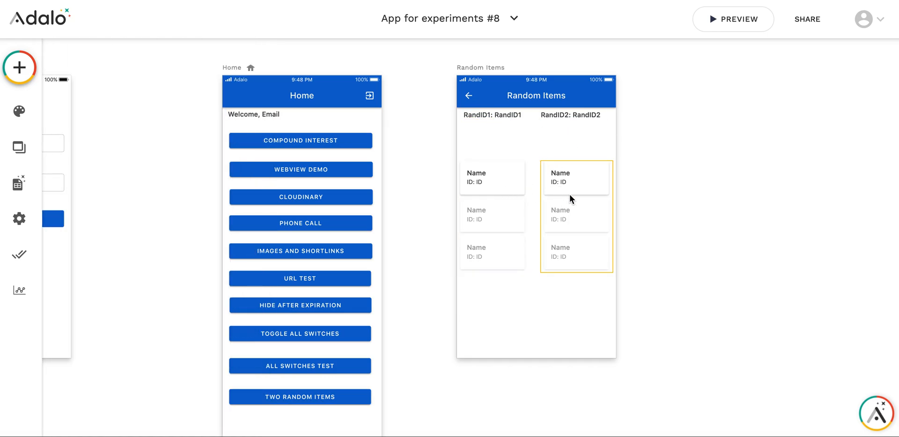
# - Open the component library and scroll down to the installed components
pyautogui.click(420, 102)
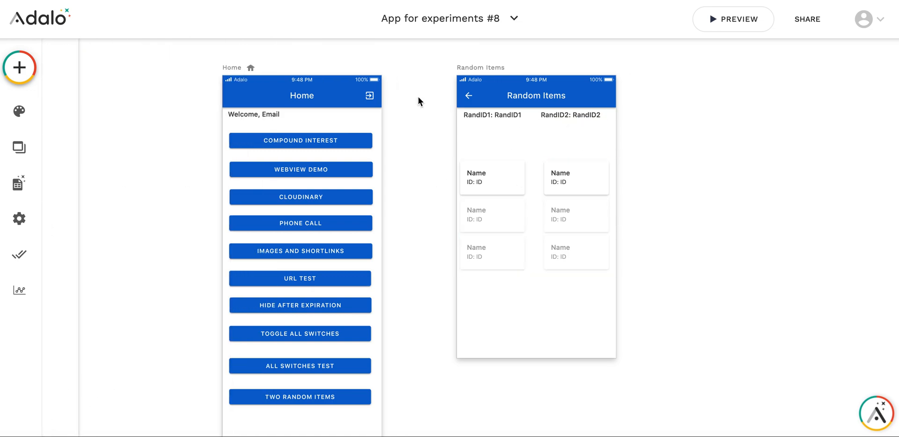
pyautogui.click(19, 68)
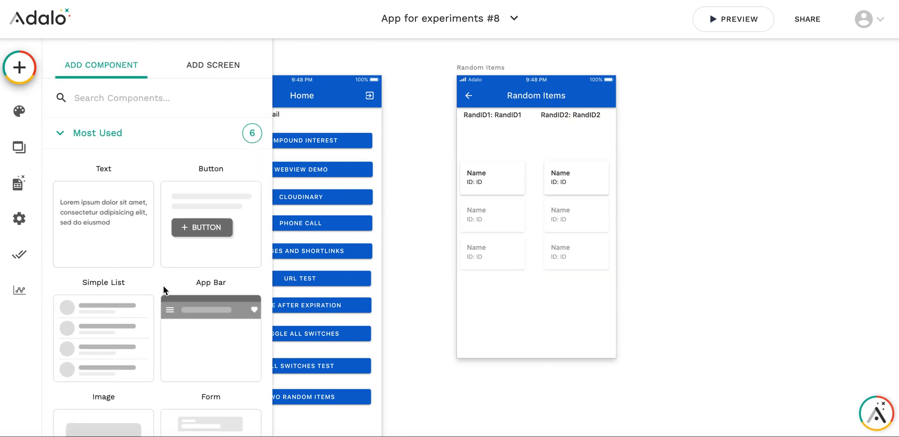
pyautogui.scroll(-3)
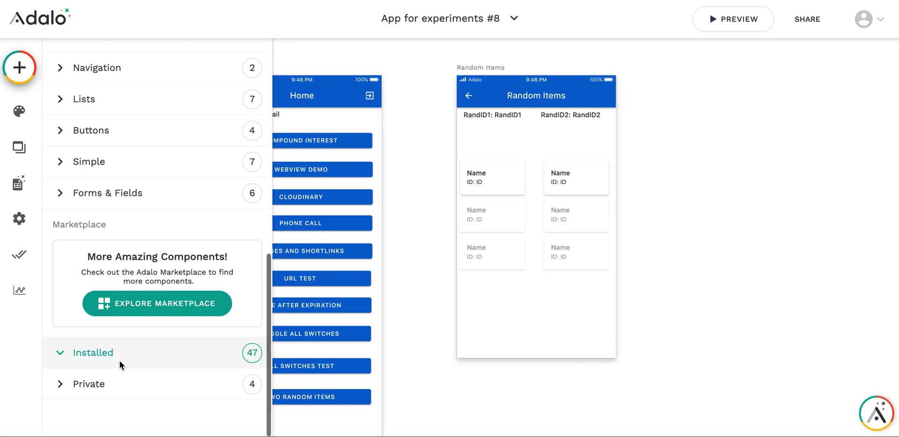
pyautogui.scroll(-3)
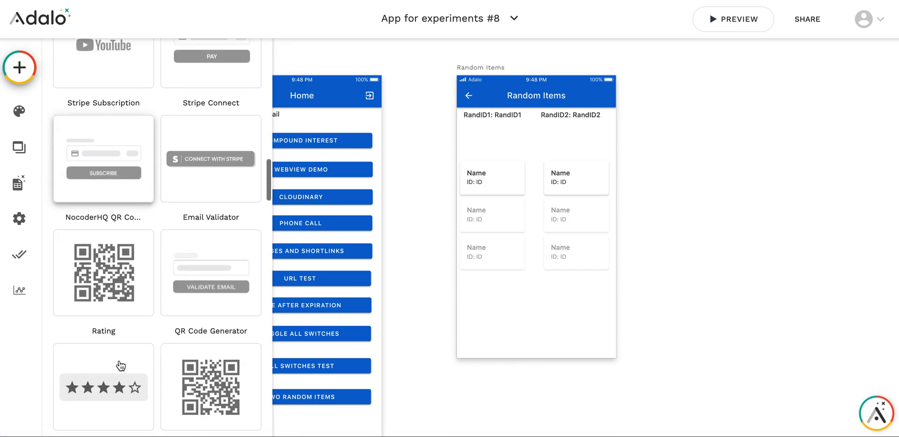
pyautogui.scroll(-3)
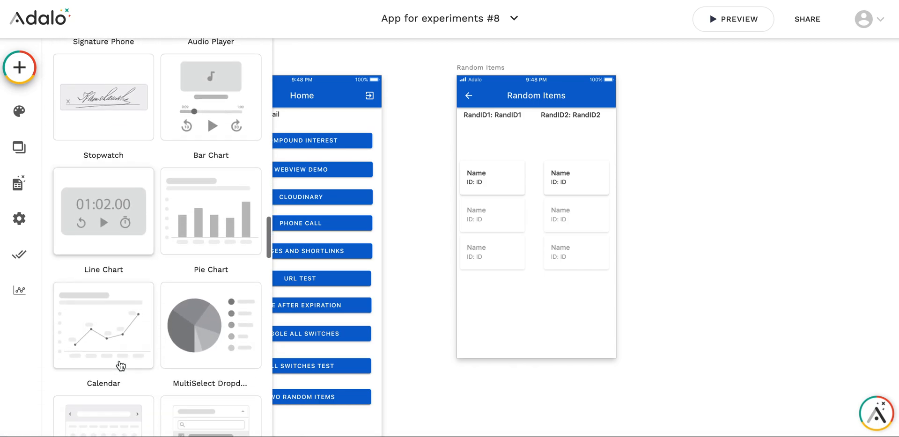
pyautogui.scroll(-3)
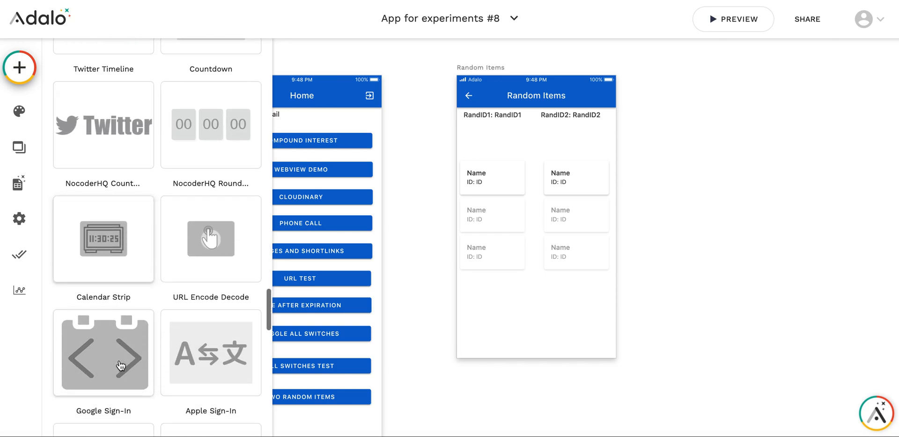
pyautogui.scroll(-3)
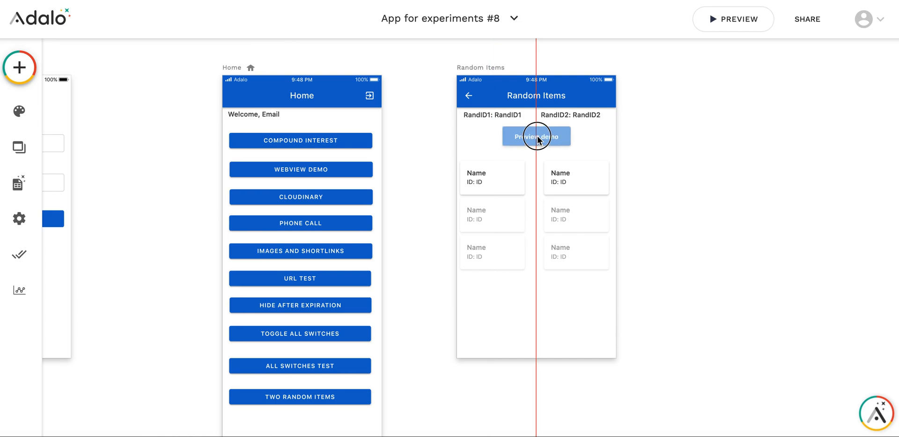
# - Select Random Picker 2 and set its collection to Some Items
pyautogui.click(536, 138)
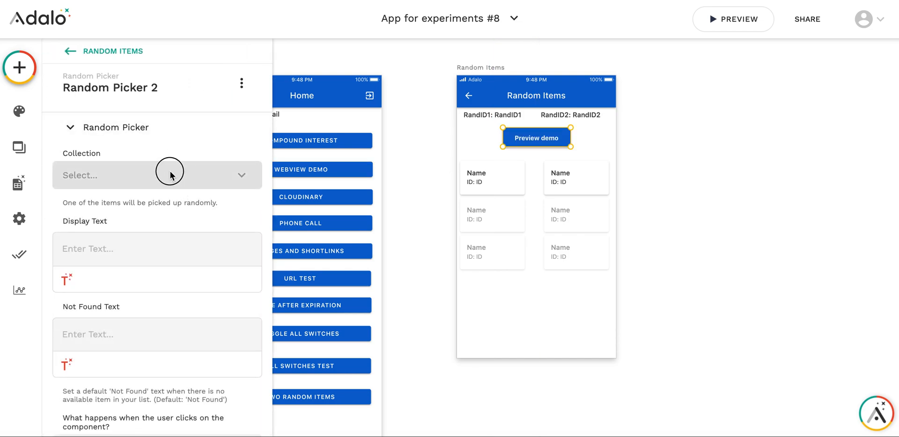
pyautogui.click(169, 175)
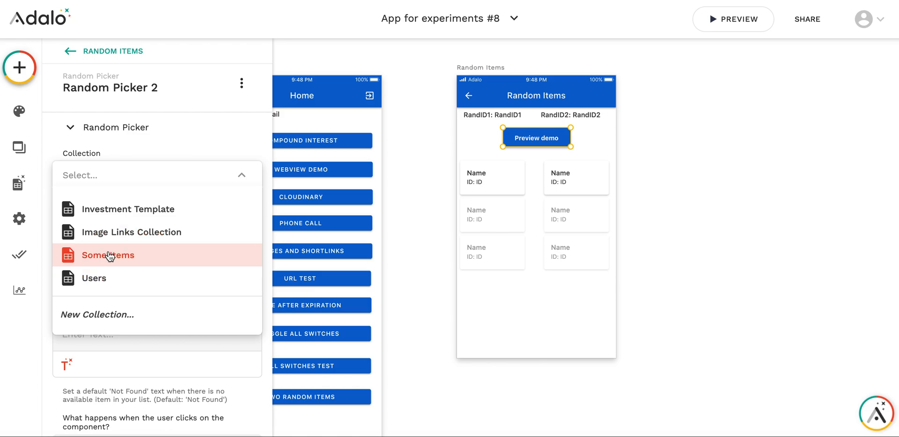
pyautogui.click(109, 256)
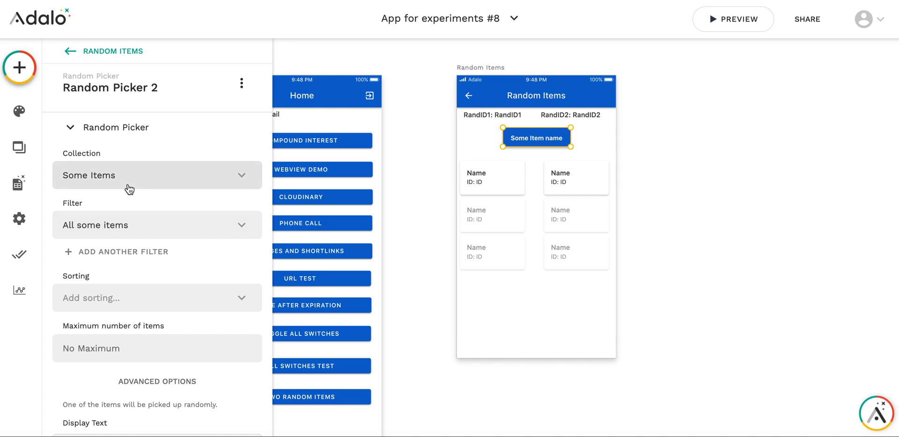
pyautogui.moveTo(416, 143)
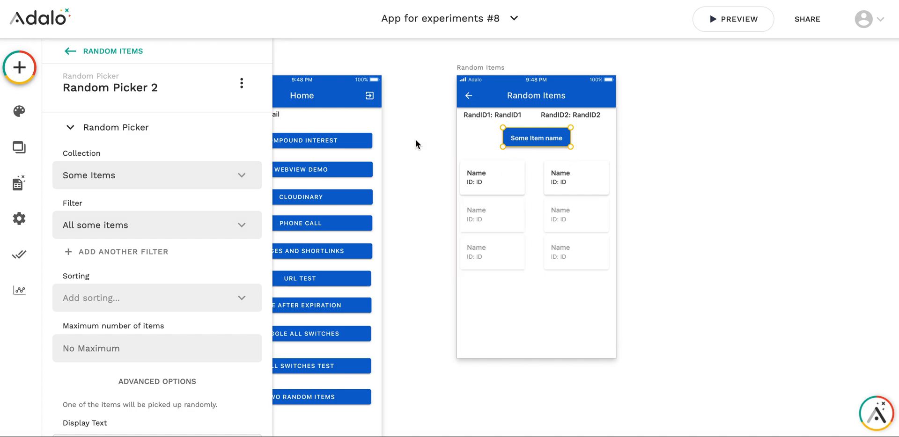
pyautogui.moveTo(215, 217)
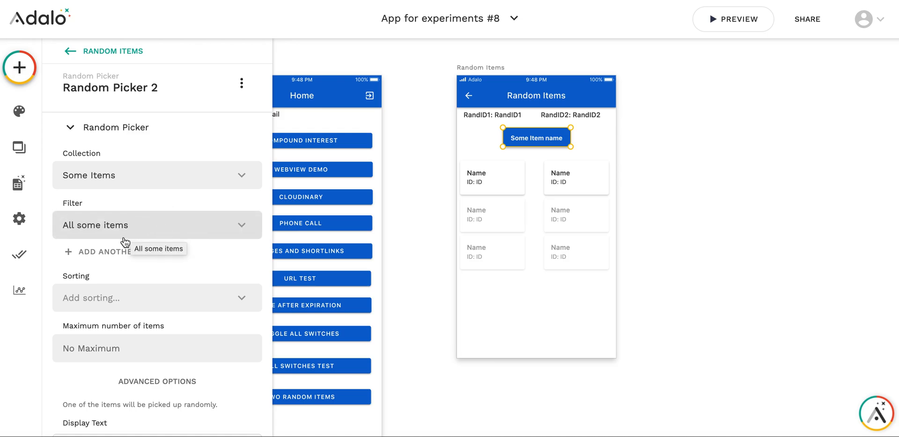
pyautogui.moveTo(100, 260)
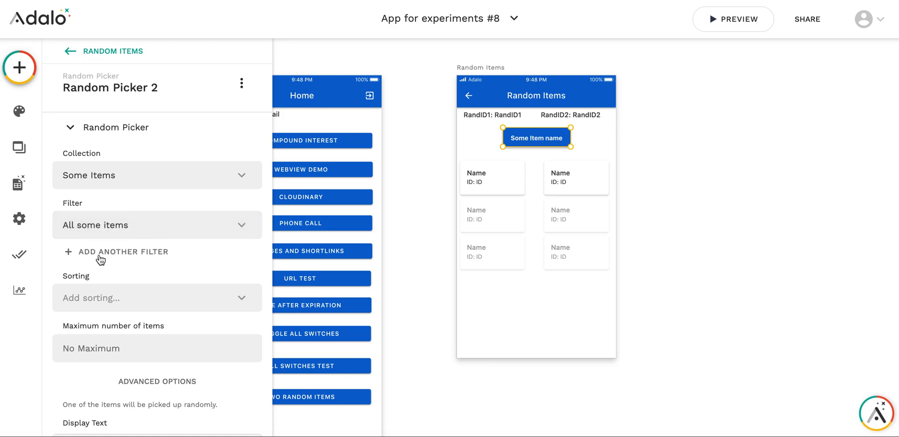
pyautogui.scroll(-3)
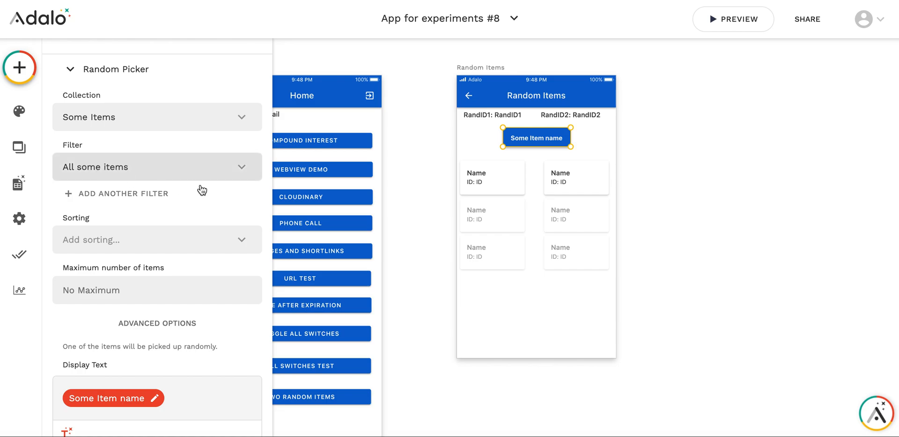
pyautogui.moveTo(124, 172)
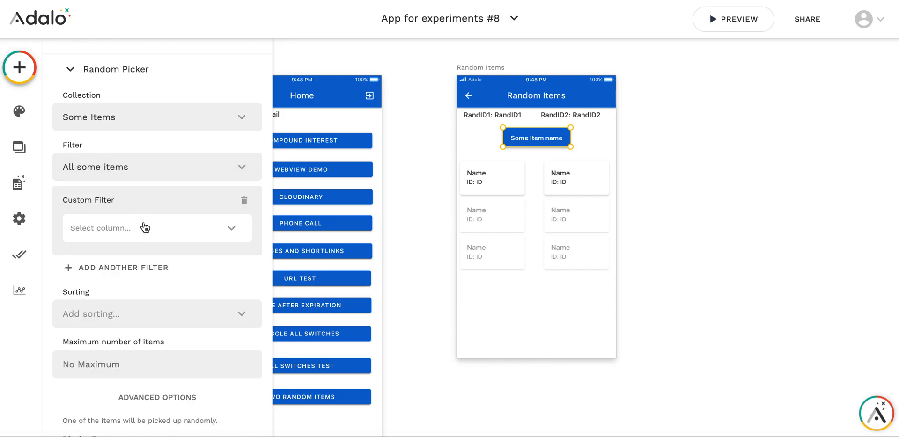
# - Set the custom filter to ID is not equal to Logged In User > RandID1
pyautogui.click(157, 228)
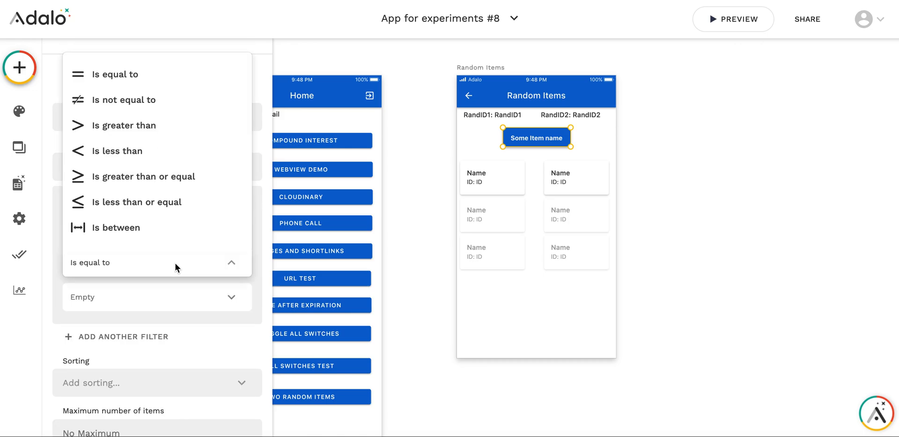
pyautogui.click(123, 100)
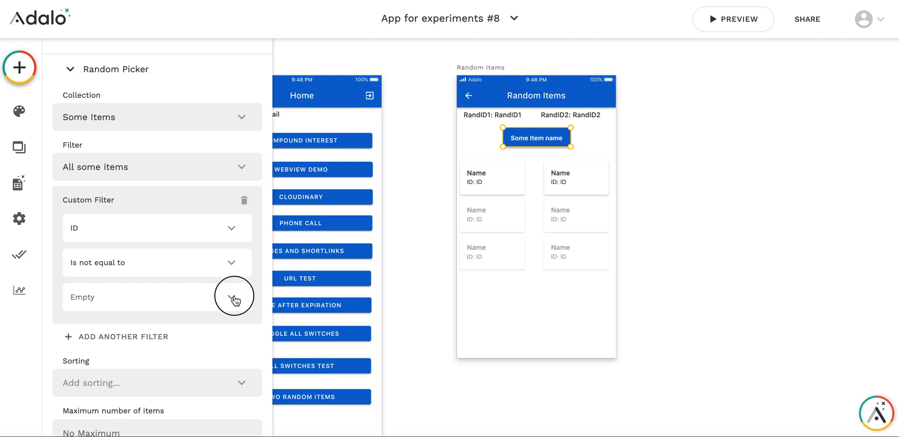
pyautogui.click(234, 298)
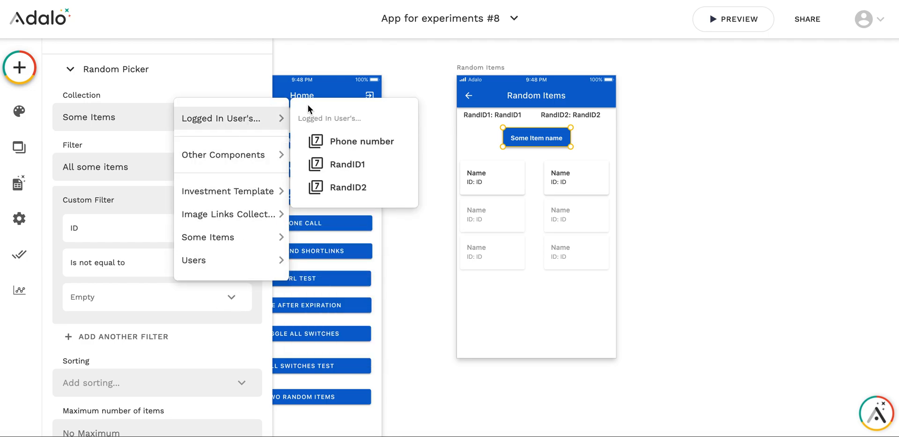
pyautogui.click(347, 164)
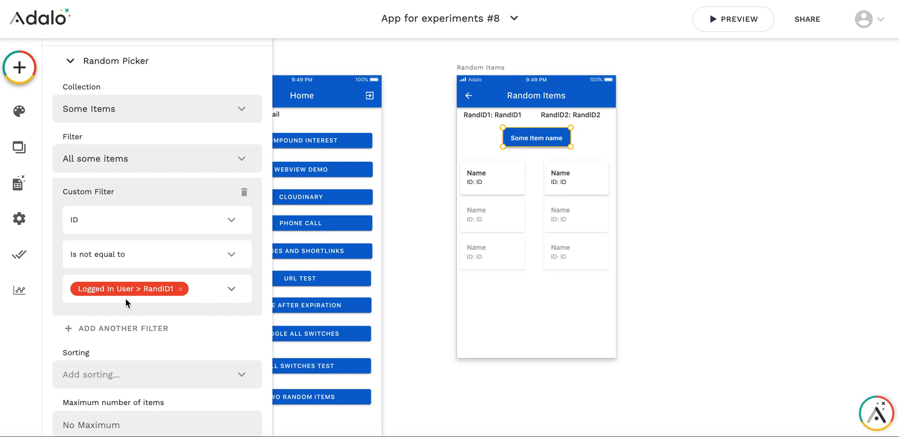
pyautogui.moveTo(146, 289)
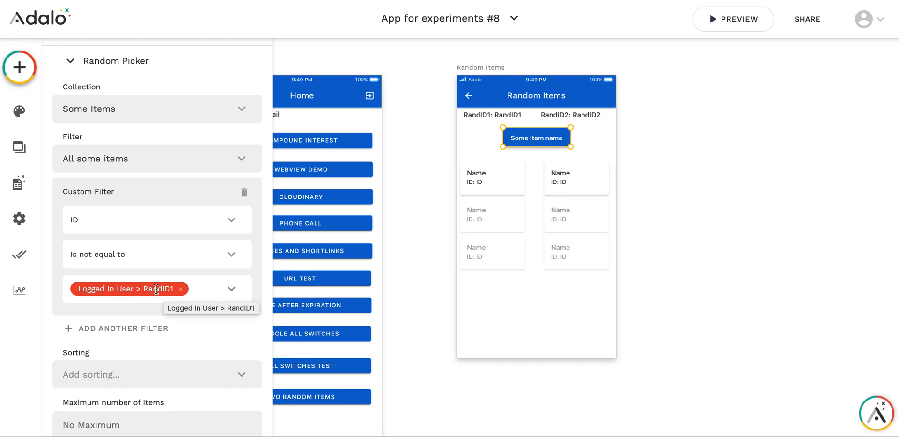
pyautogui.scroll(-3)
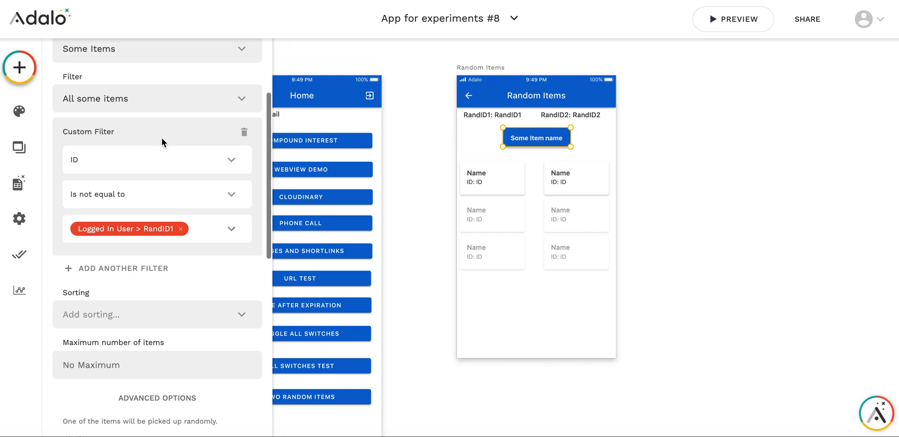
pyautogui.scroll(-3)
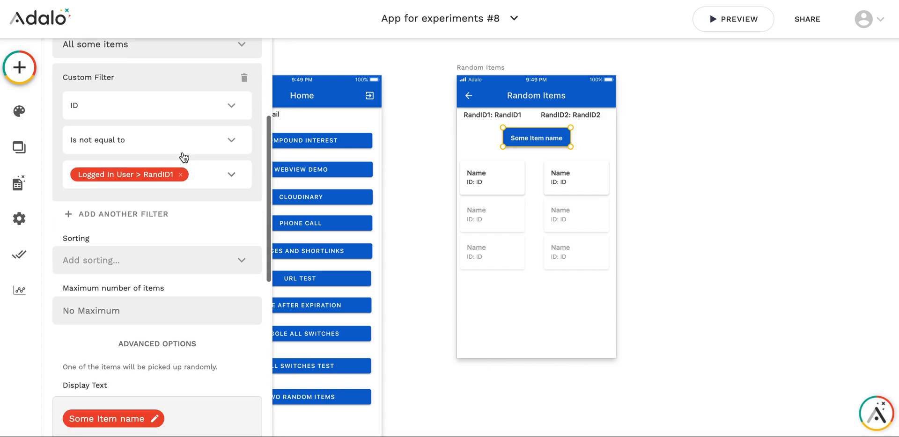
pyautogui.scroll(-3)
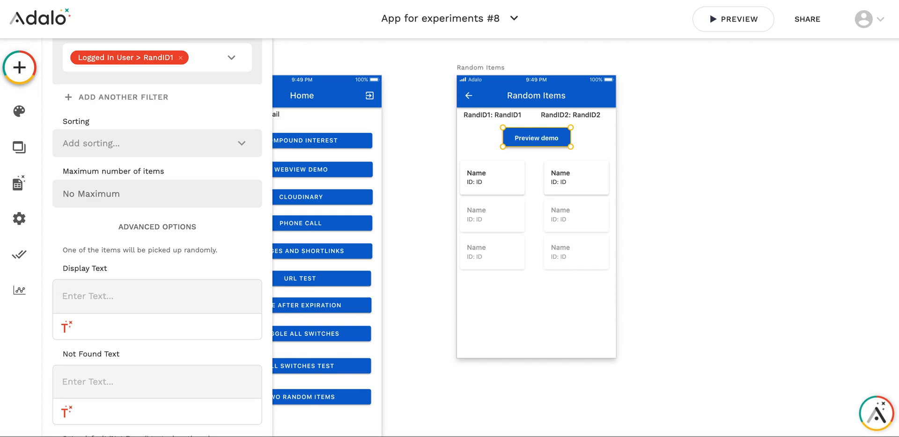
# - Change the random picker's button text to 'Run'
pyautogui.write('Ru')
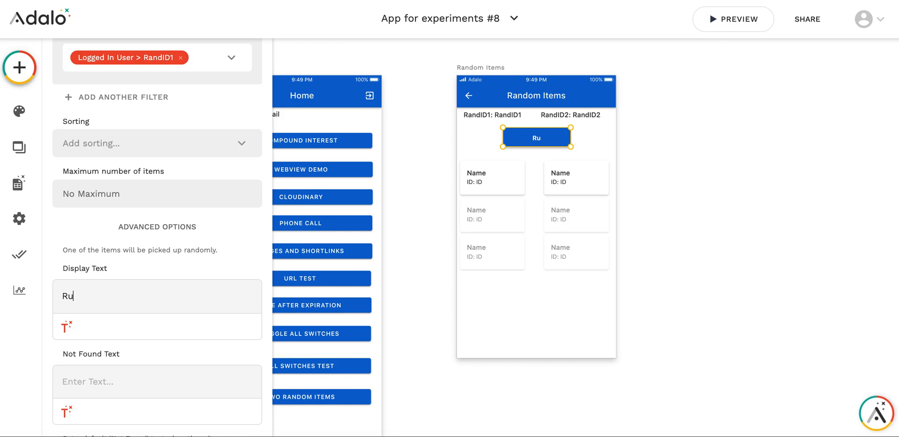
pyautogui.write('n')
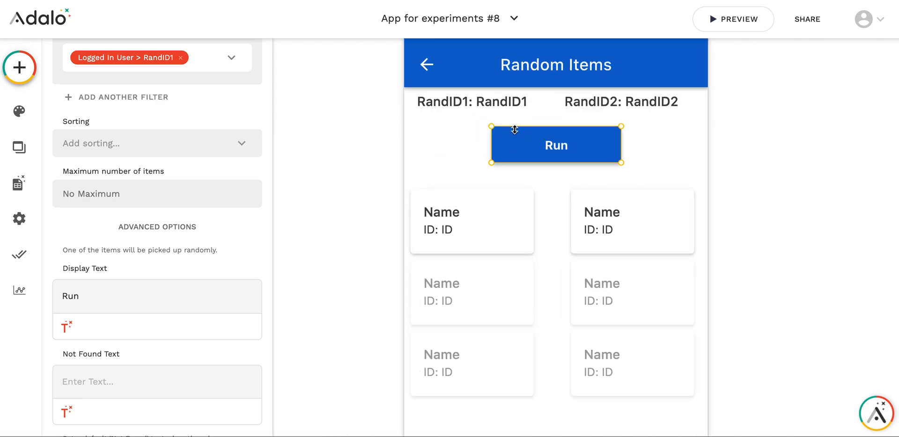
pyautogui.scroll(-3)
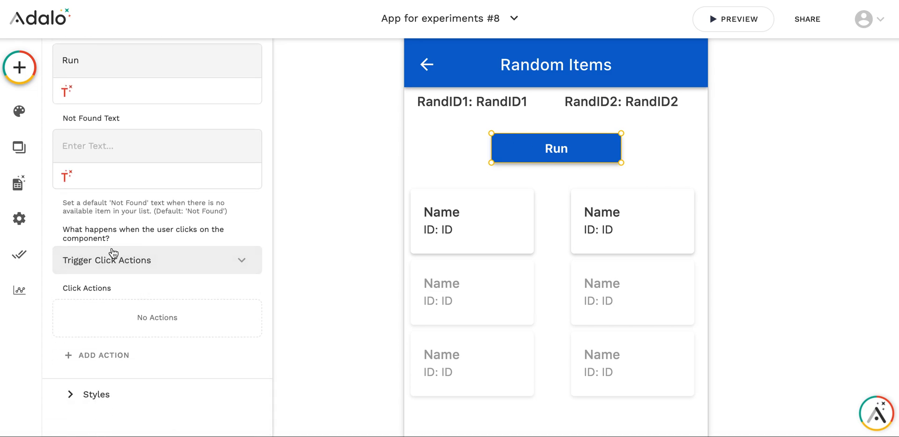
pyautogui.moveTo(159, 279)
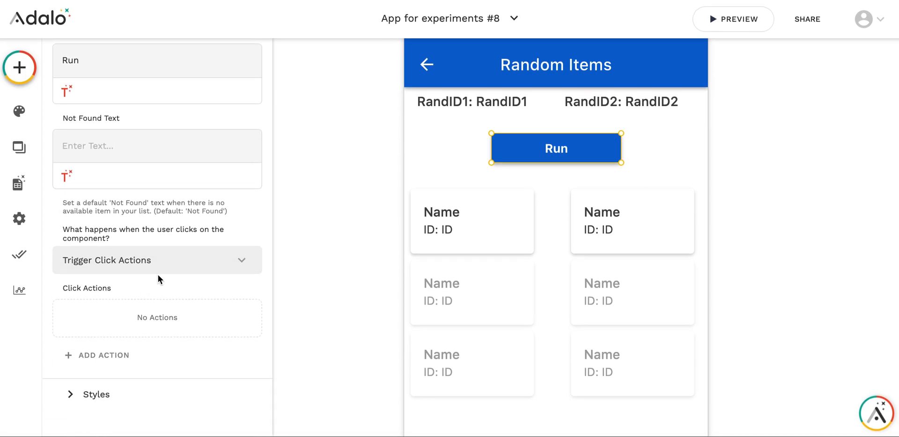
# - Add an Update Logged In User click action and browse functions for RandID2
pyautogui.click(104, 356)
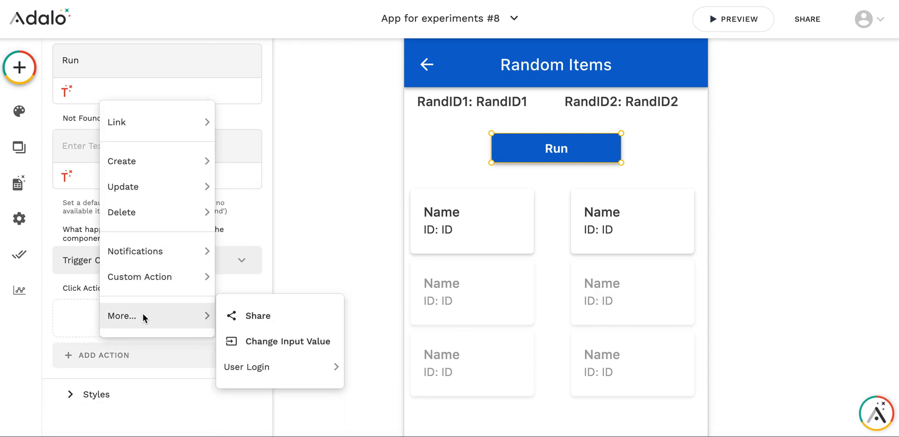
pyautogui.moveTo(123, 187)
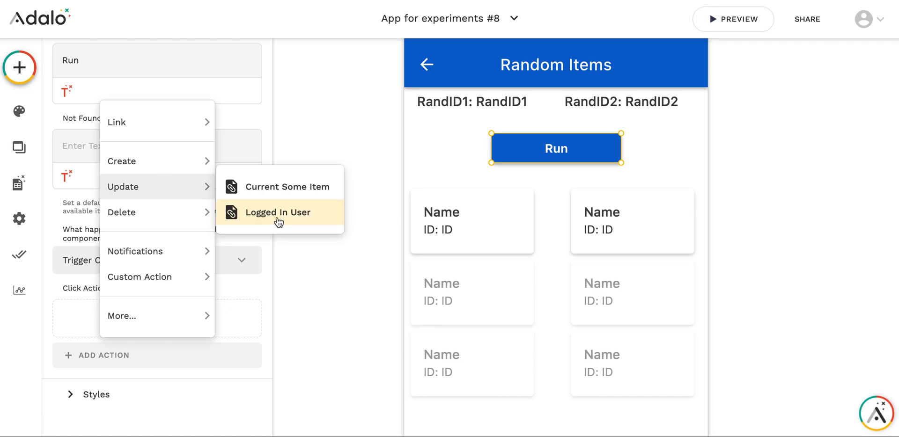
pyautogui.click(278, 213)
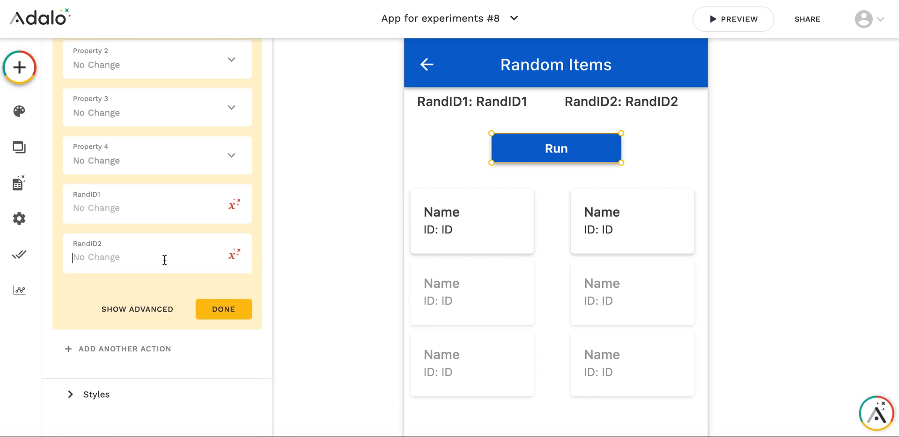
pyautogui.click(234, 255)
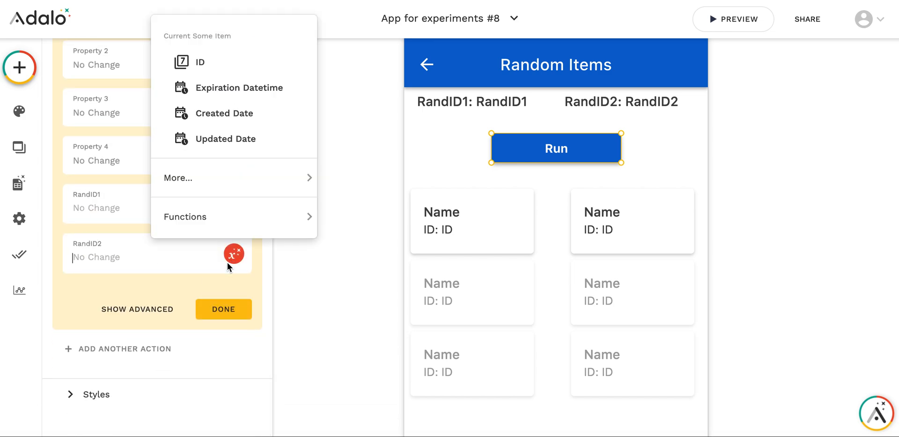
pyautogui.click(185, 217)
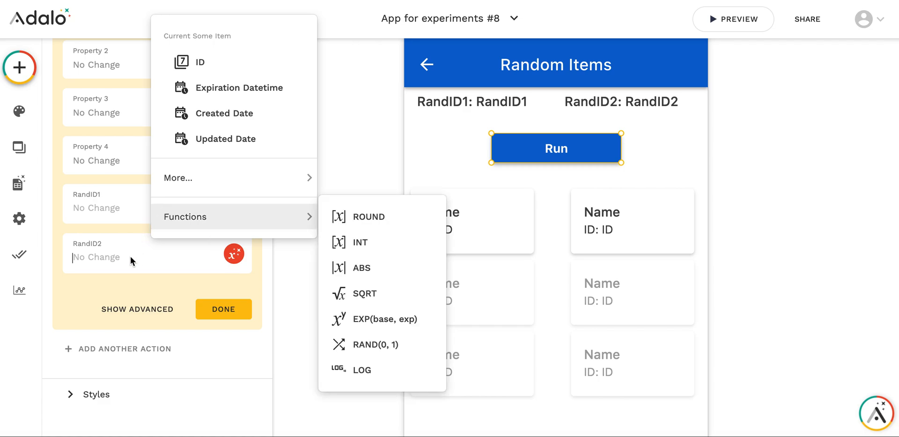
pyautogui.moveTo(270, 219)
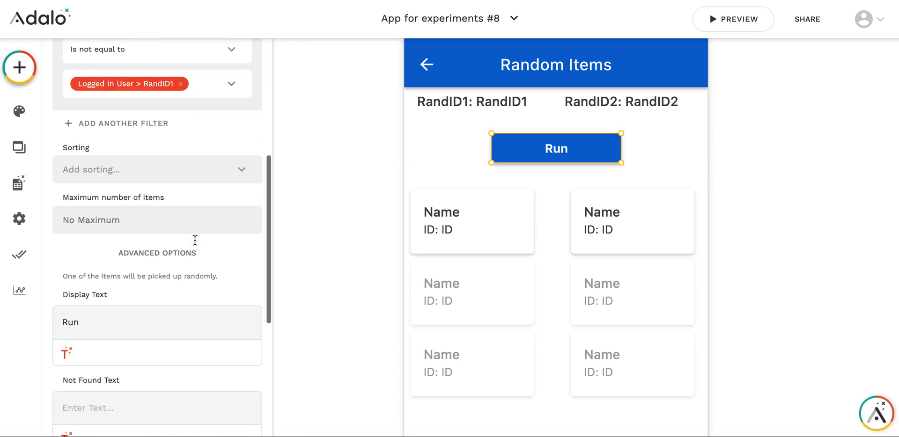
pyautogui.scroll(-3)
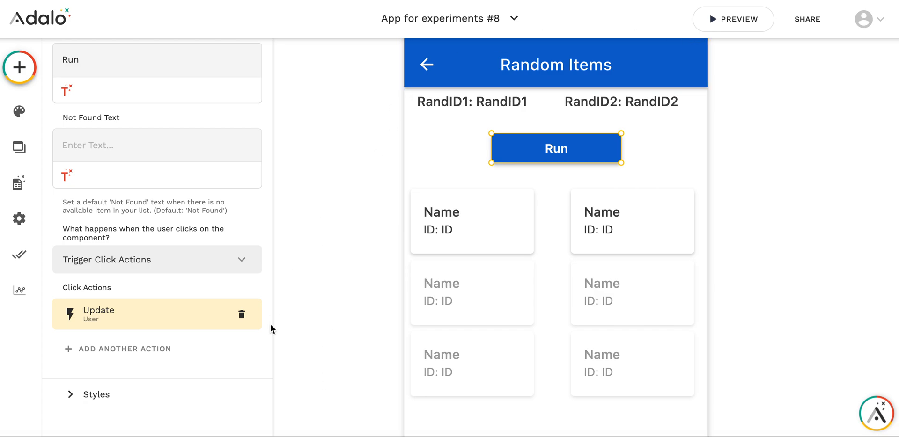
pyautogui.moveTo(400, 243)
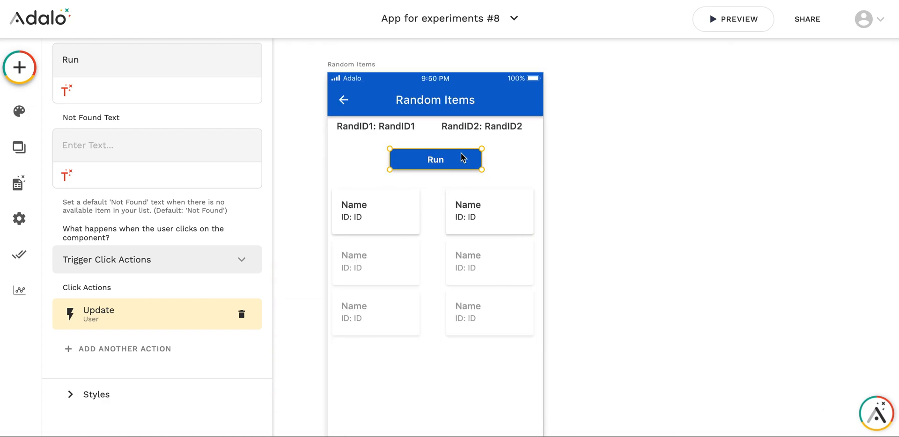
pyautogui.moveTo(363, 323)
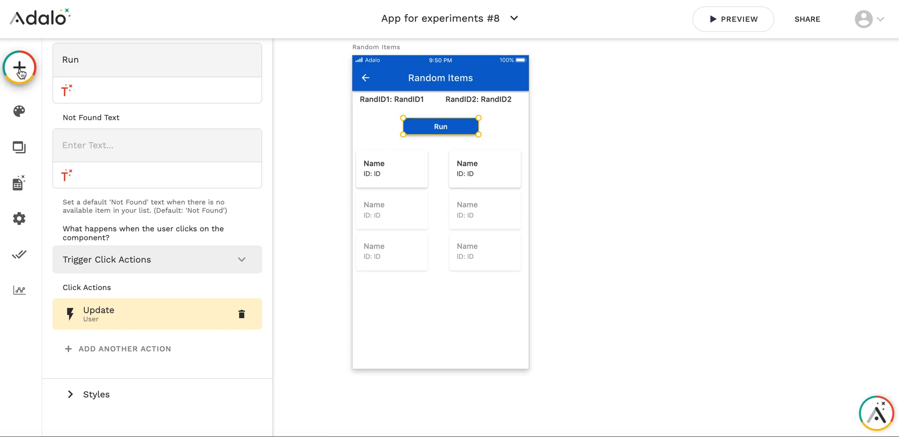
# - Open Adalo's Add Component panel from the left toolbar's + button
pyautogui.click(19, 68)
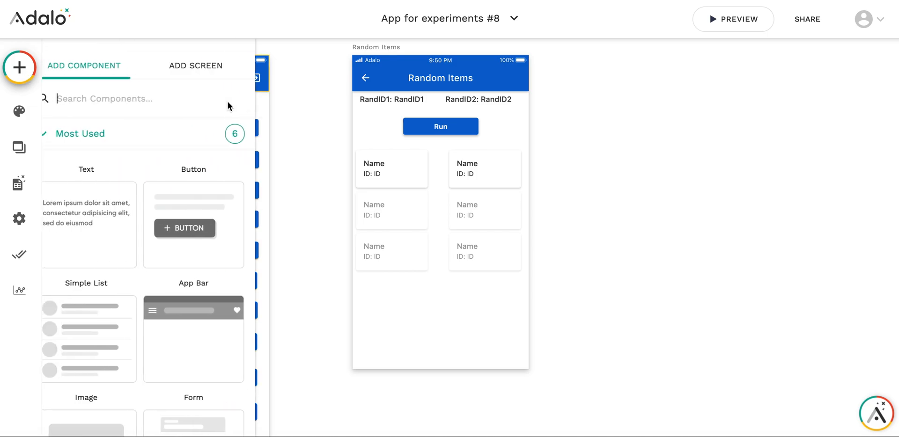
# - Add a True/False 'Random Show?' property to Users and set it False in the Home button's update
pyautogui.click(19, 183)
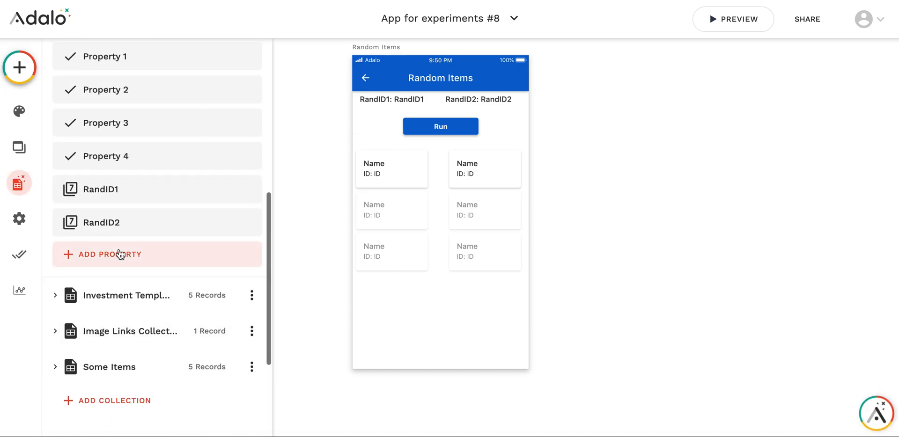
pyautogui.click(110, 255)
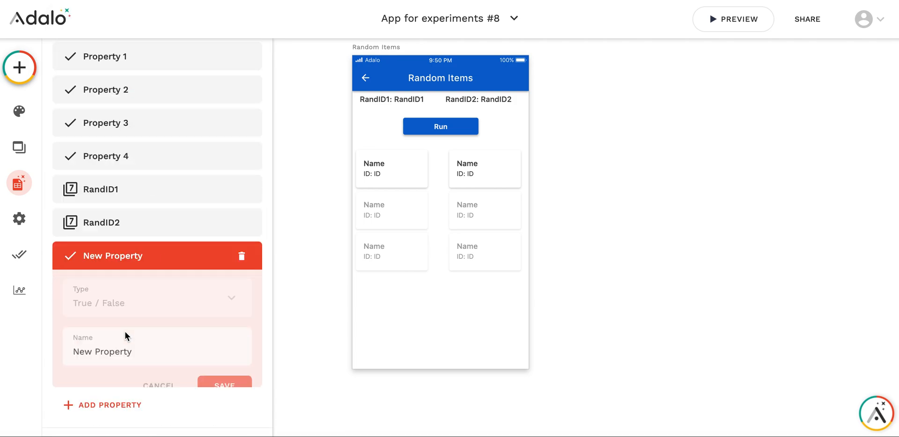
pyautogui.write('Random Sho')
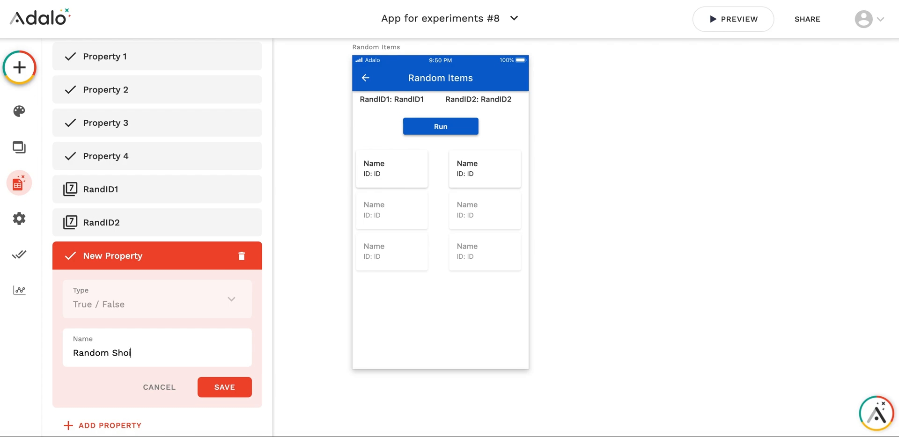
pyautogui.click(224, 387)
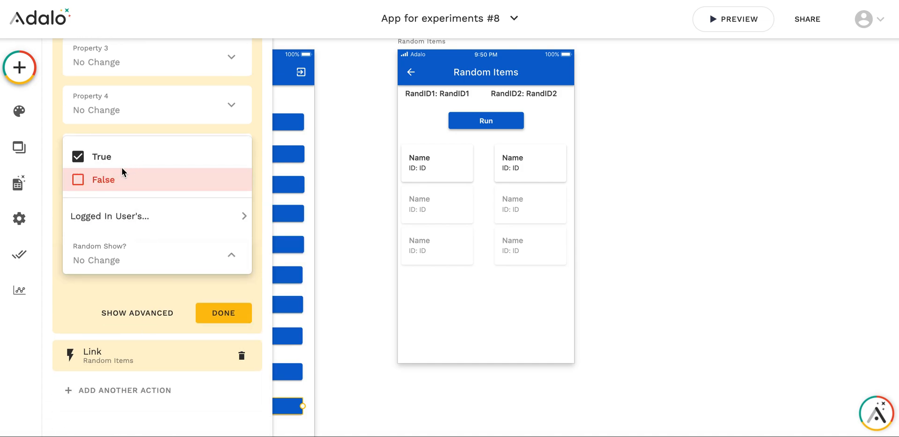
pyautogui.click(223, 313)
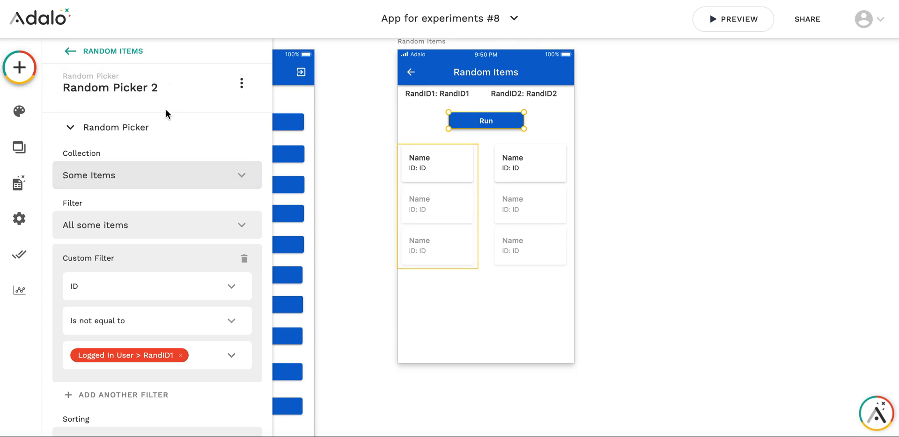
# - Make Random Picker 2 Sometimes Visible when Logged In User's Random Show? is true
pyautogui.click(242, 83)
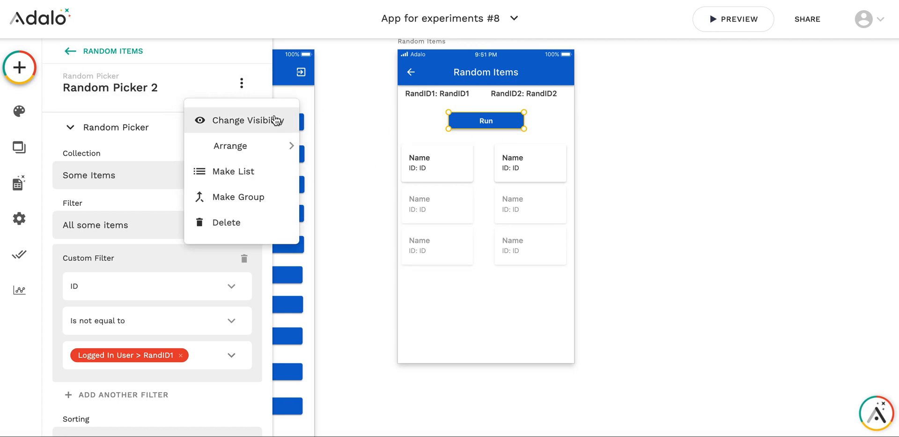
pyautogui.click(246, 120)
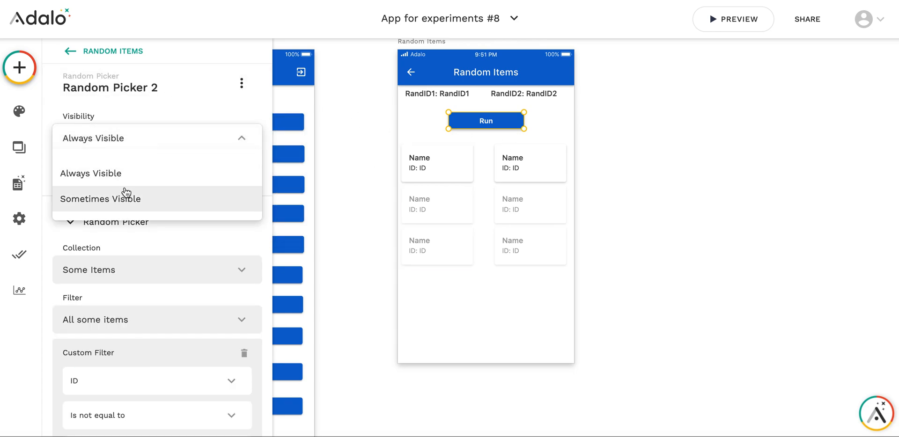
pyautogui.click(101, 199)
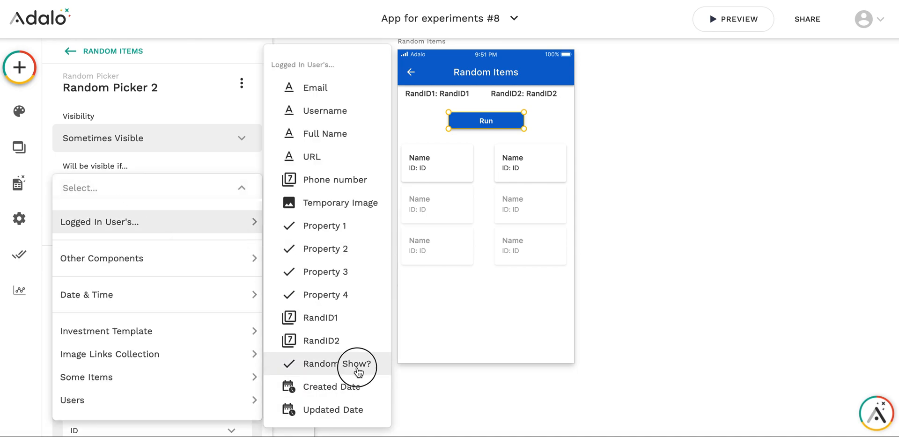
pyautogui.click(337, 364)
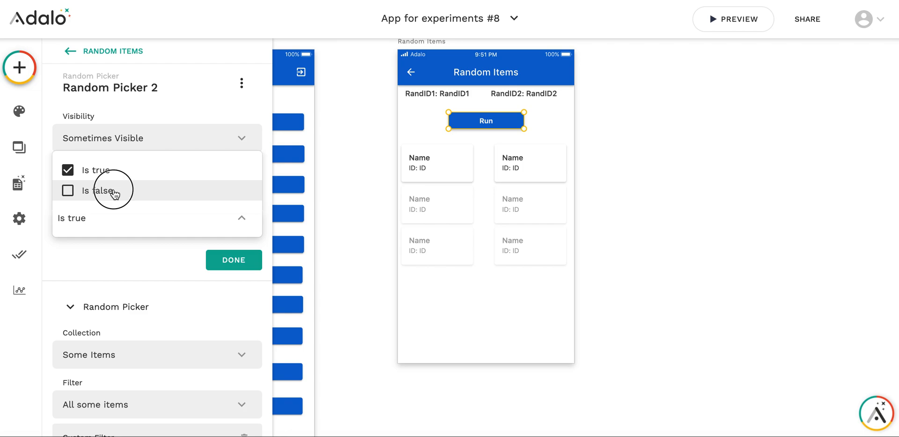
pyautogui.click(233, 260)
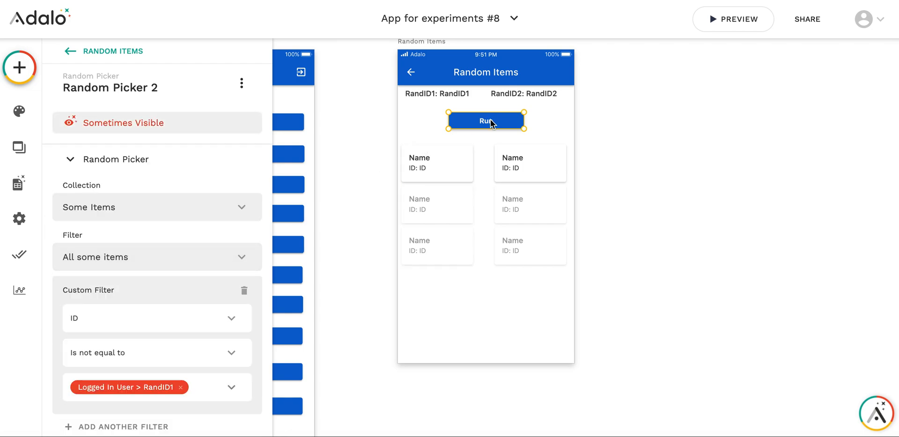
pyautogui.scroll(-3)
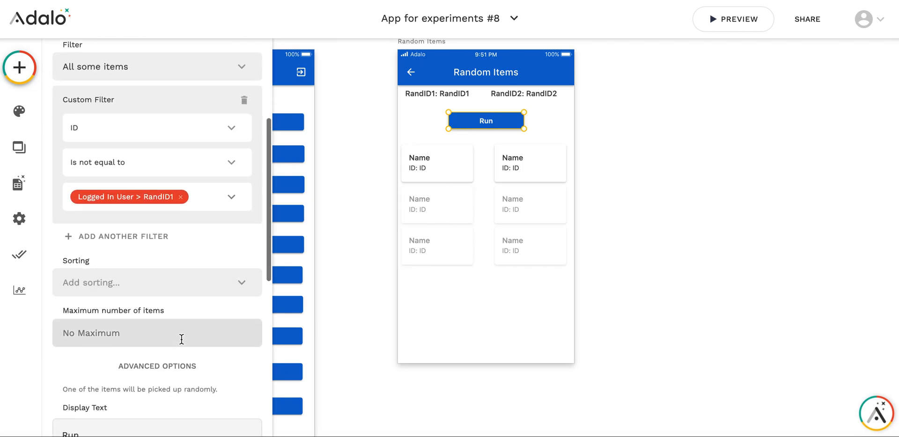
# - Set the Run update's RandID2 to the picked item's id and Random Show? to True
pyautogui.scroll(-3)
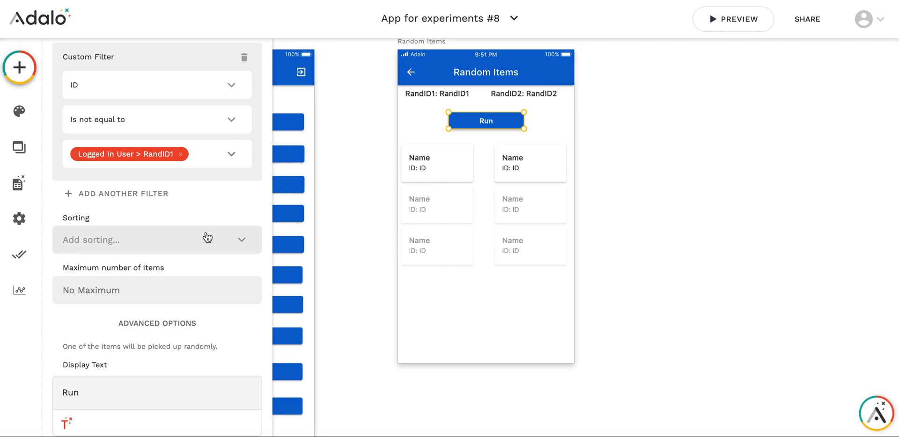
pyautogui.scroll(-3)
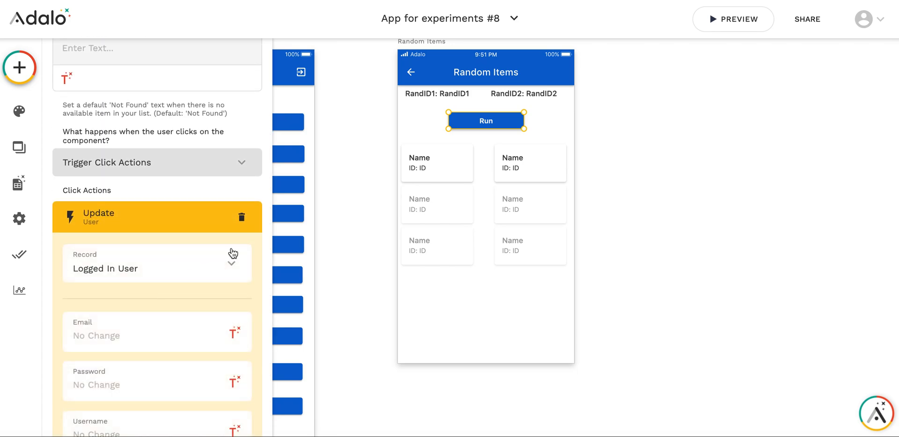
pyautogui.scroll(-3)
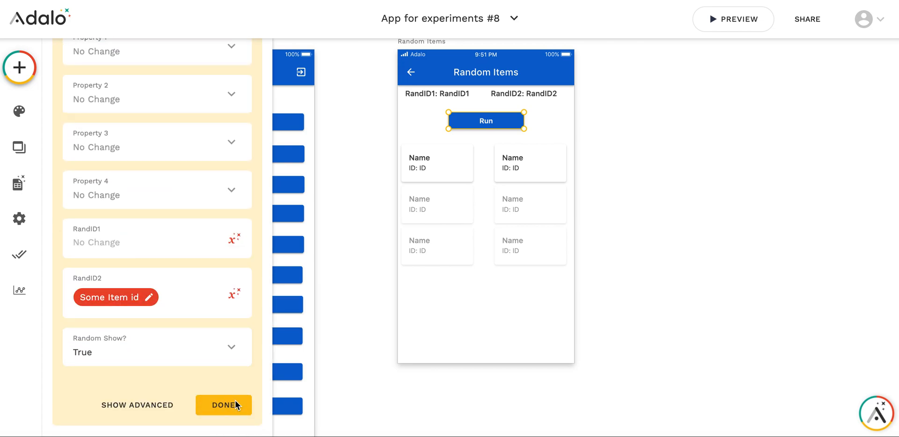
pyautogui.click(223, 405)
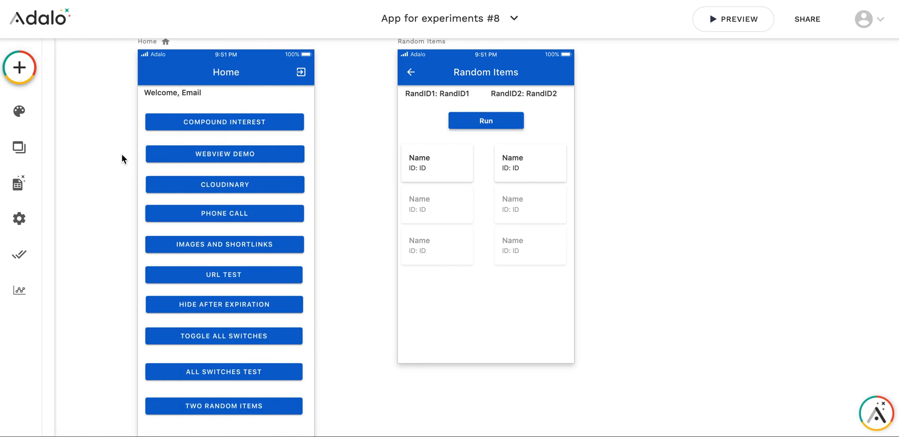
# - Add a new button labelled 'Restart' below the two lists
pyautogui.click(19, 68)
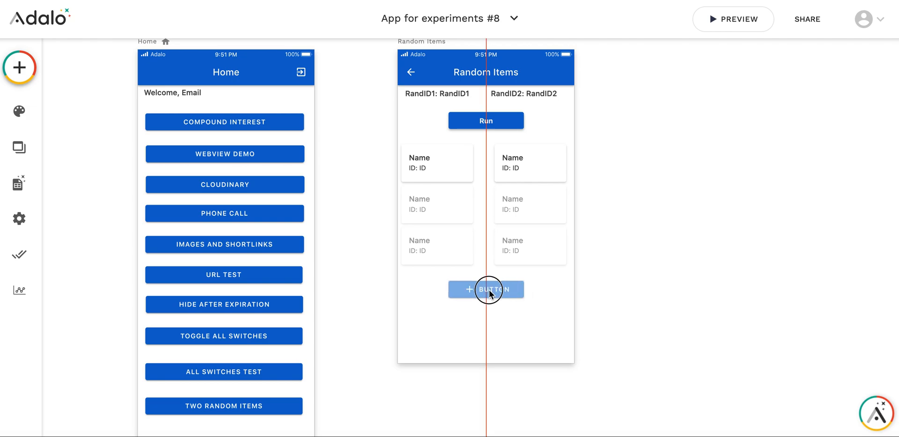
pyautogui.click(486, 289)
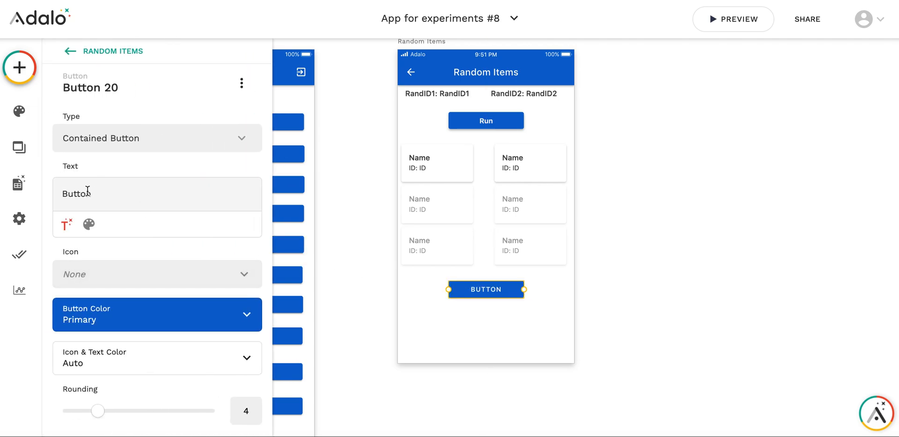
pyautogui.write('R')
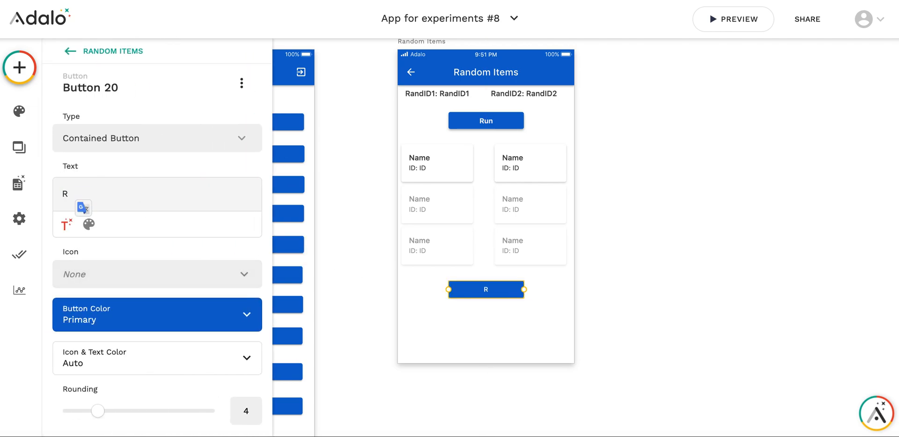
pyautogui.write('estart')
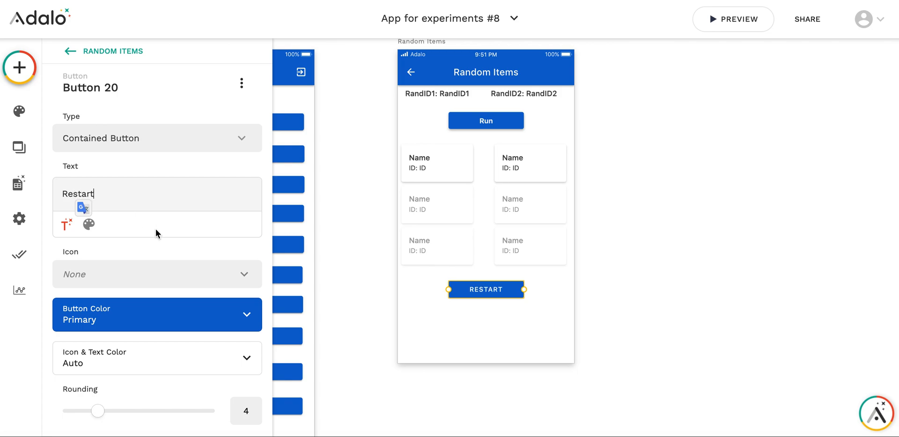
pyautogui.scroll(-3)
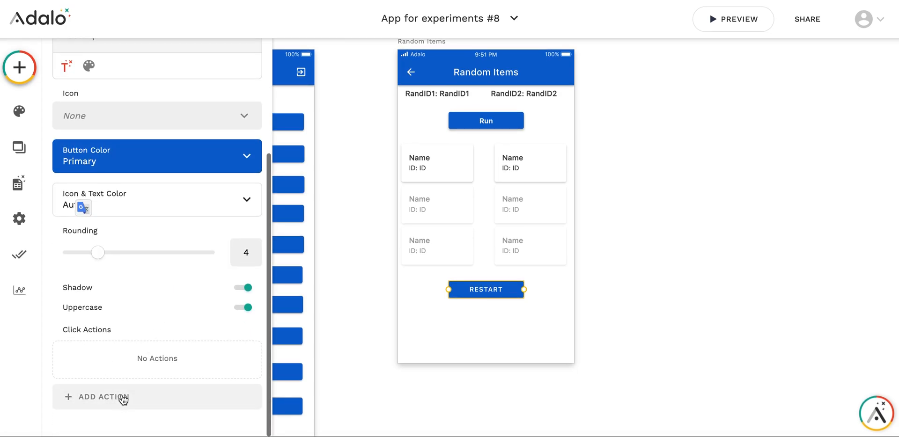
# - Give Restart an Update User action setting RandID1 to RAND(1,5) and Random Show? False
pyautogui.click(97, 397)
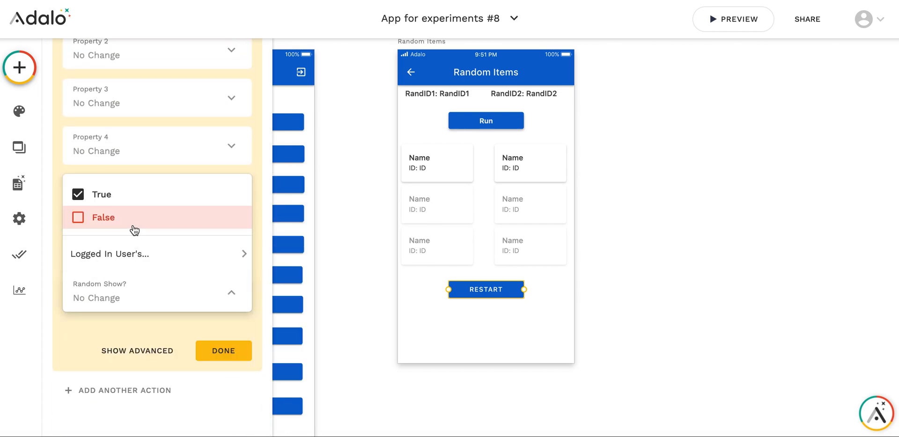
pyautogui.click(103, 218)
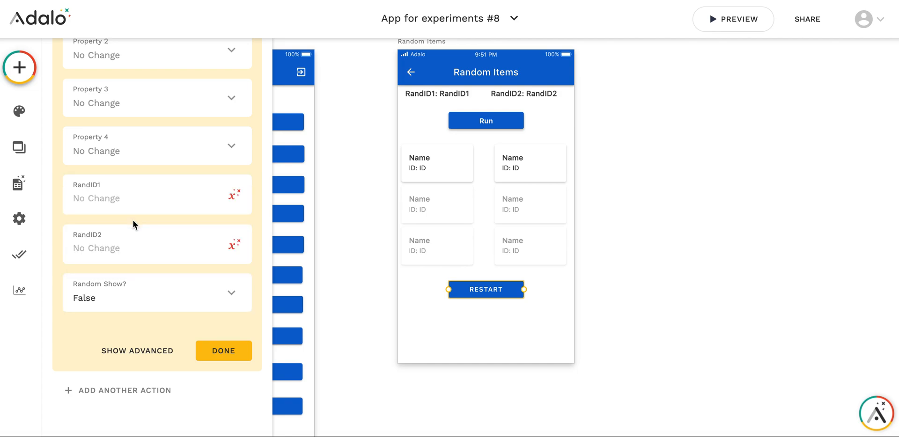
pyautogui.moveTo(151, 211)
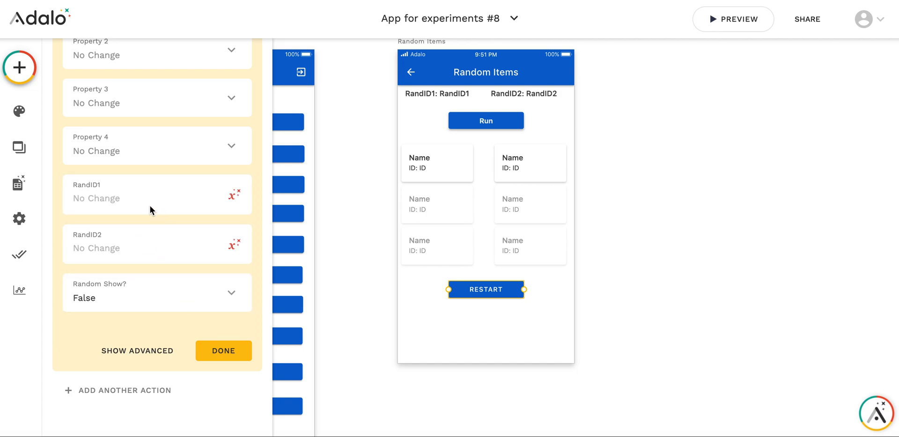
pyautogui.click(233, 195)
pyautogui.write('RAND(1,5)')
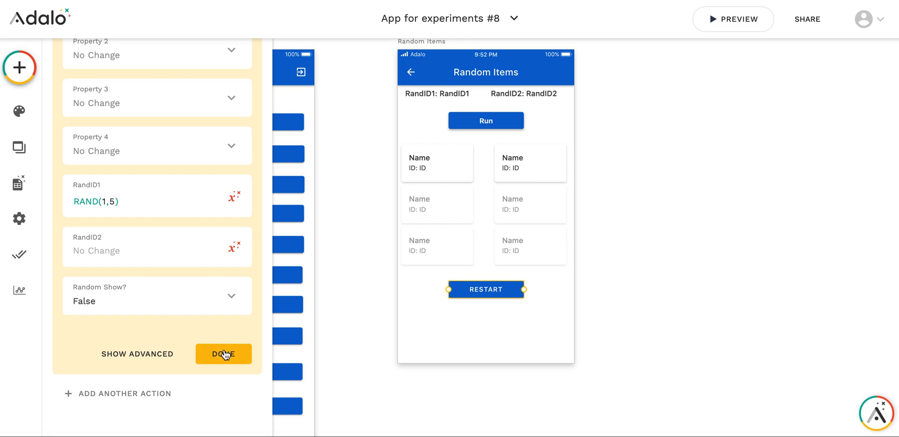
pyautogui.click(224, 355)
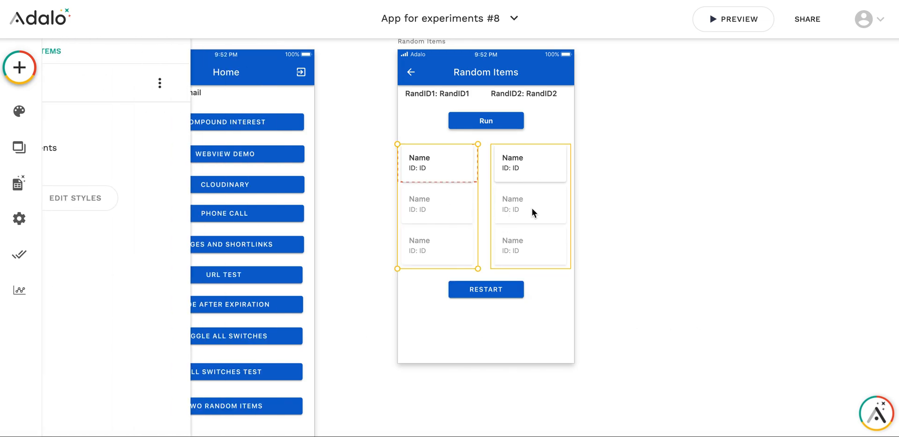
# - Group both lists with Restart, Sometimes Visible when Logged In User's Random Show? is true
pyautogui.click(486, 290)
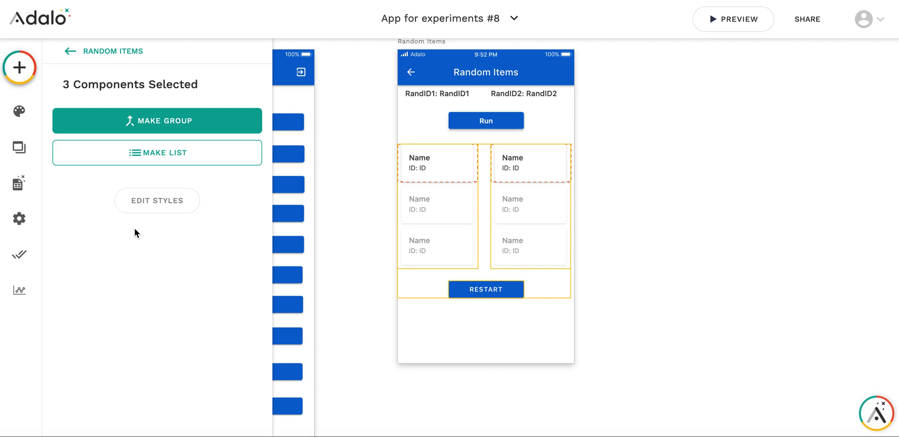
pyautogui.click(157, 120)
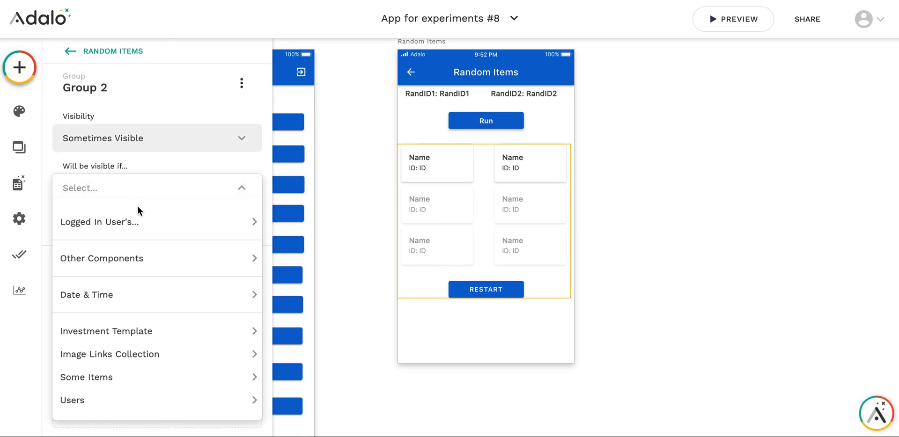
pyautogui.click(99, 222)
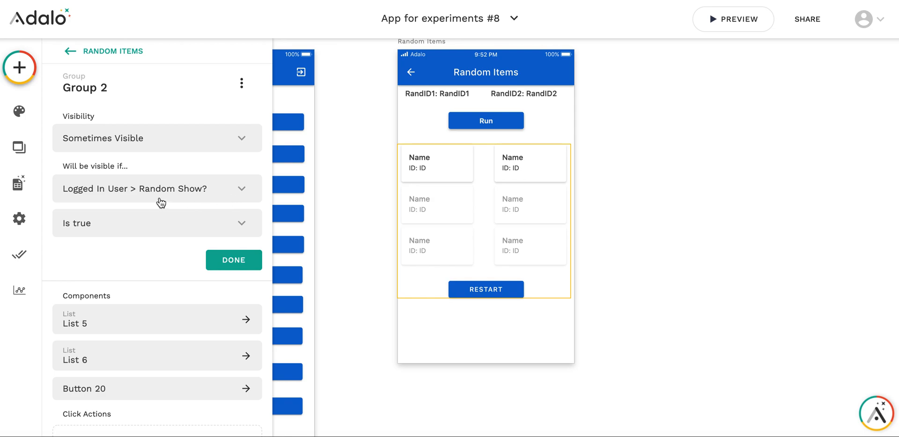
pyautogui.click(234, 260)
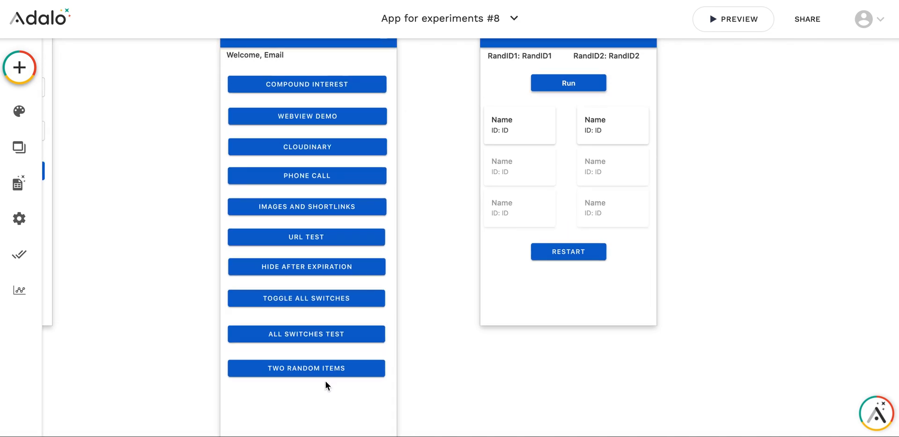
pyautogui.click(306, 368)
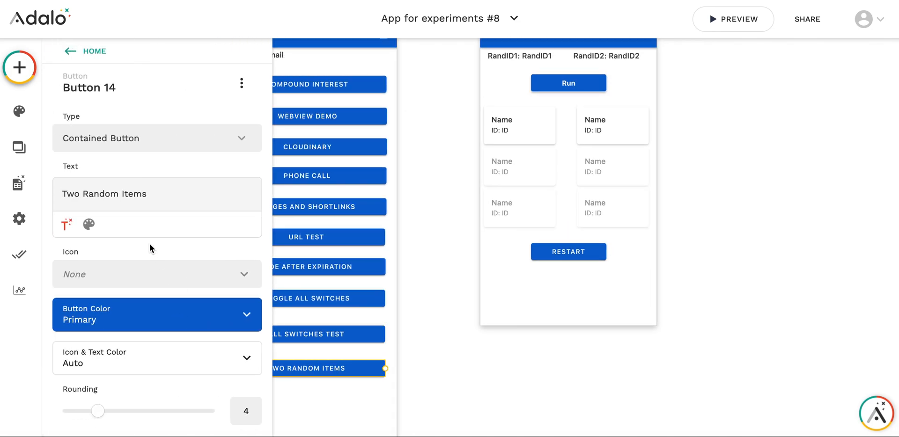
pyautogui.scroll(-3)
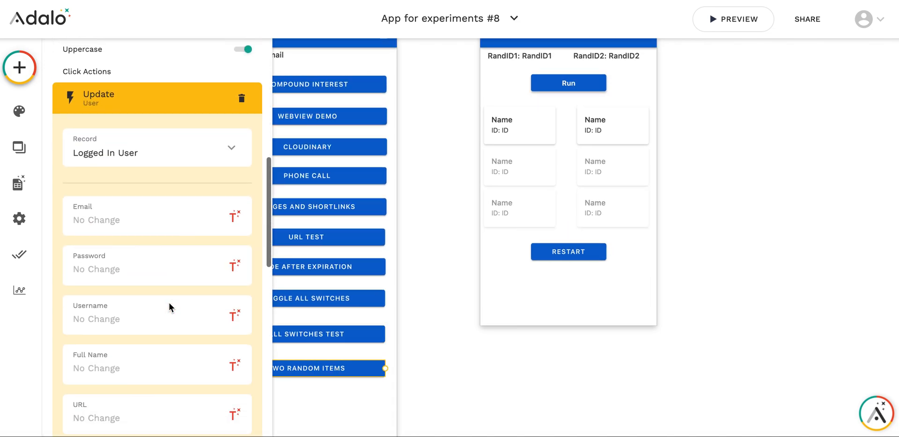
pyautogui.scroll(-3)
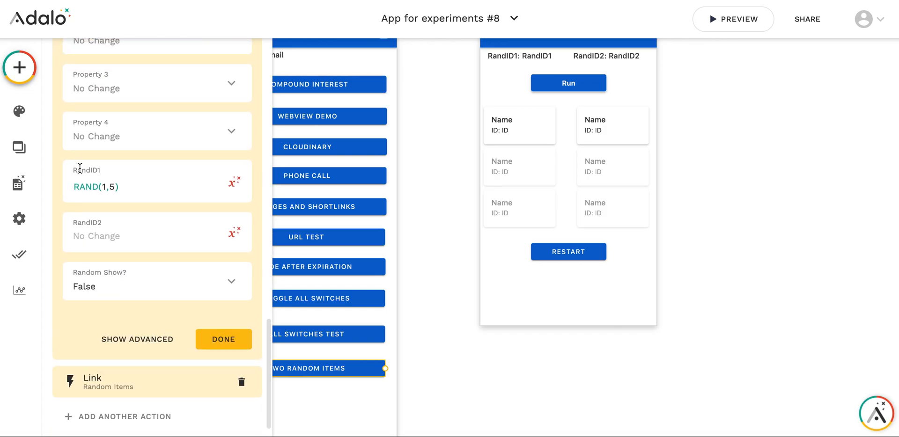
pyautogui.moveTo(146, 204)
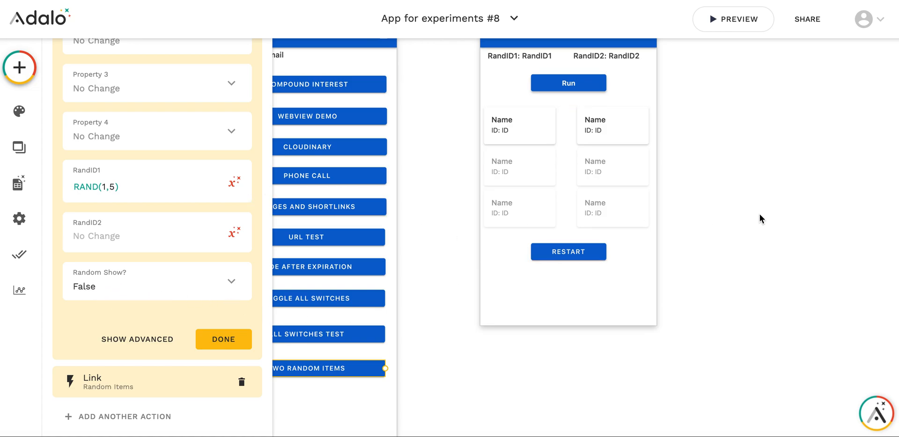
pyautogui.click(224, 340)
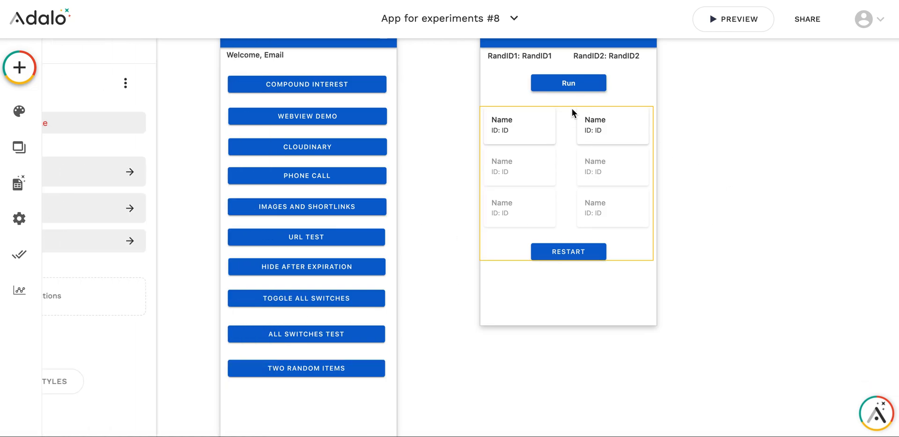
pyautogui.click(568, 83)
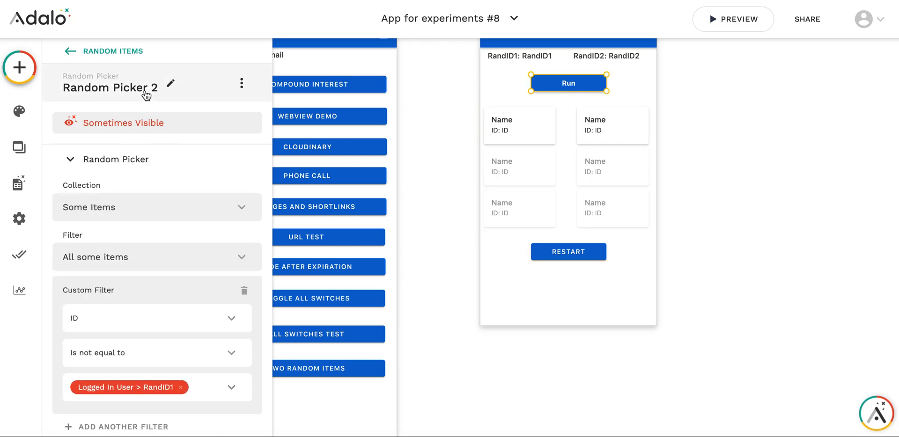
pyautogui.click(158, 122)
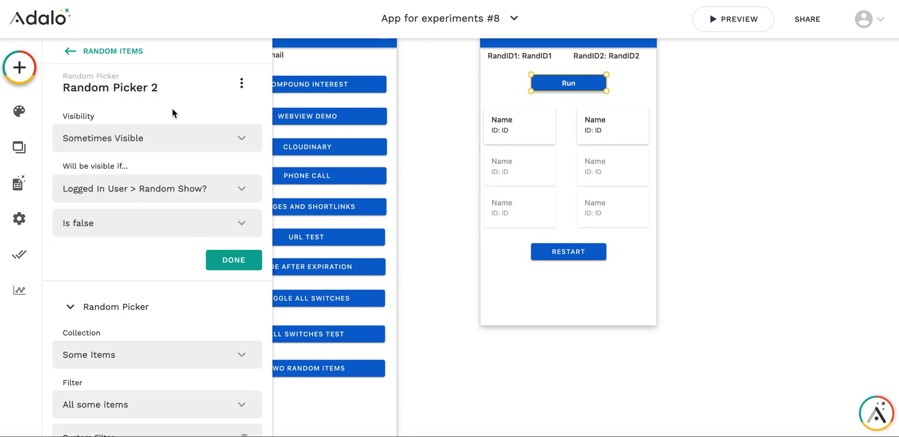
pyautogui.moveTo(150, 98)
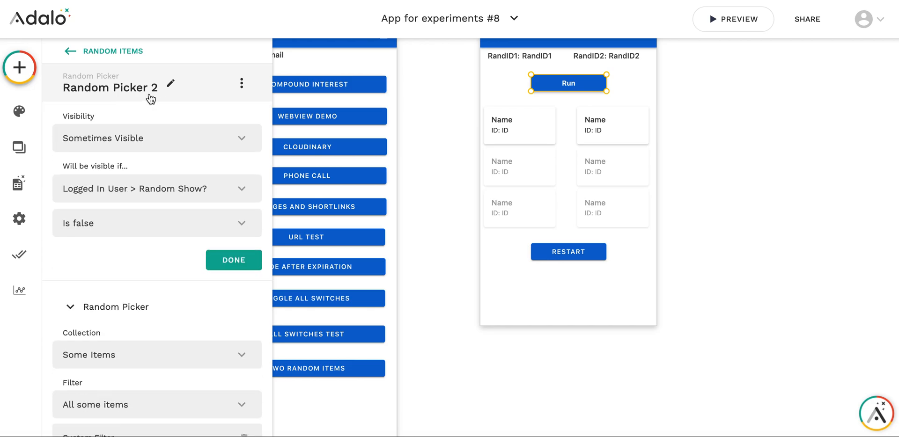
pyautogui.scroll(-3)
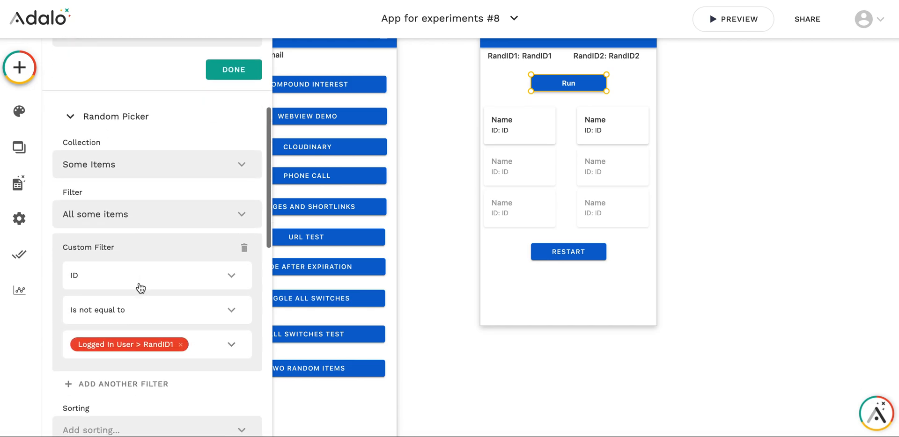
pyautogui.scroll(-3)
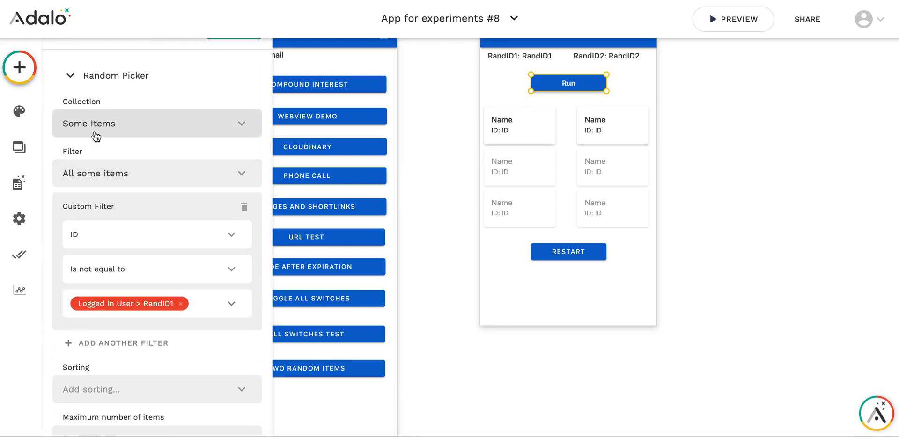
pyautogui.scroll(-3)
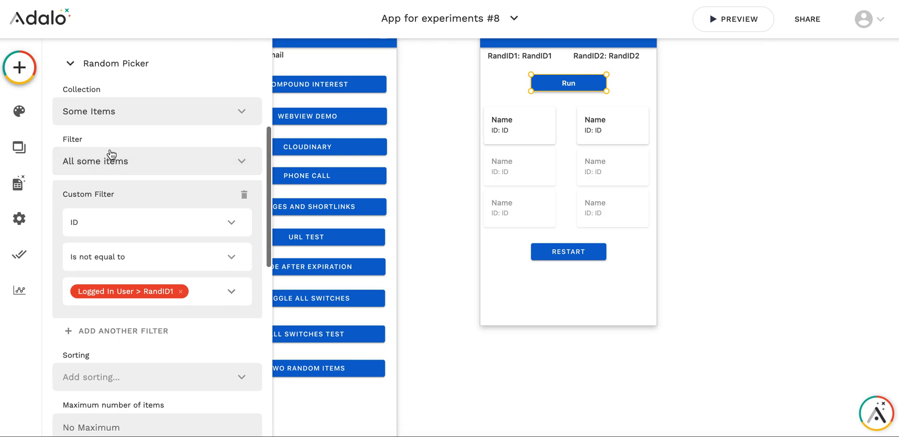
pyautogui.moveTo(128, 212)
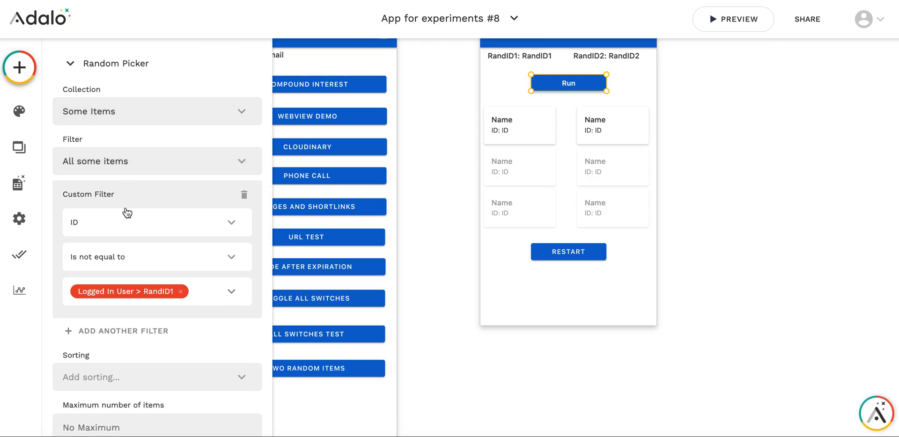
pyautogui.scroll(-3)
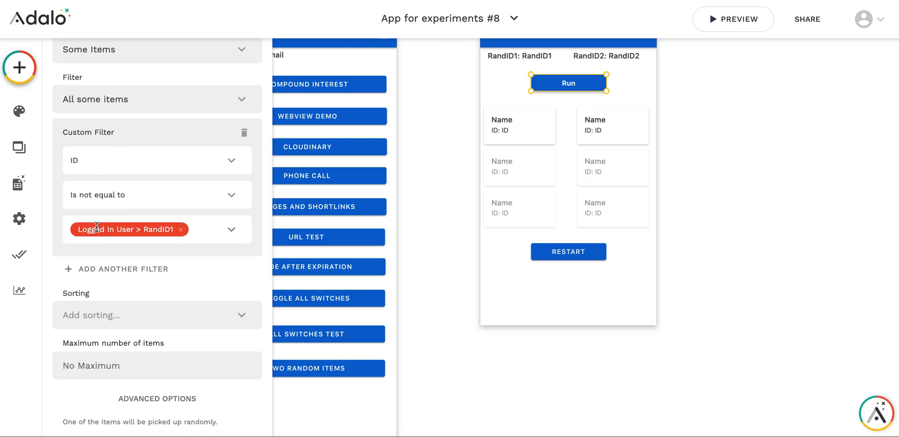
pyautogui.moveTo(178, 245)
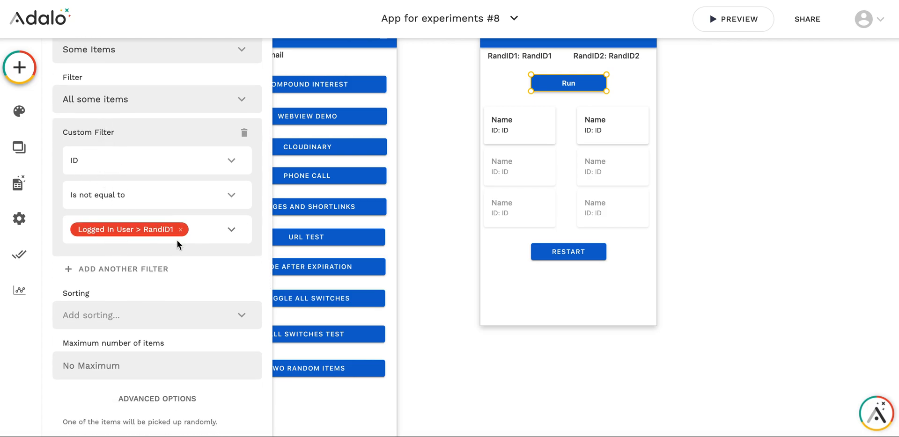
pyautogui.moveTo(191, 272)
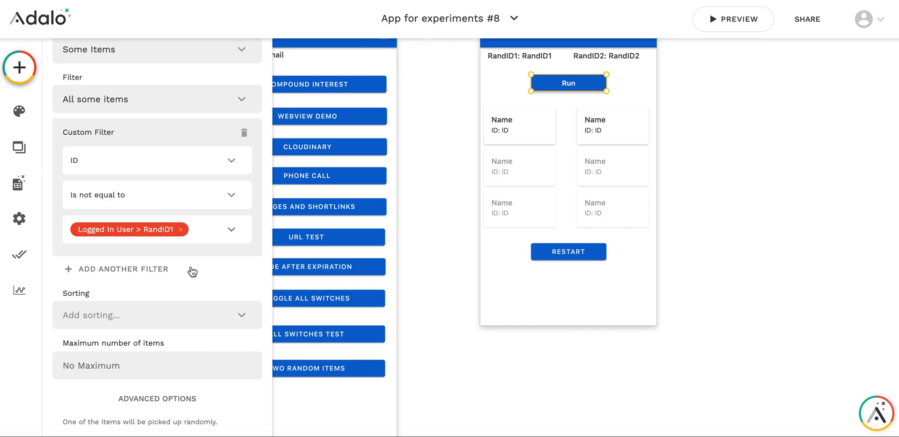
pyautogui.scroll(-3)
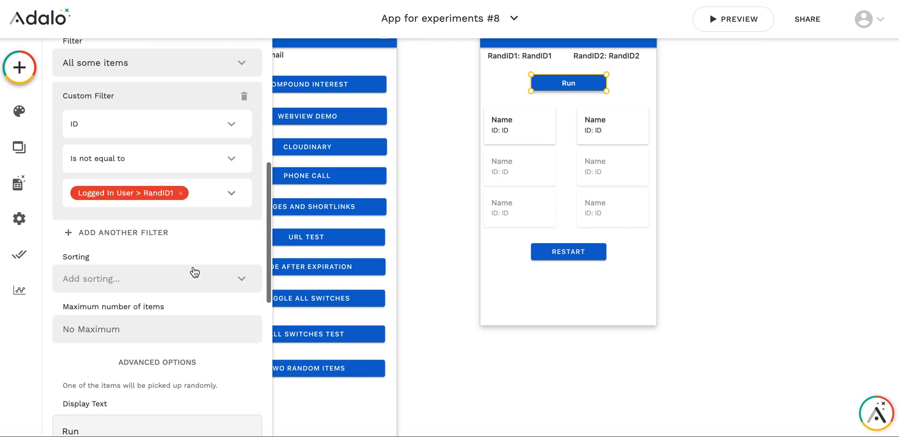
pyautogui.scroll(-3)
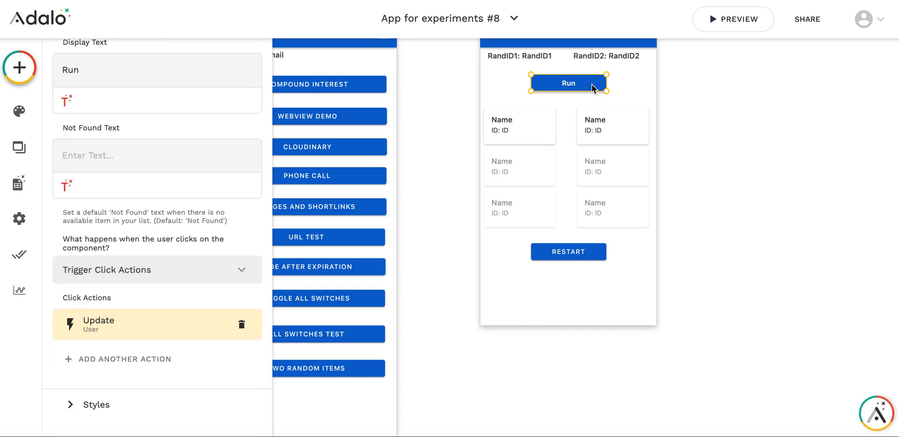
pyautogui.click(98, 324)
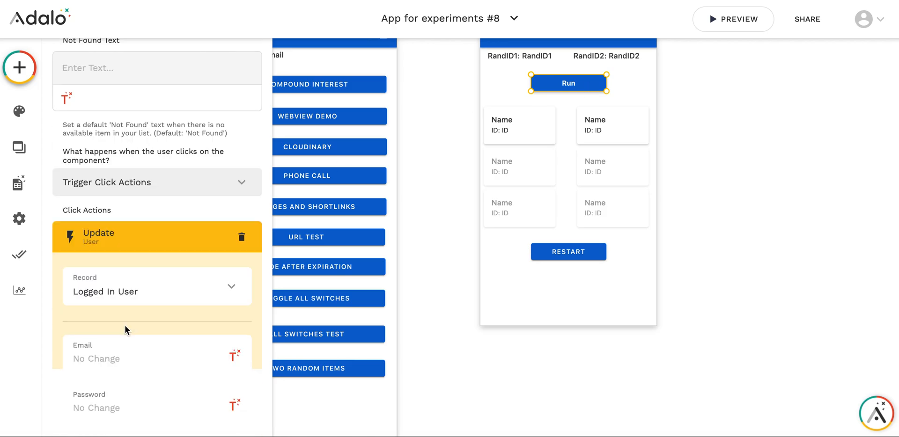
pyautogui.scroll(-3)
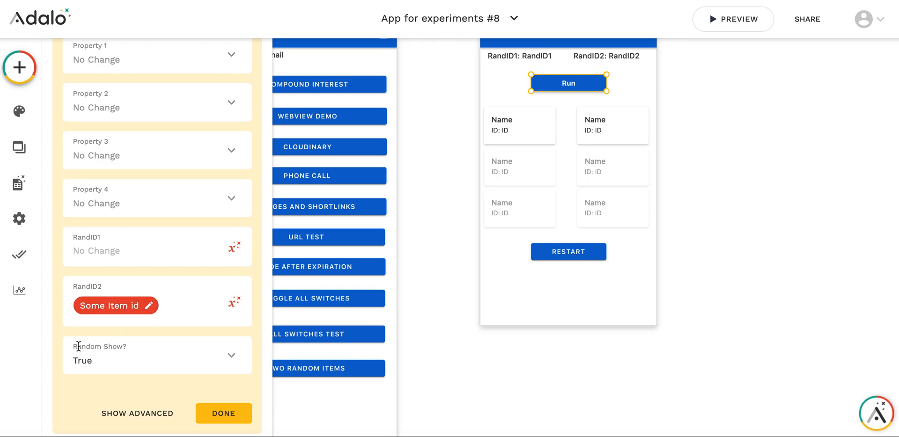
pyautogui.moveTo(572, 314)
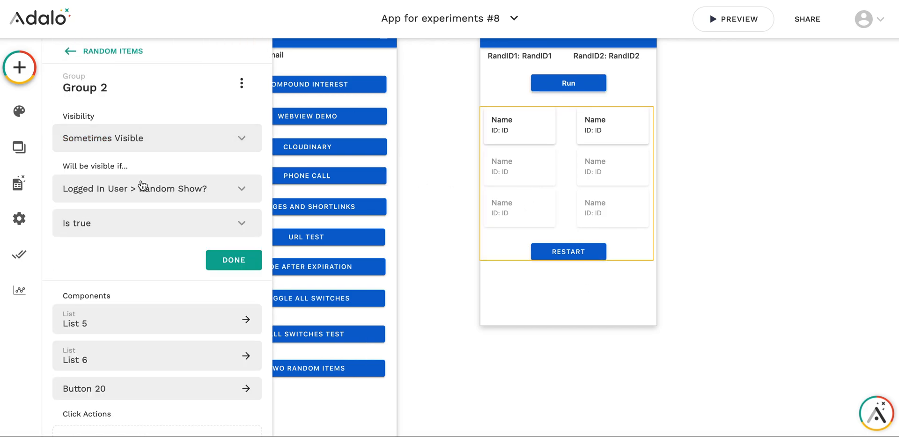
pyautogui.moveTo(186, 231)
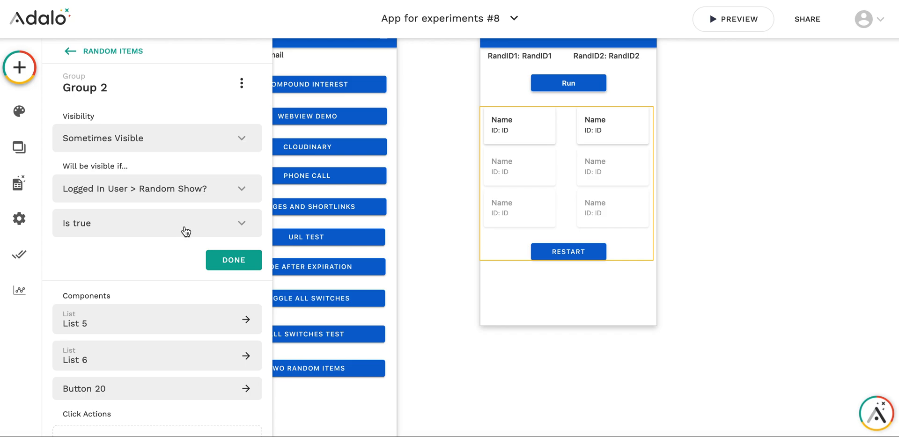
pyautogui.moveTo(534, 184)
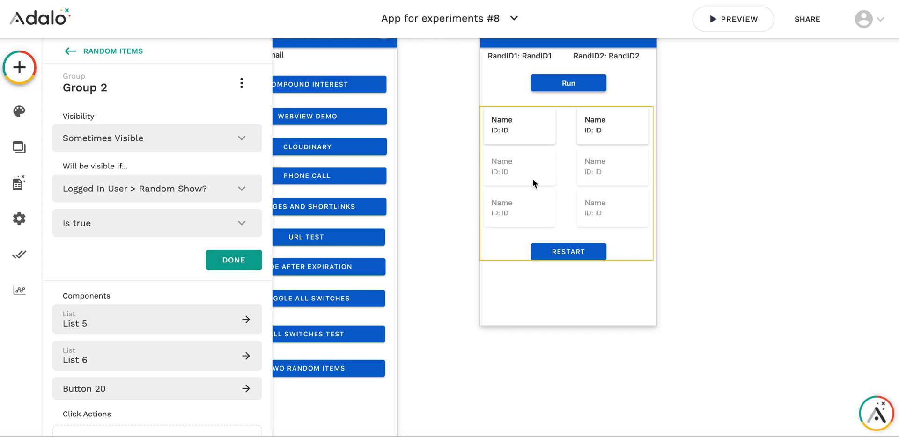
pyautogui.moveTo(520, 192)
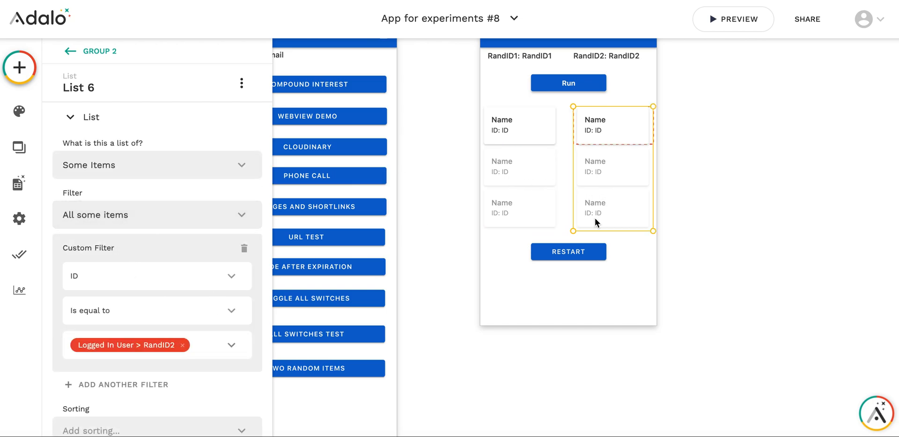
# - Select the Restart button on the canvas to show its settings
pyautogui.click(569, 252)
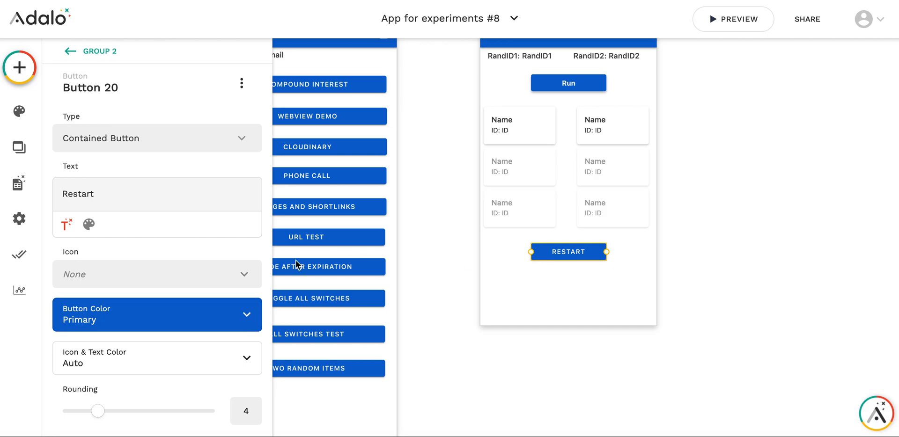
# - Review Restart's update (RandID1 RAND(1,5), Random Show? False), close settings and launch Preview
pyautogui.scroll(-3)
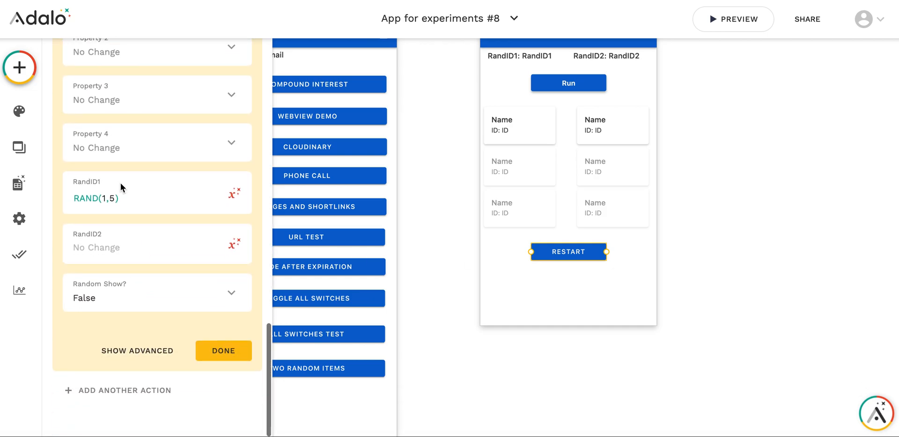
pyautogui.moveTo(106, 301)
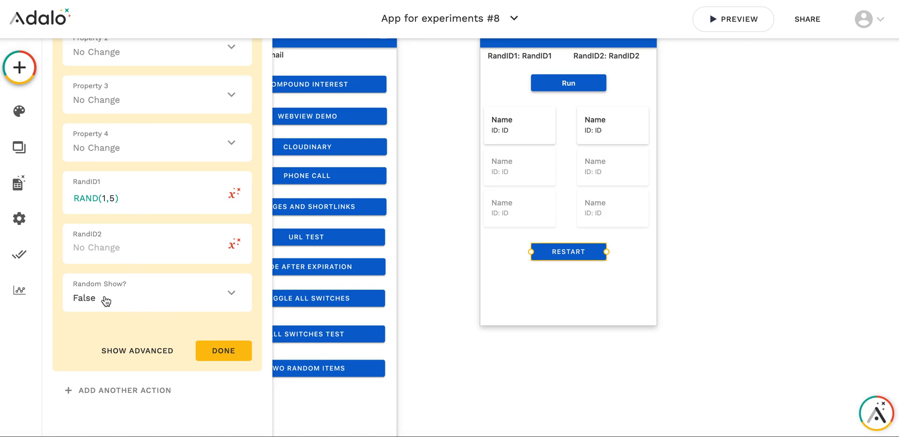
pyautogui.click(223, 351)
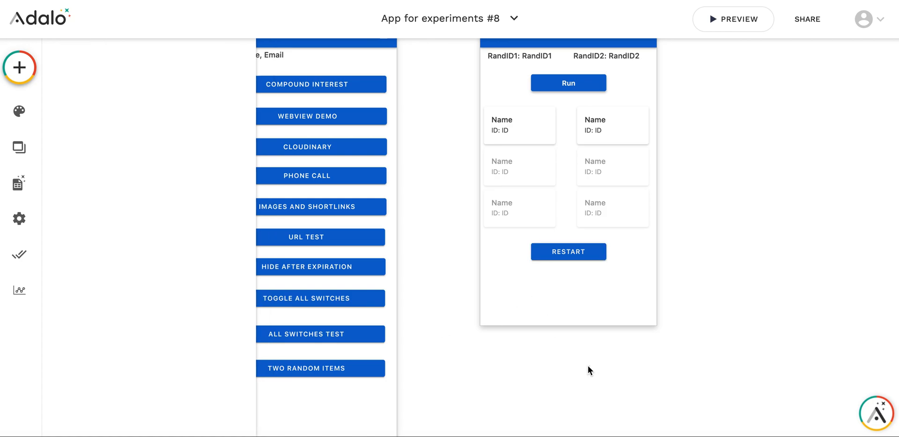
pyautogui.click(732, 19)
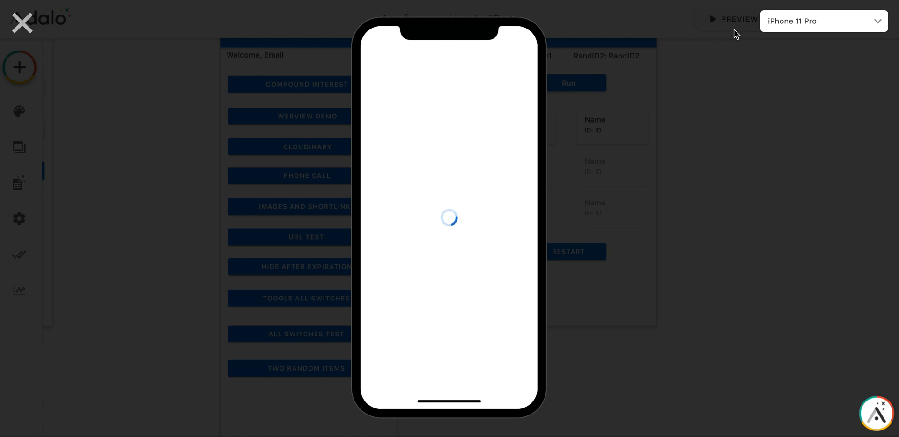
pyautogui.moveTo(535, 73)
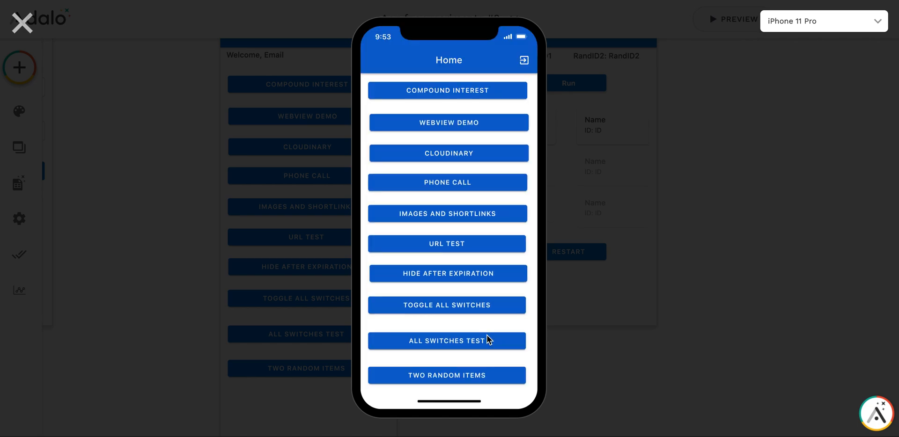
# - Open Two Random Items in preview and alternate Run and Restart twice
pyautogui.click(446, 376)
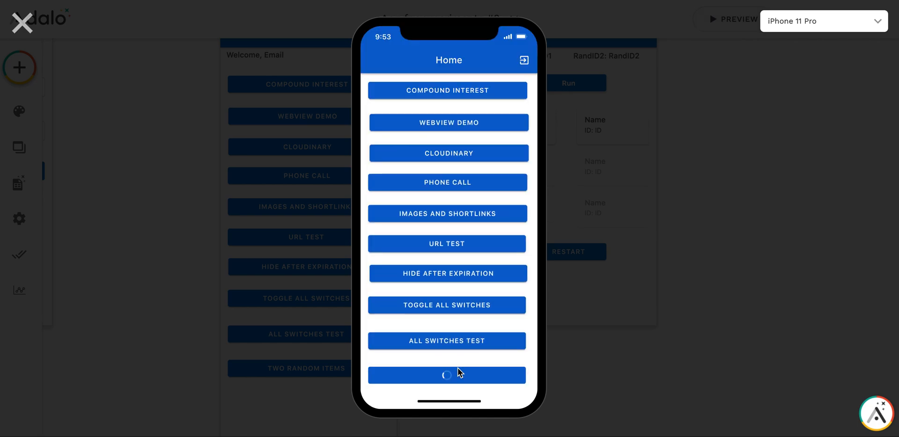
pyautogui.click(446, 376)
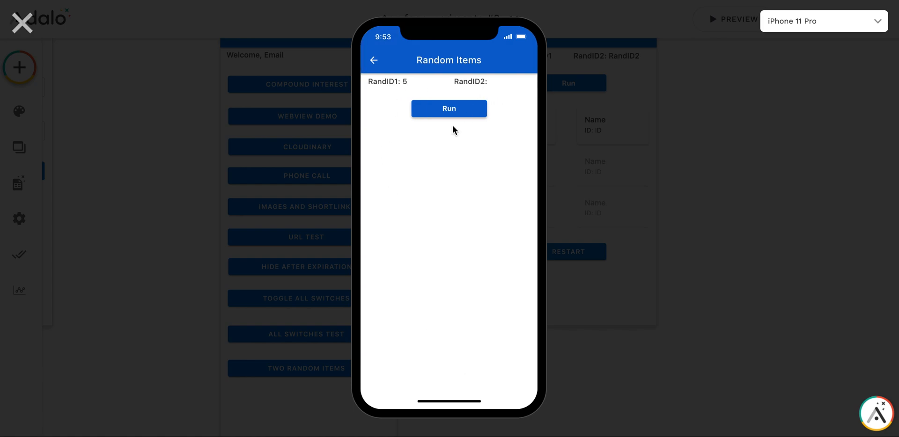
pyautogui.click(449, 109)
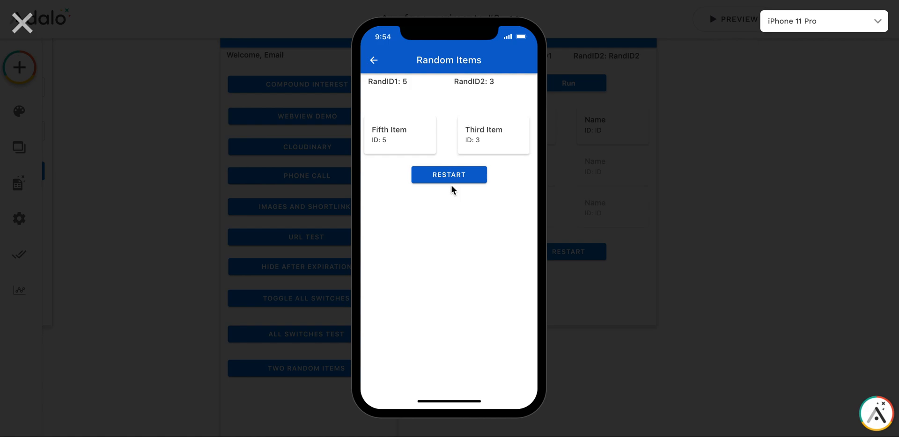
pyautogui.click(449, 174)
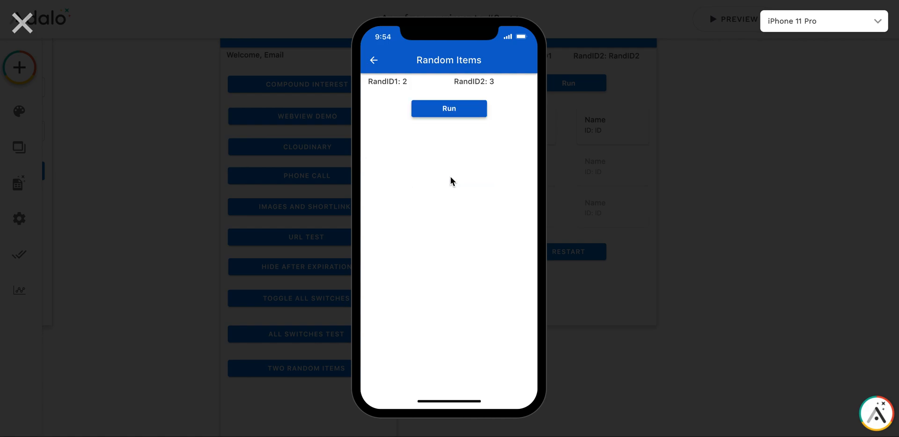
pyautogui.click(449, 108)
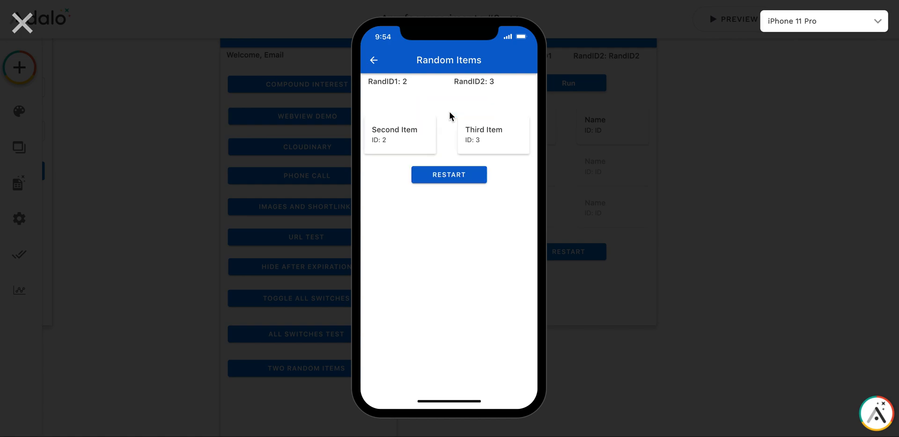
pyautogui.moveTo(450, 183)
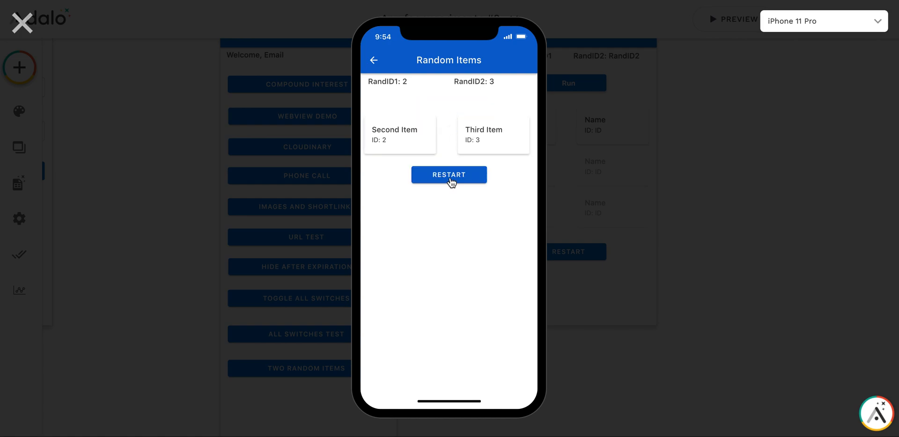
pyautogui.click(448, 175)
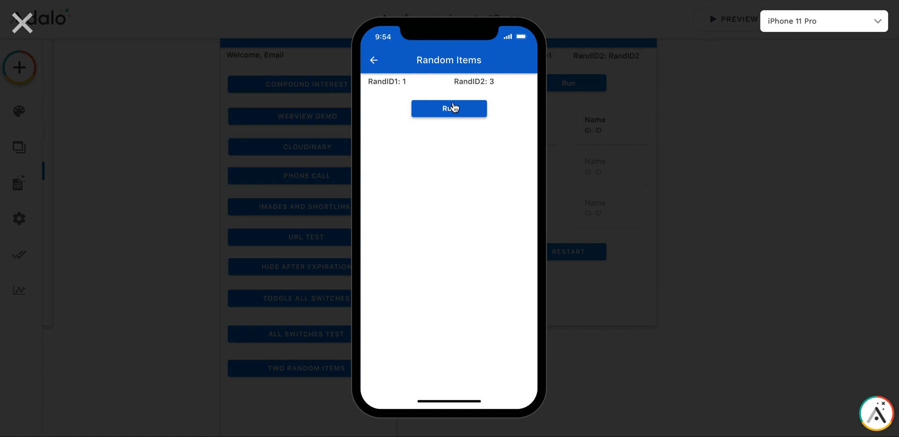
# - Alternate Run and Restart three more times, then close the preview
pyautogui.click(450, 109)
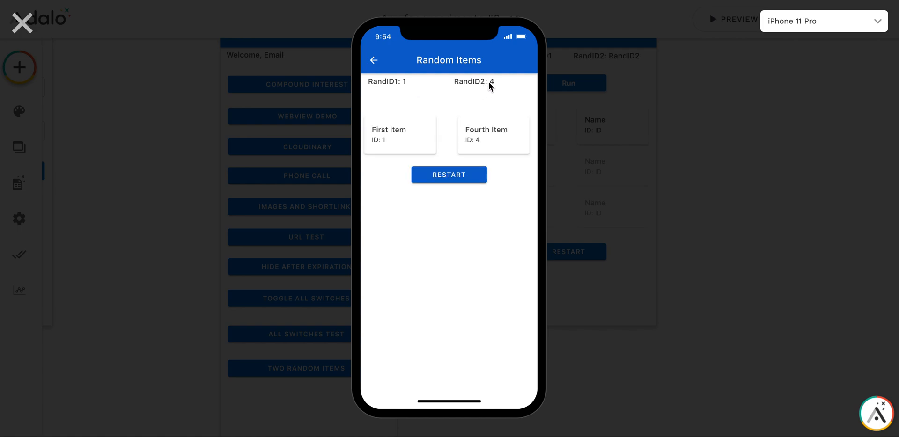
pyautogui.click(448, 175)
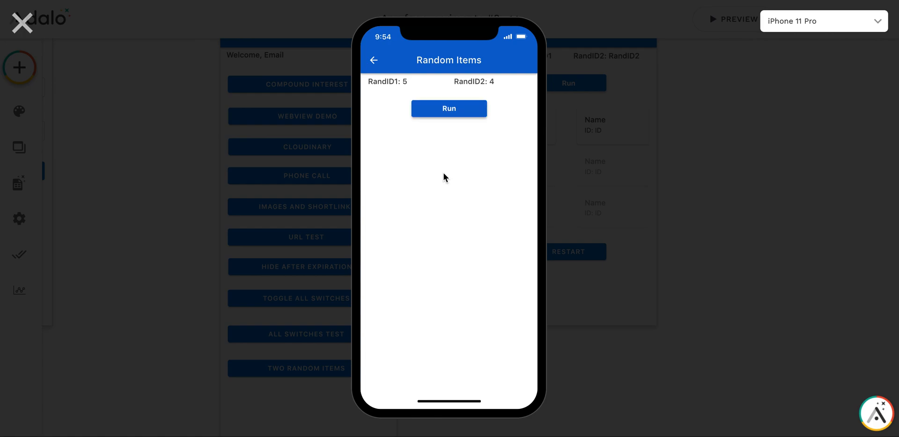
pyautogui.moveTo(452, 115)
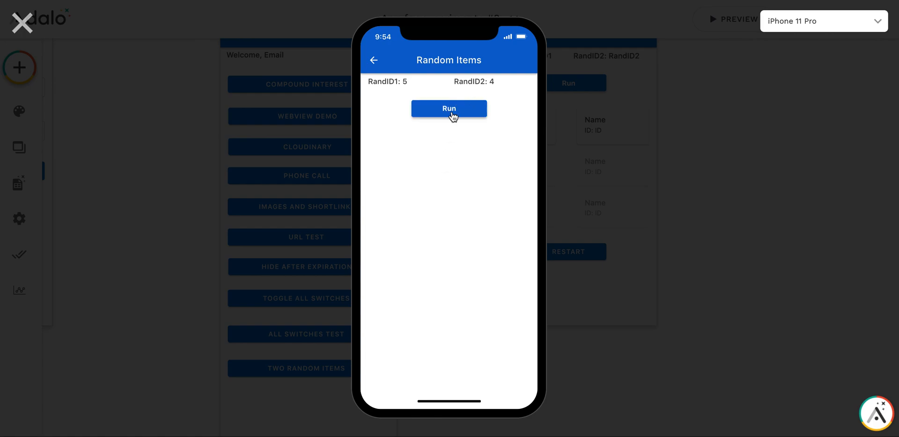
pyautogui.click(449, 108)
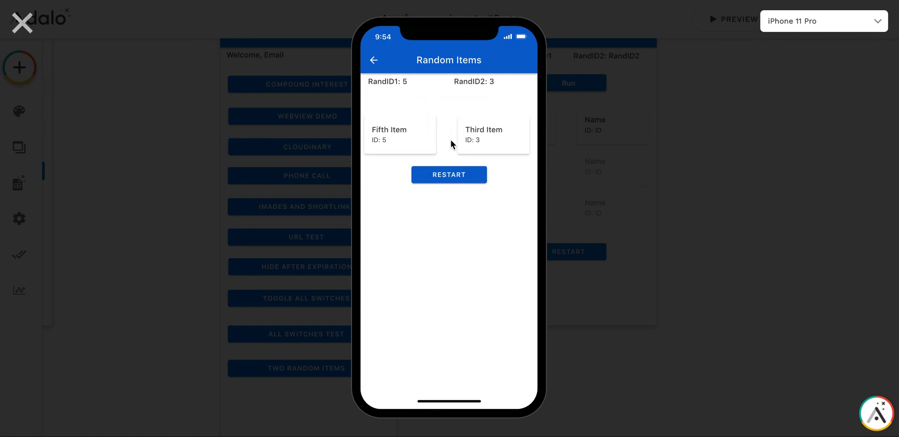
pyautogui.click(448, 175)
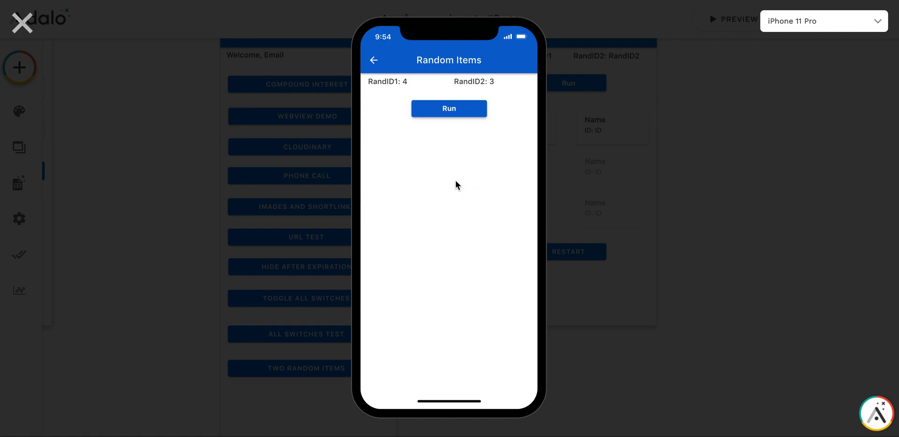
pyautogui.click(450, 109)
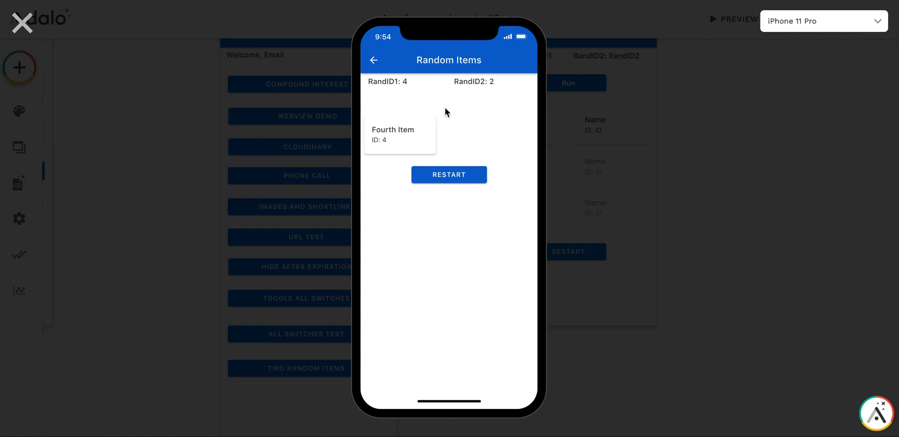
pyautogui.click(449, 175)
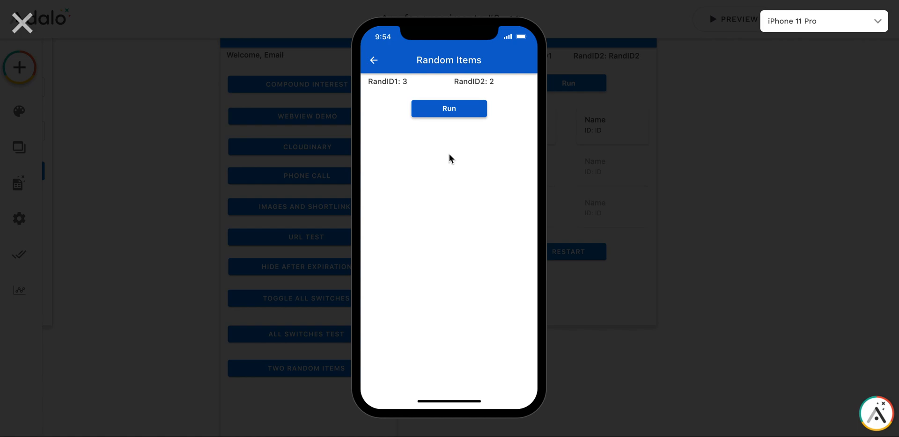
pyautogui.moveTo(443, 108)
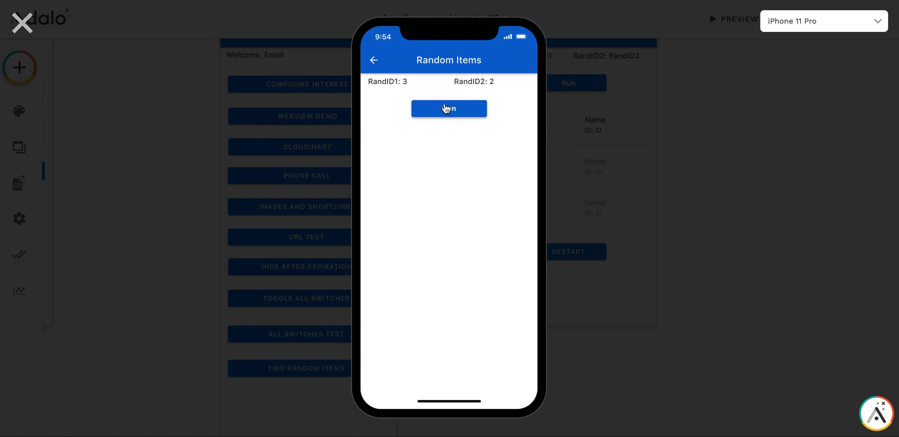
pyautogui.click(449, 109)
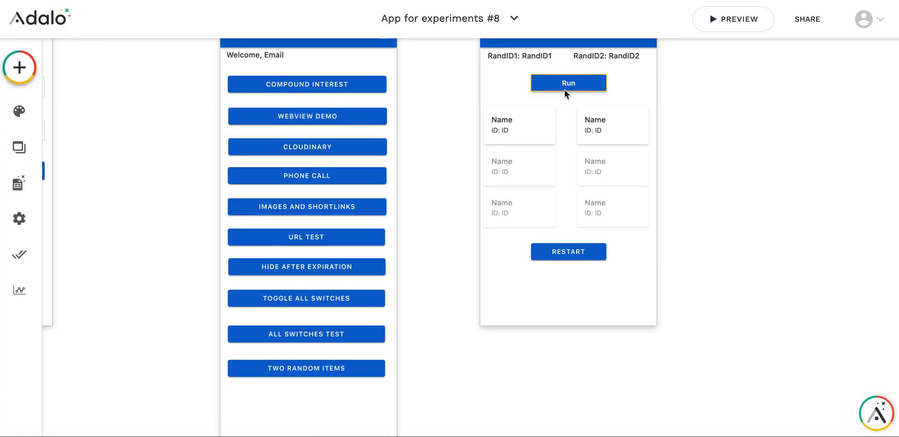
# - Select the Run picker and scroll to its ID-not-equal-to-RandID1 filter and Run display text
pyautogui.click(568, 83)
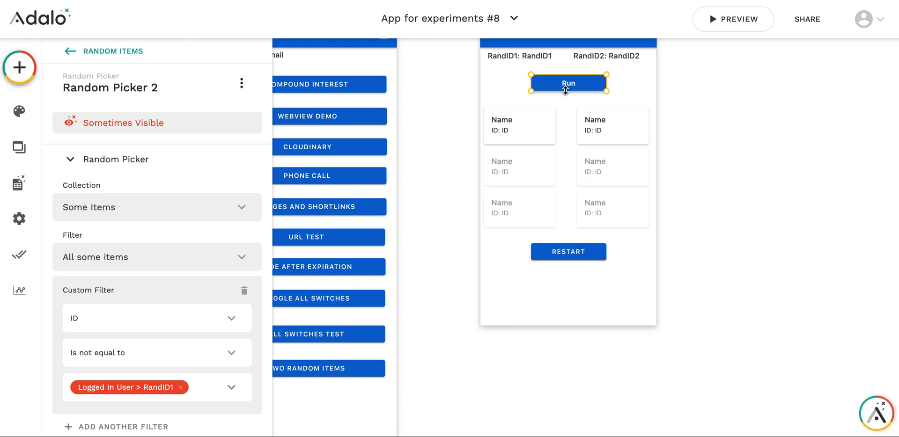
pyautogui.moveTo(159, 168)
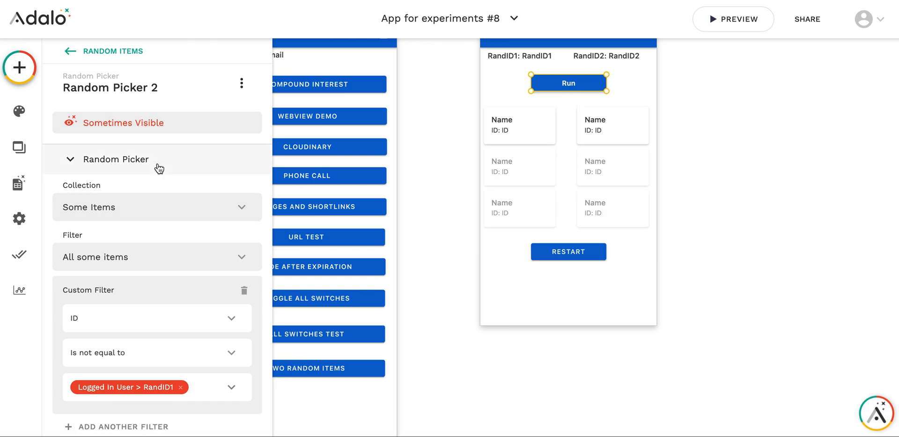
pyautogui.scroll(-3)
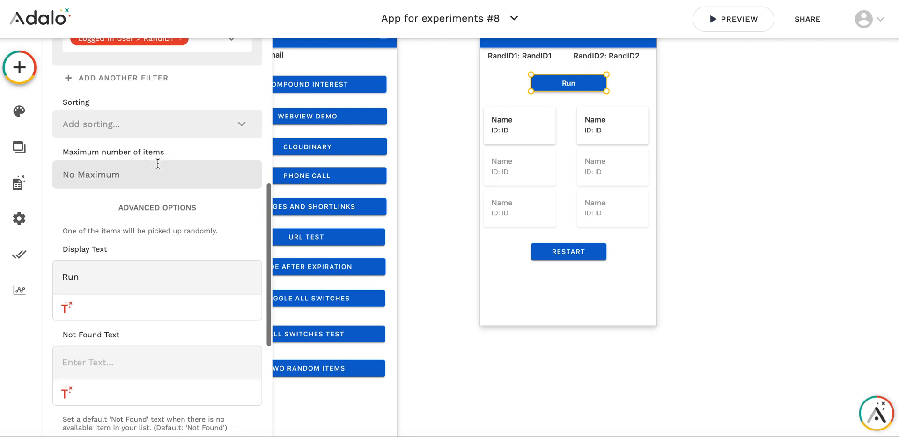